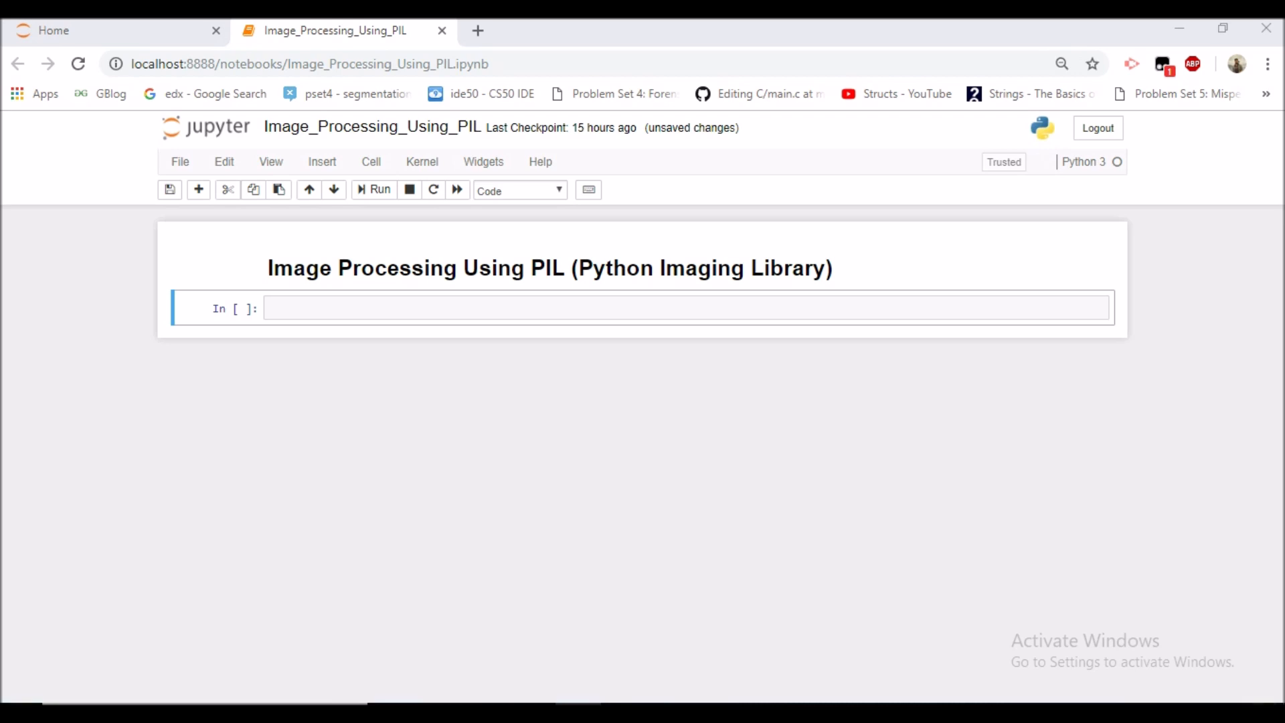
Step: Enter edit mode in the empty code cell below the Image Processing Using PIL title
click(60, 30)
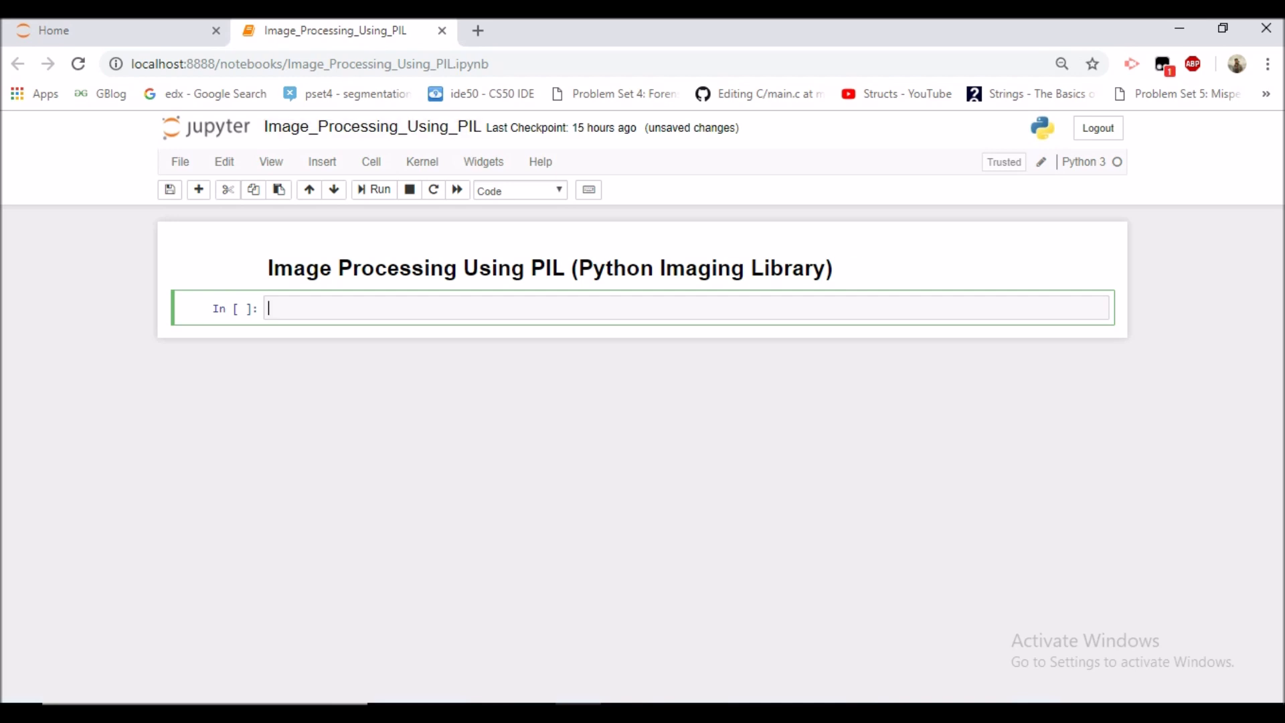
Step: Write 'from PIL import Image, ImageDraw' and 'import matplotlib.pyplot as plt' in the cell
text(from P)
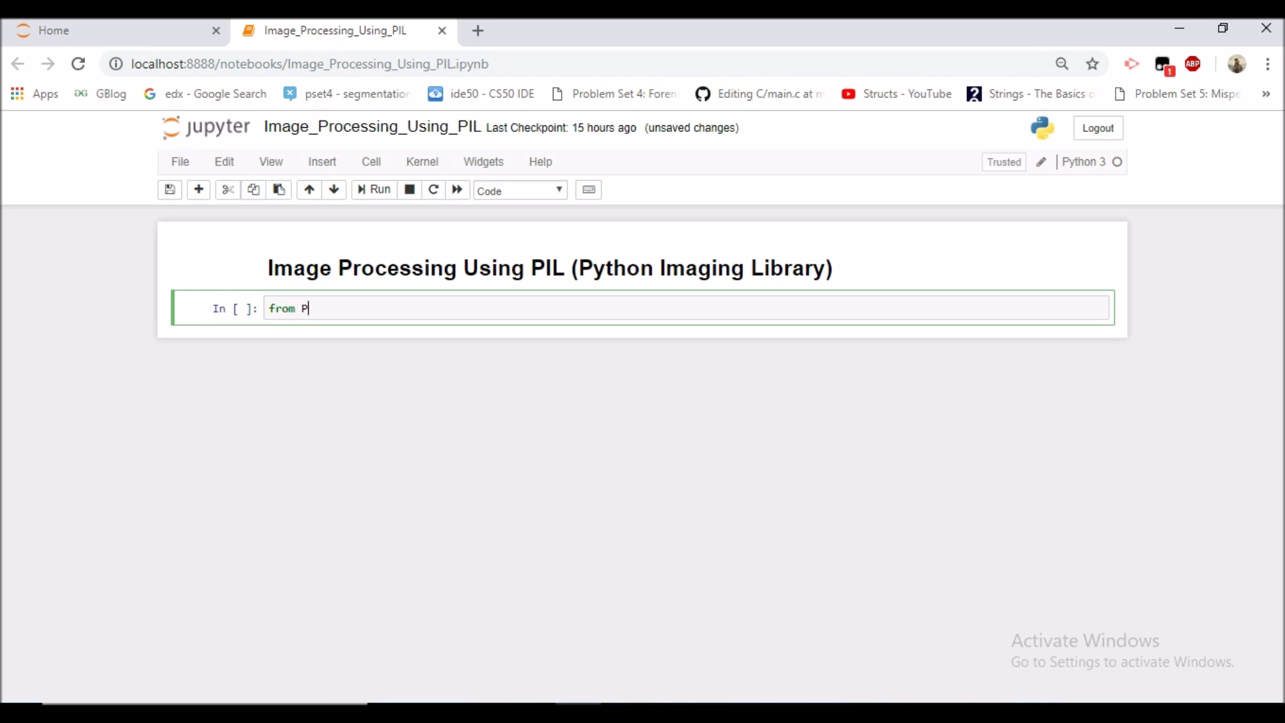
text(IL import I)
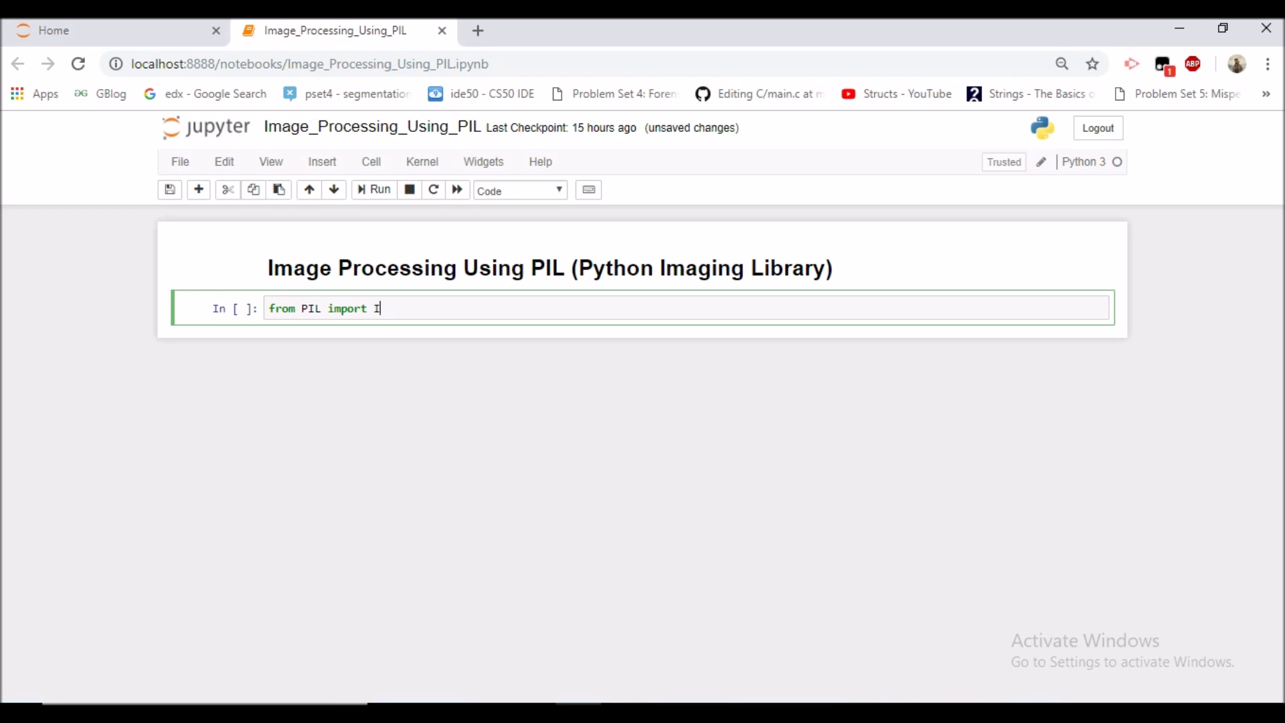
text(mage, I)
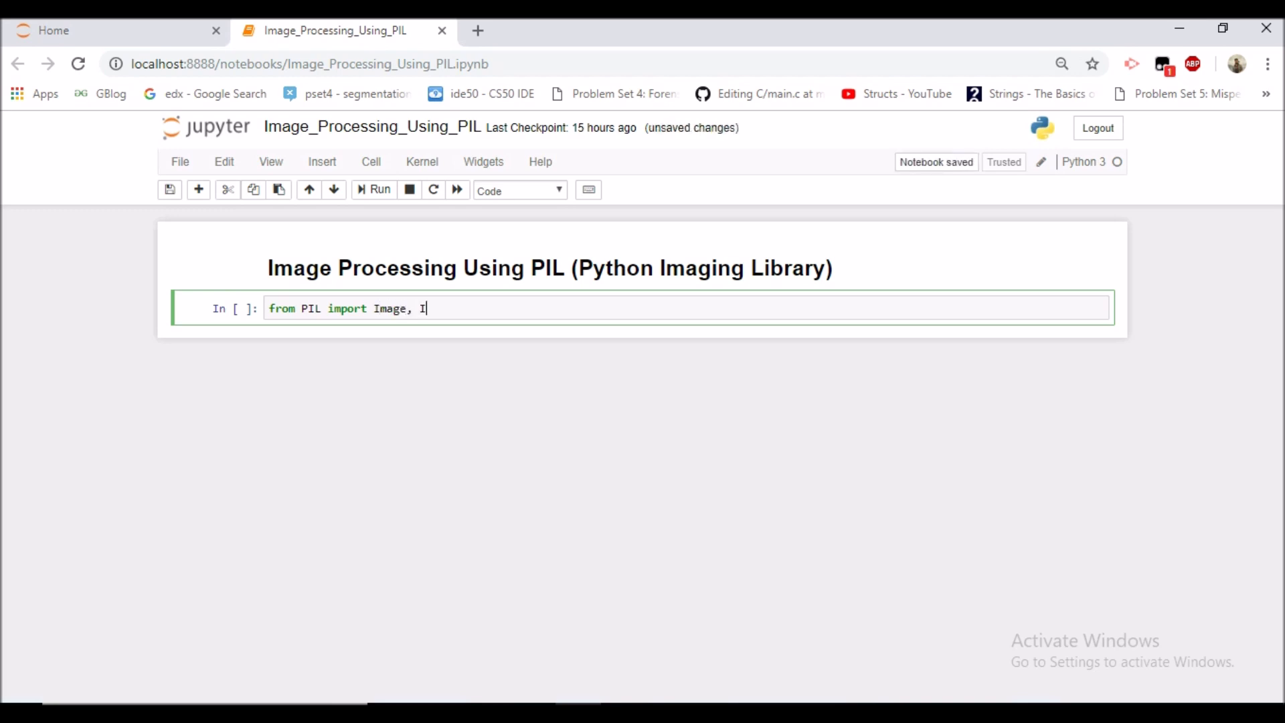
text(mage)
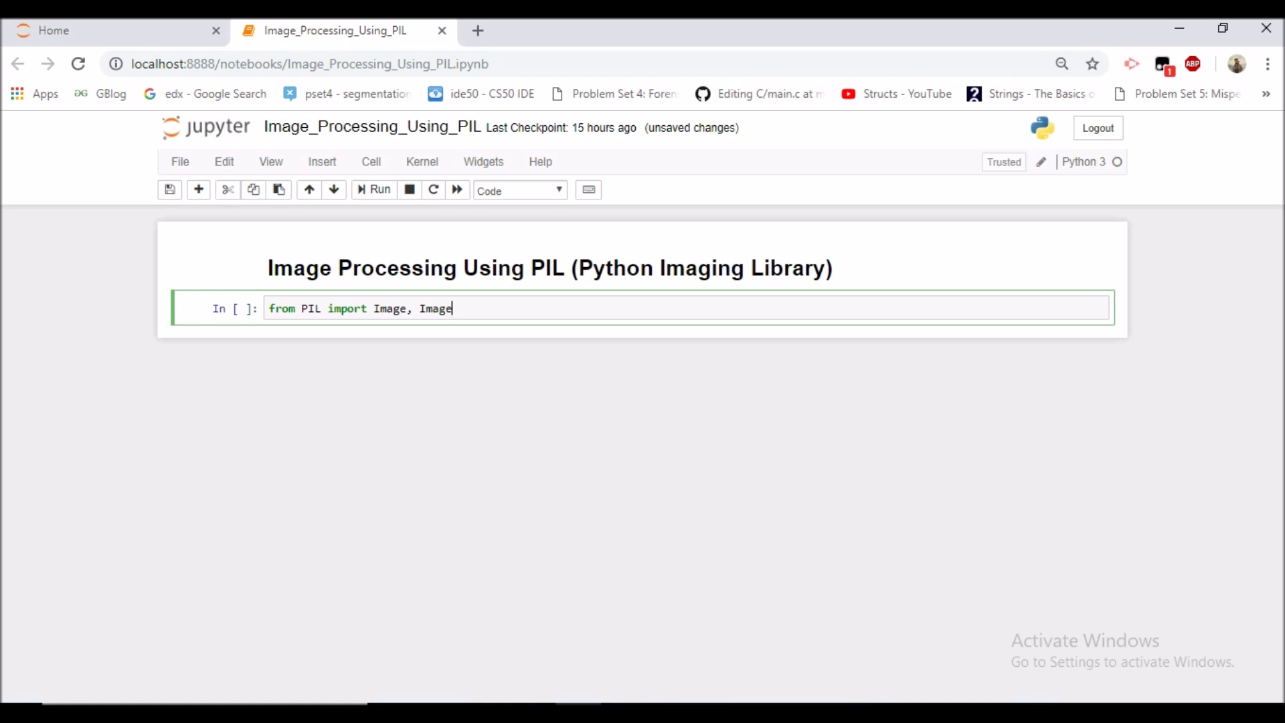
text(Draw)
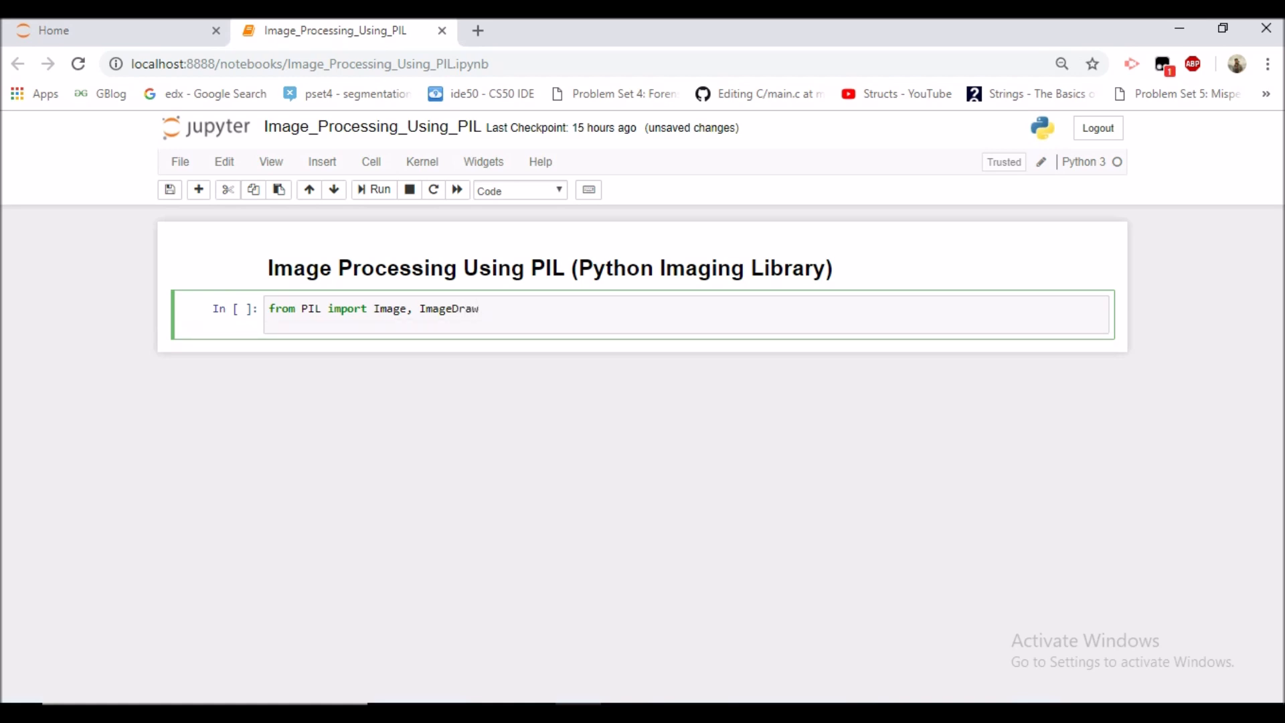
text(import ma)
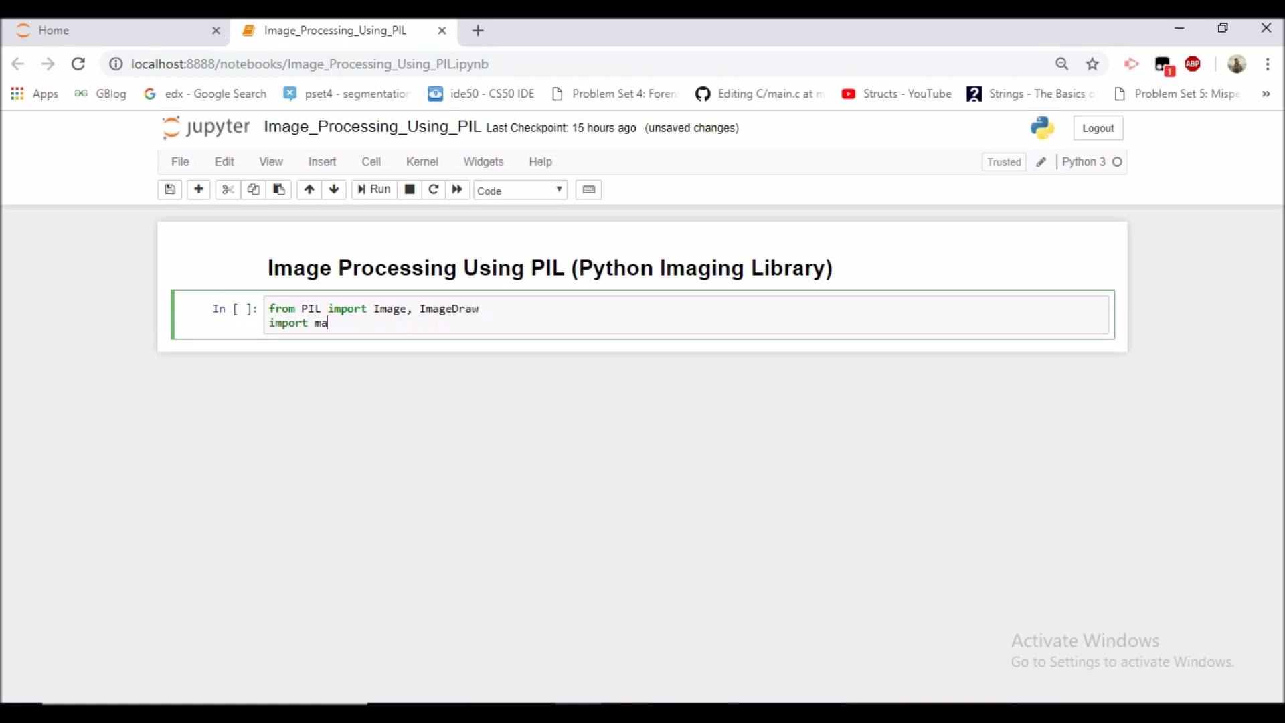
text(tplot)
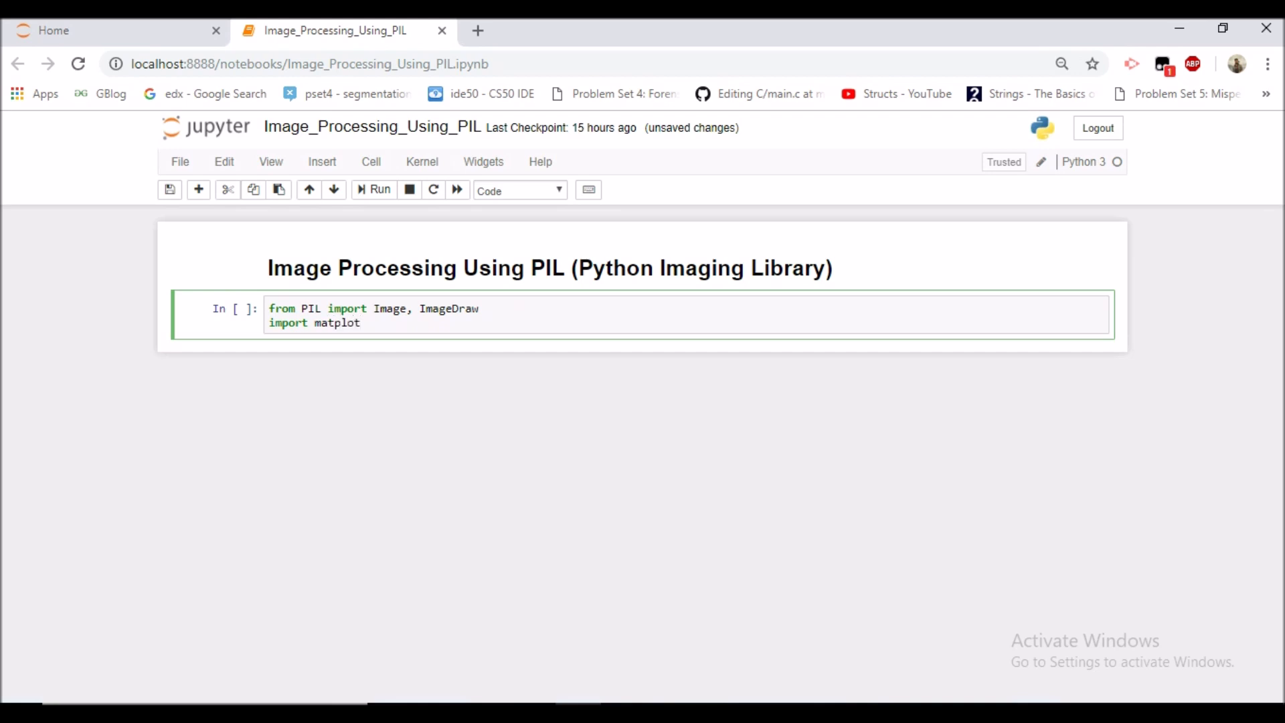
text(lib.p)
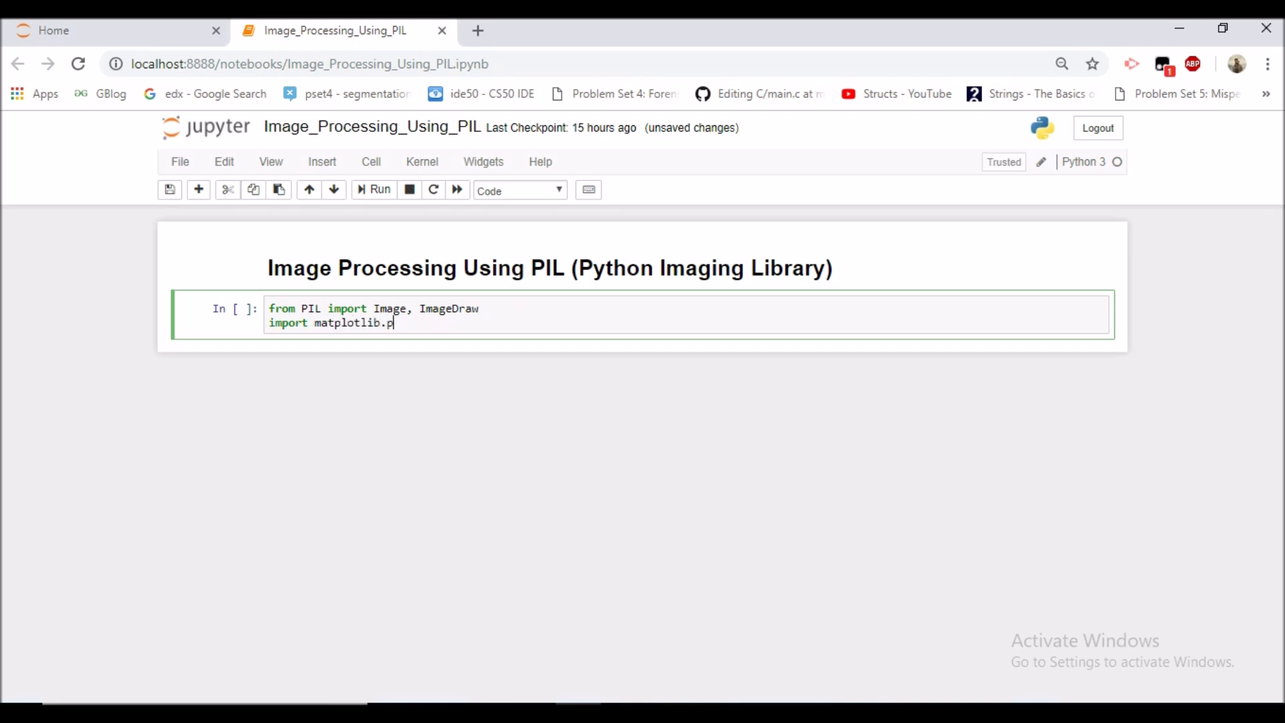
text(yplot as)
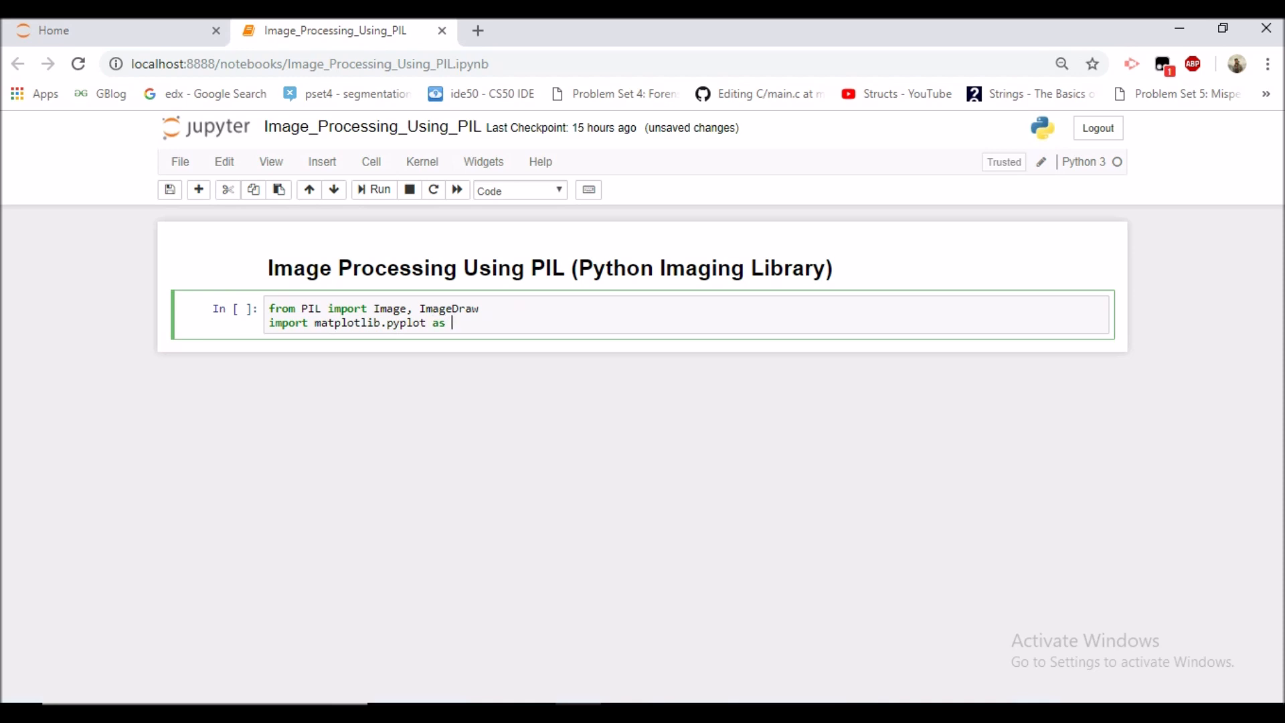
text(plt)
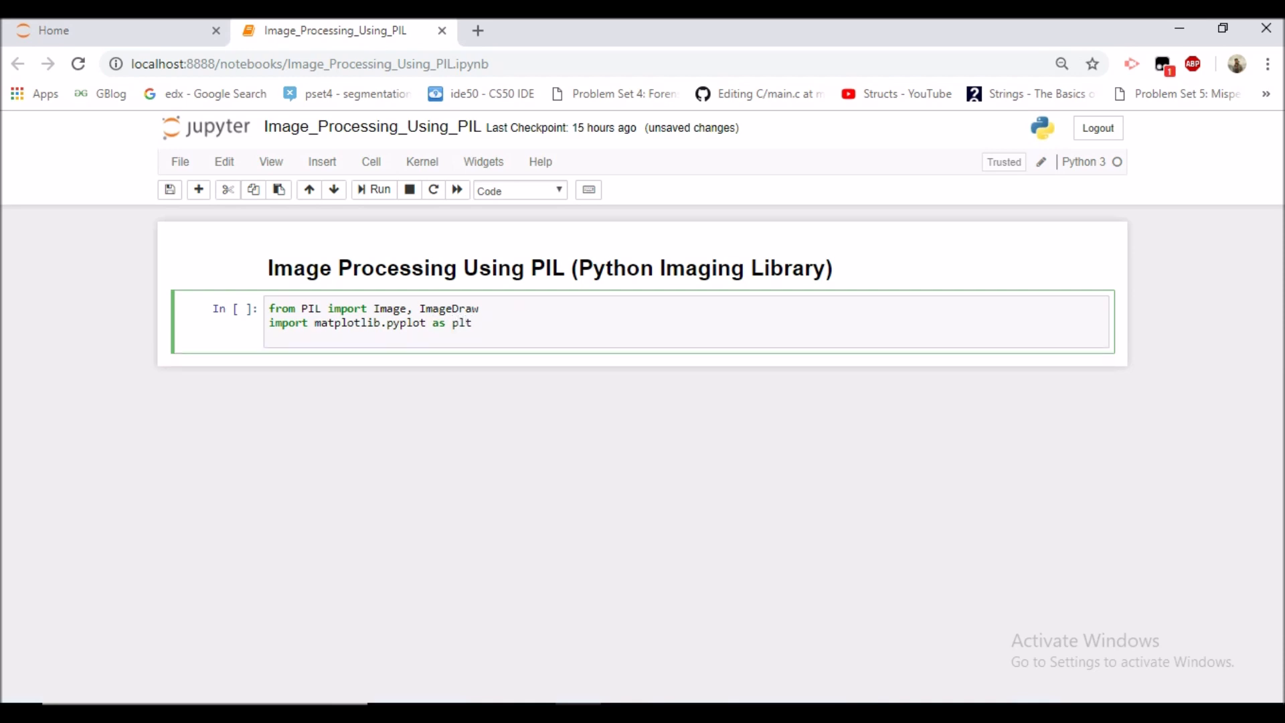
Step: Run the import cell and start a new cell with %matplotlib inline
click(373, 189)
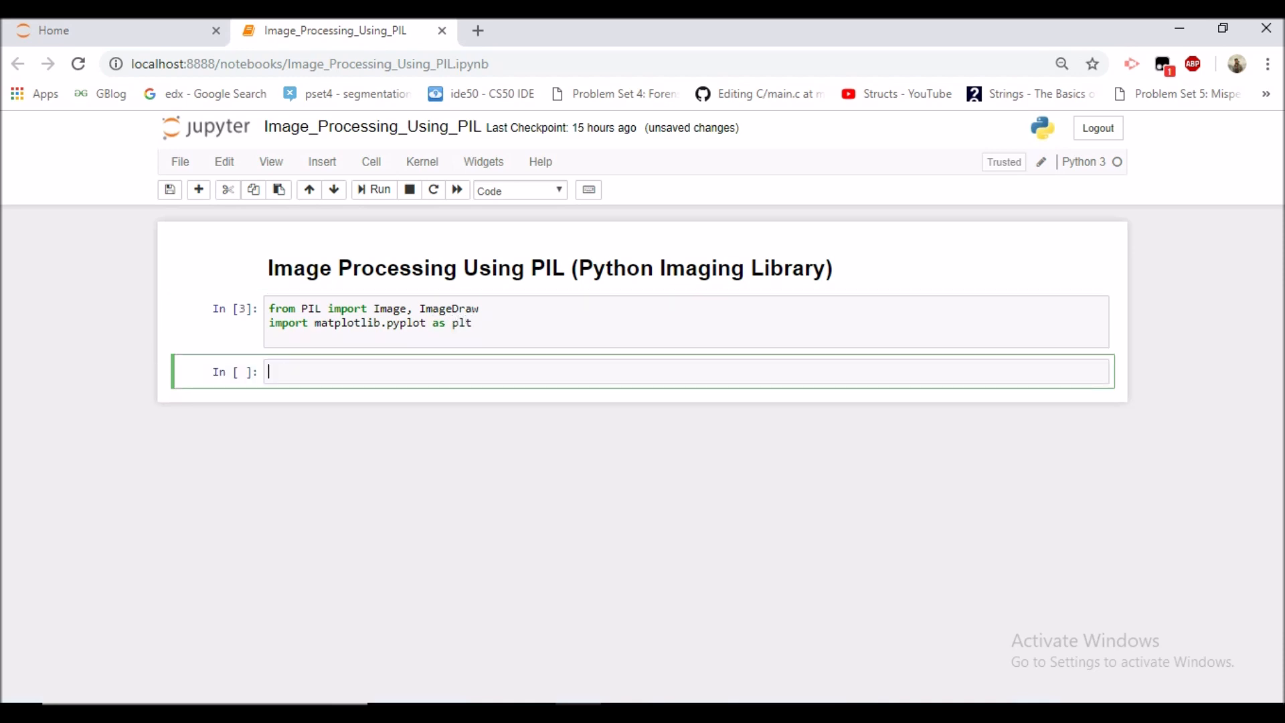
text(%matplo)
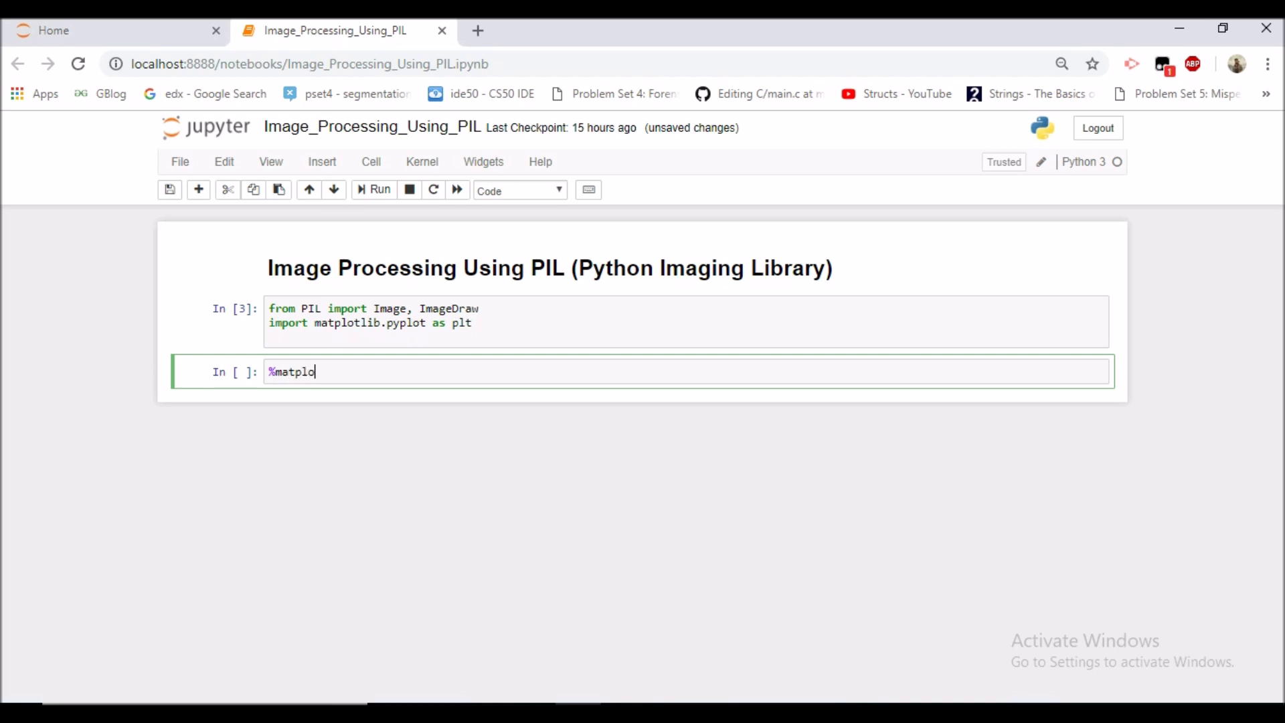
text(tlib)
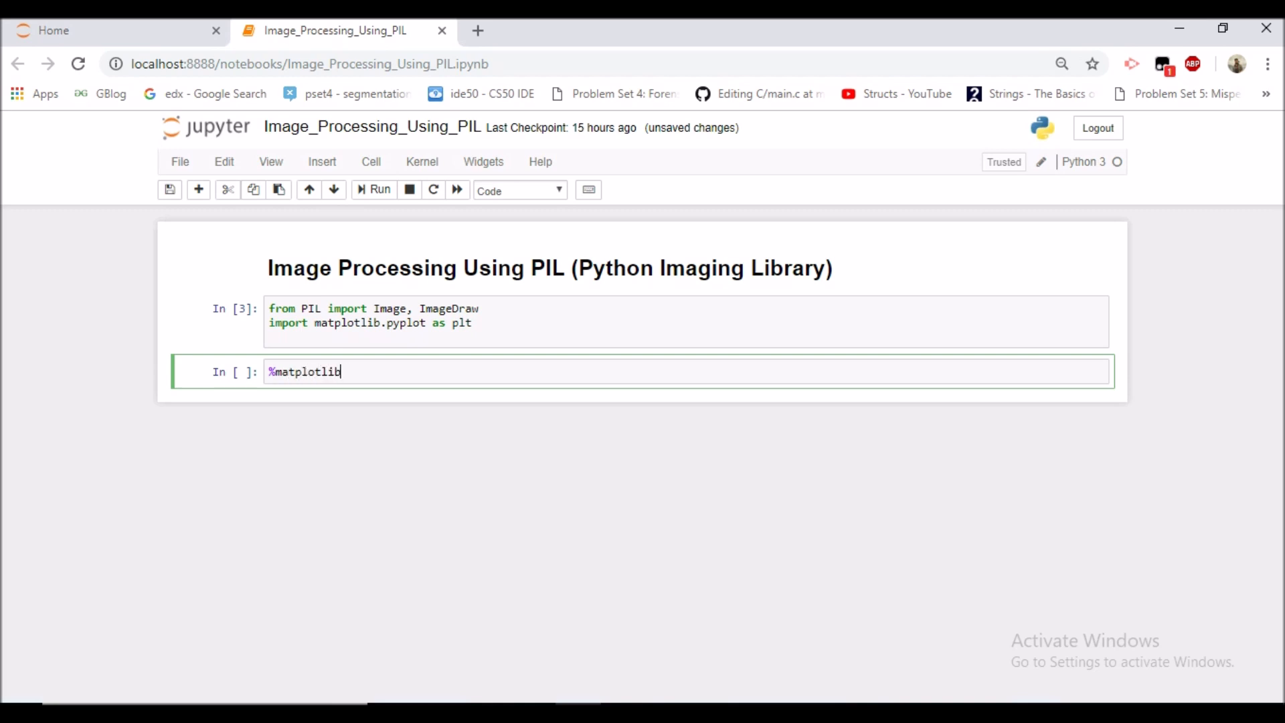
text(inlin)
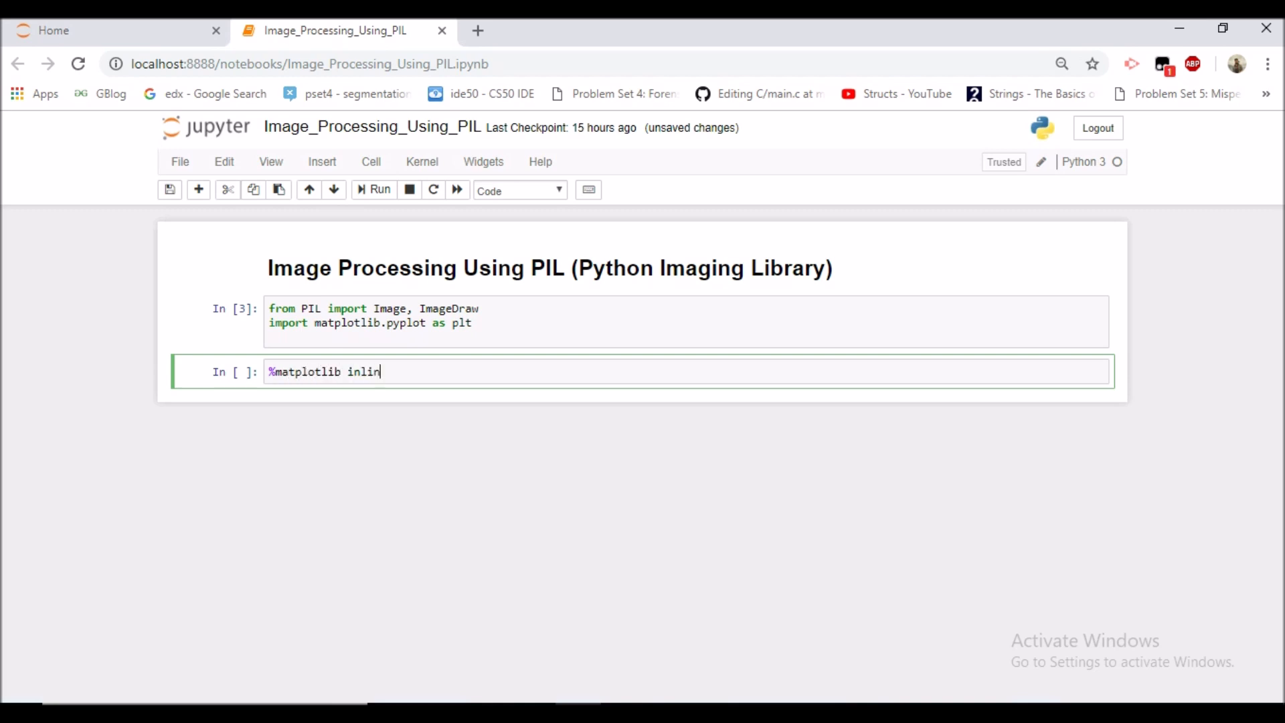
text(e)
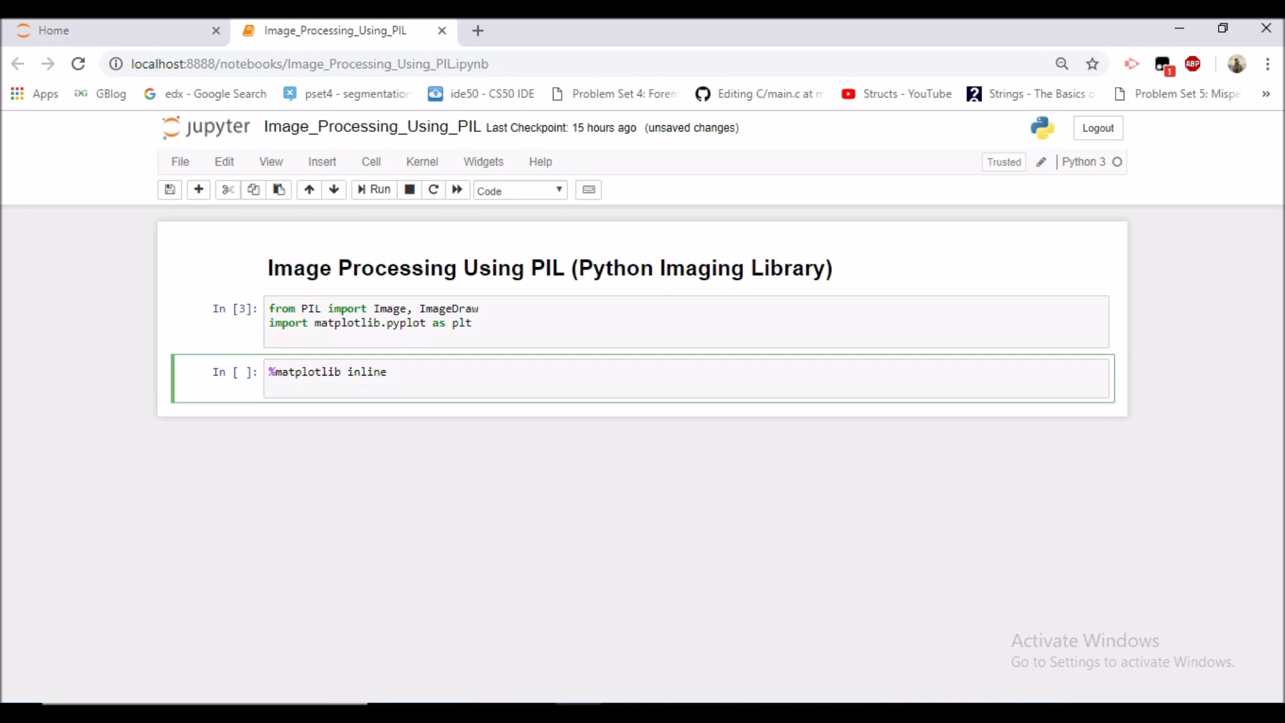
Step: Add im = Image.open("walter-white.jpg") and plt.imshow(im) to the cell
text(im =)
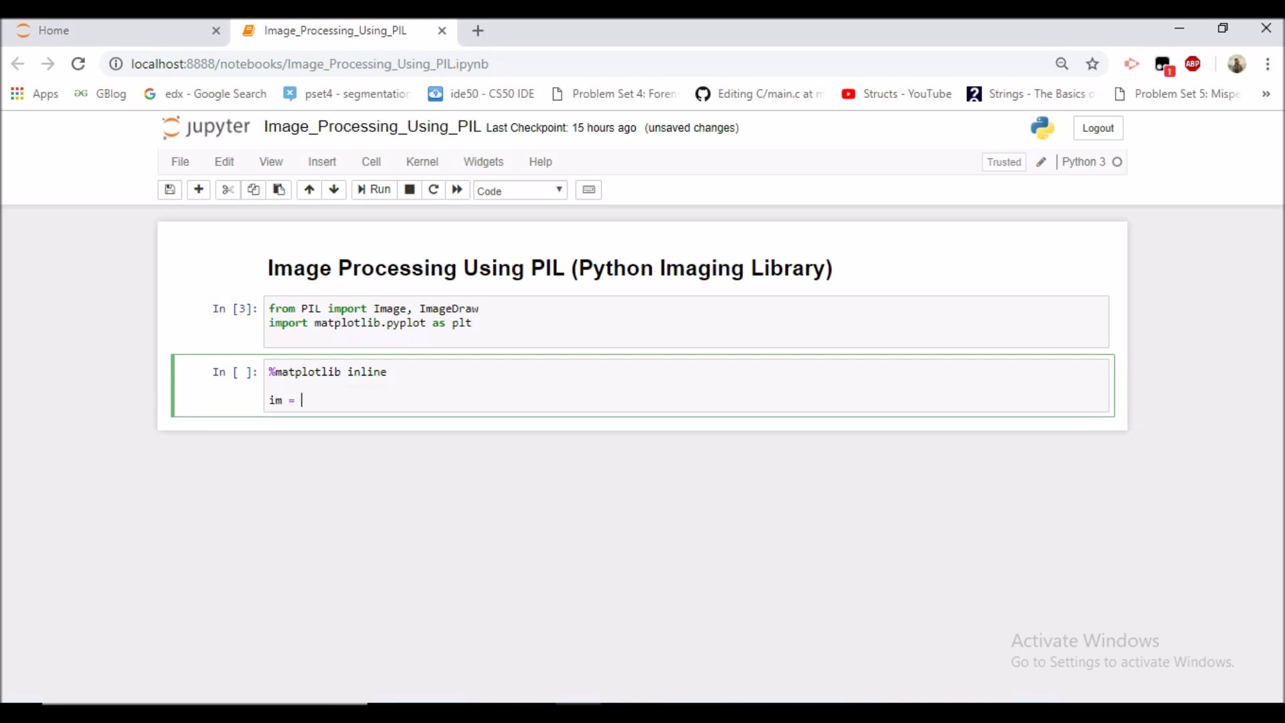
text(Image.)
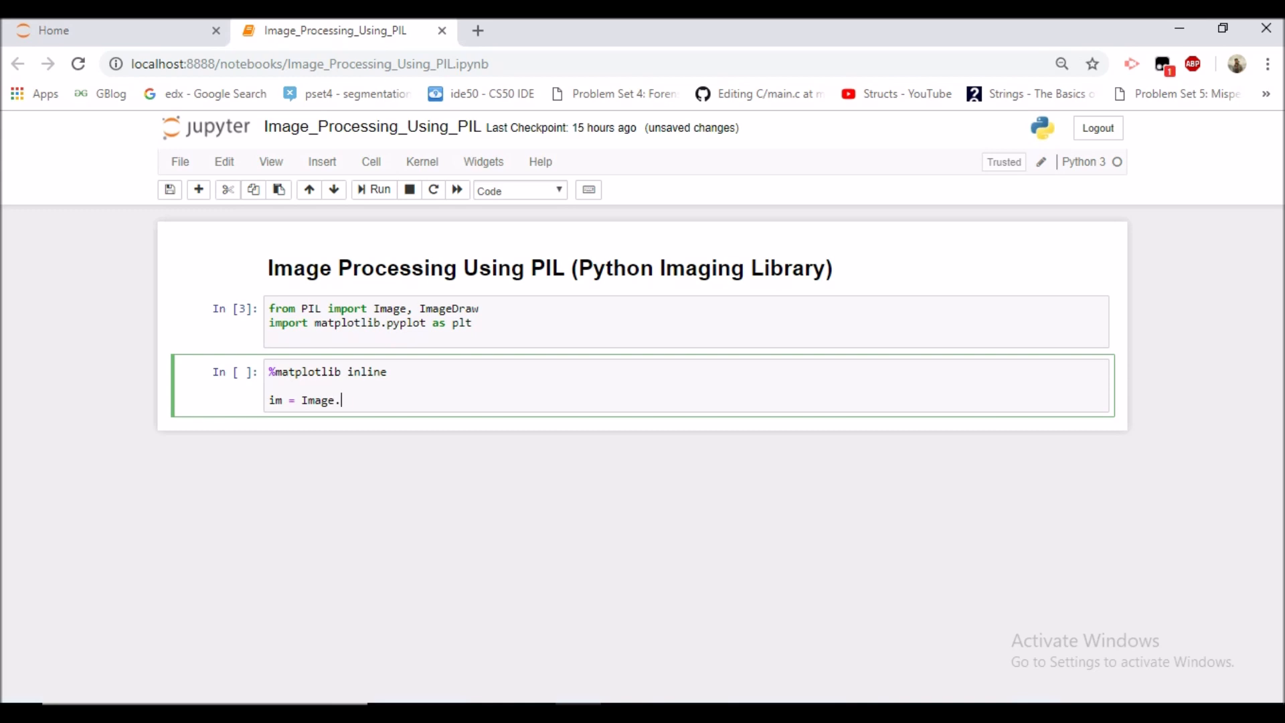
text(open("walter)
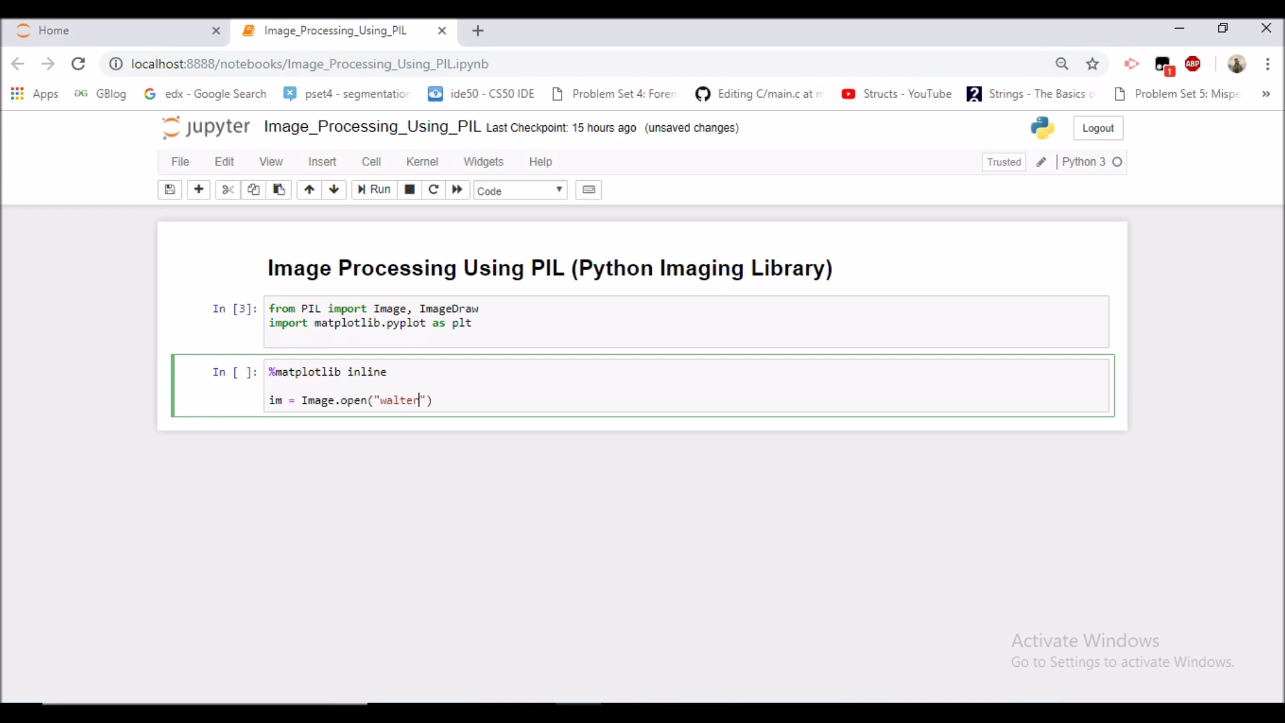
text(-white.)
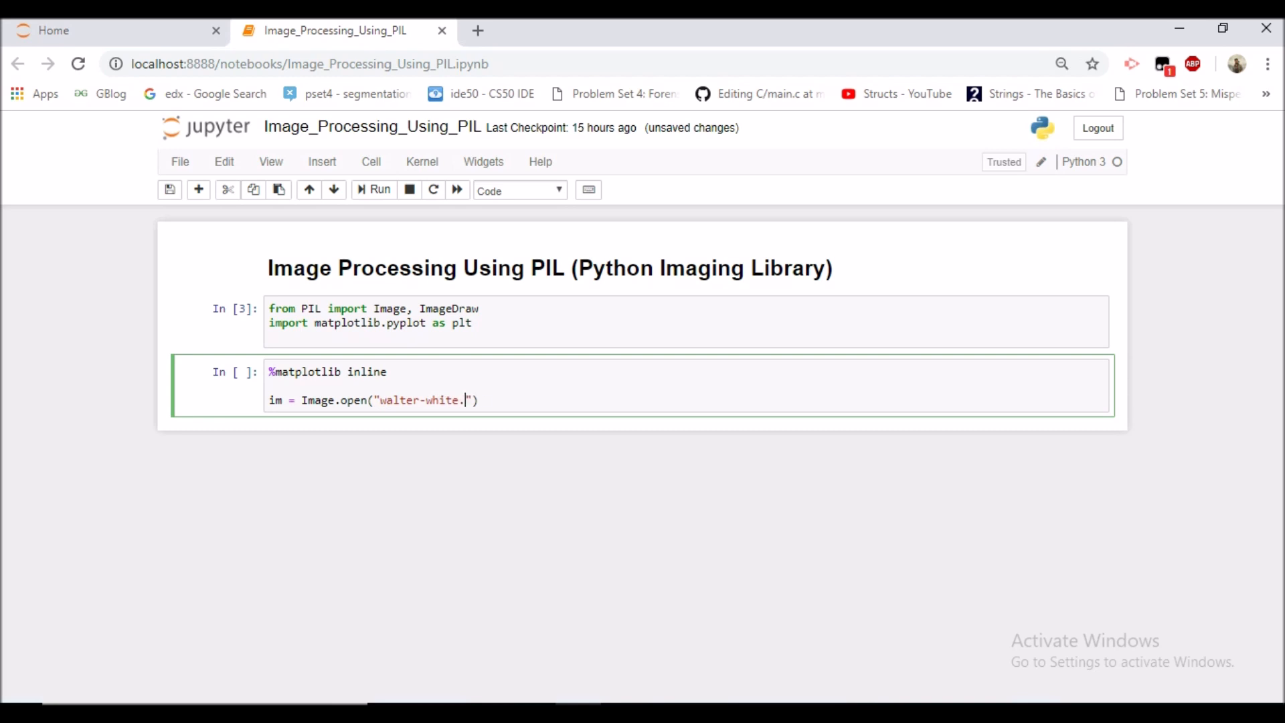
text(jpg)
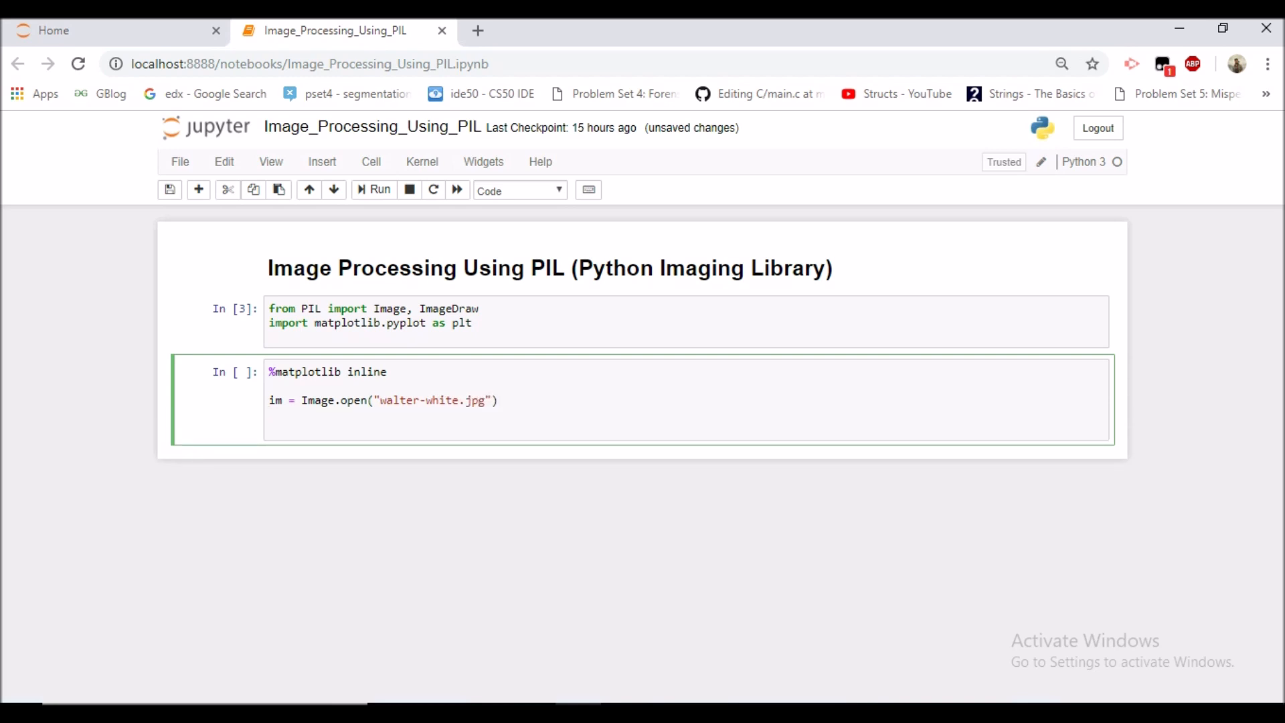
text(plt.i)
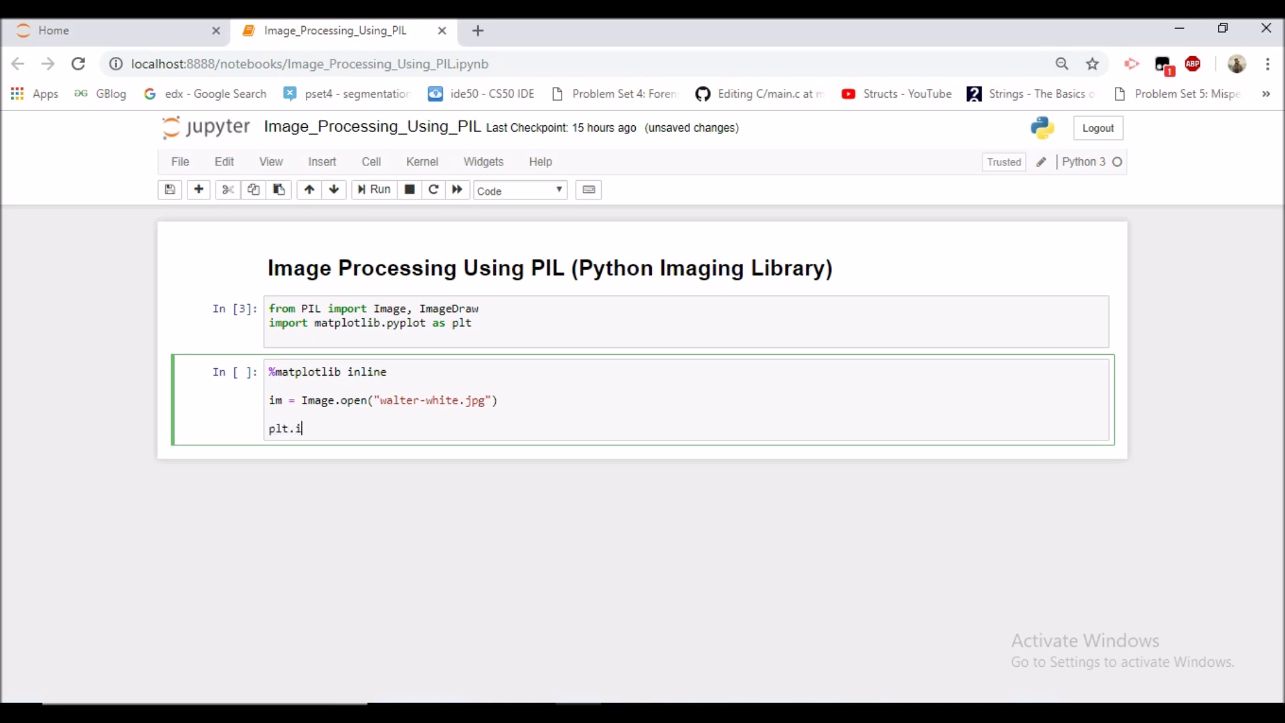
text(mshow(im))
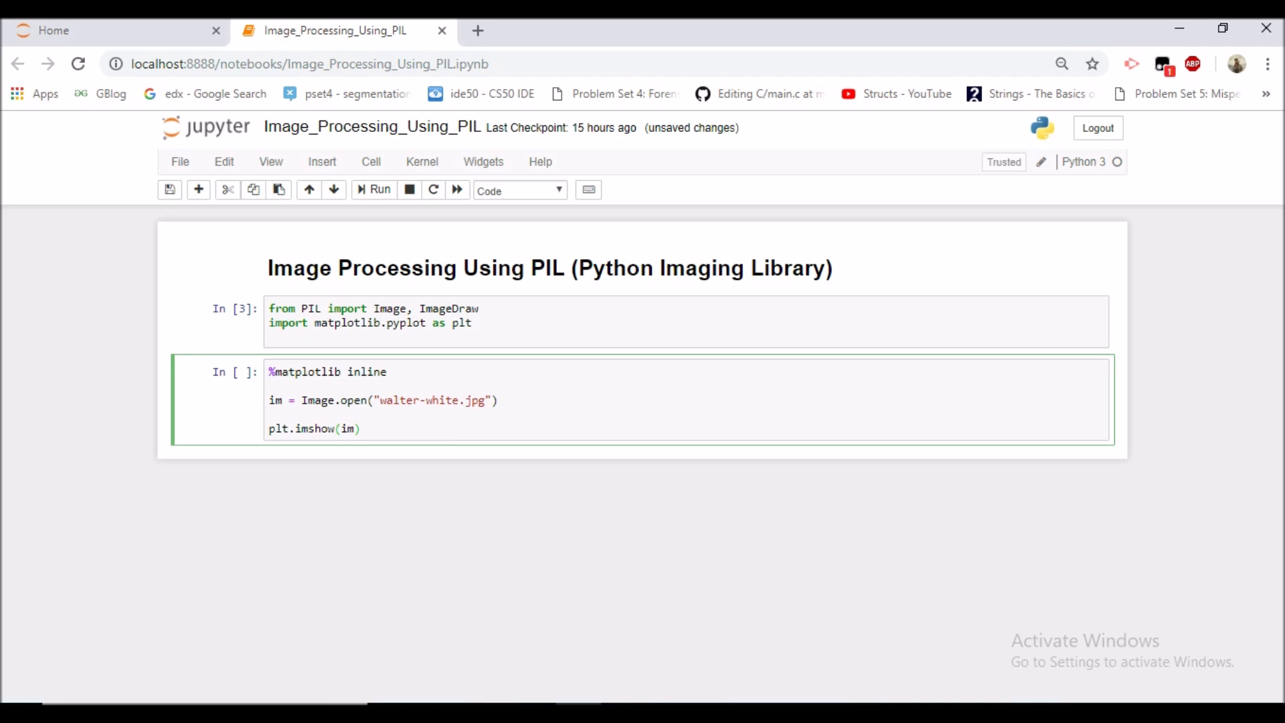
double_click(314, 429)
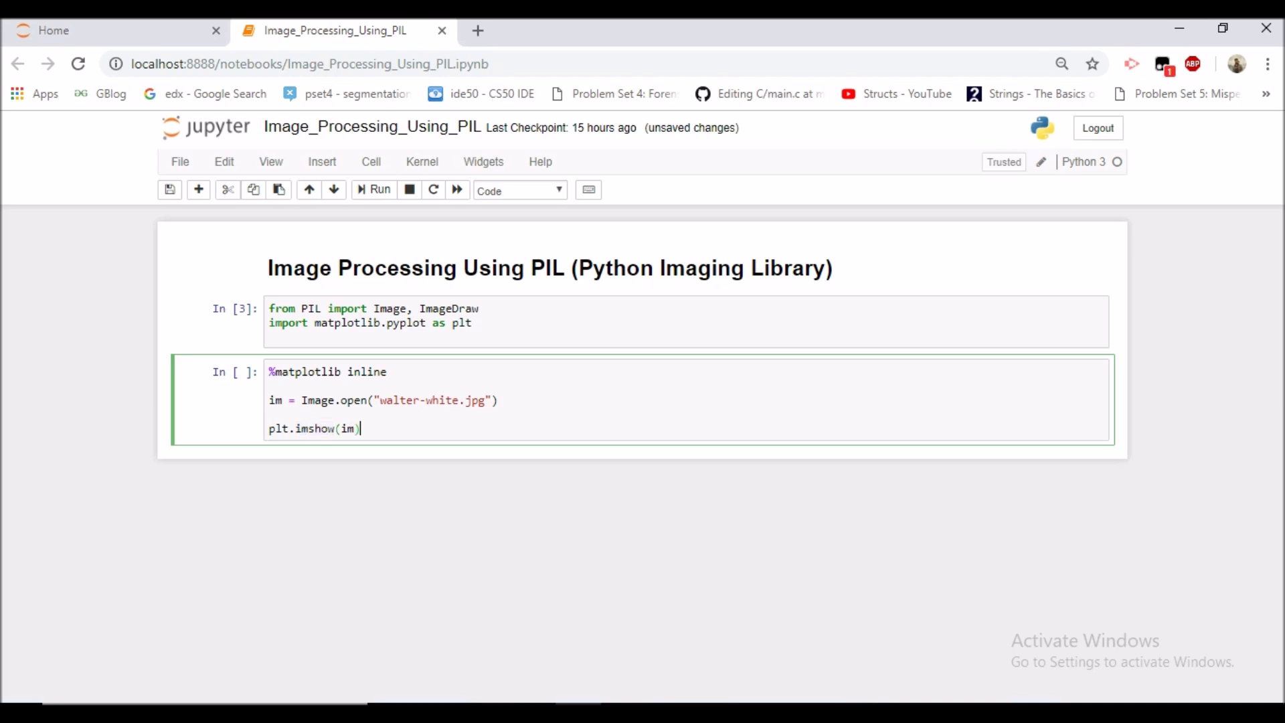
key(Enter)
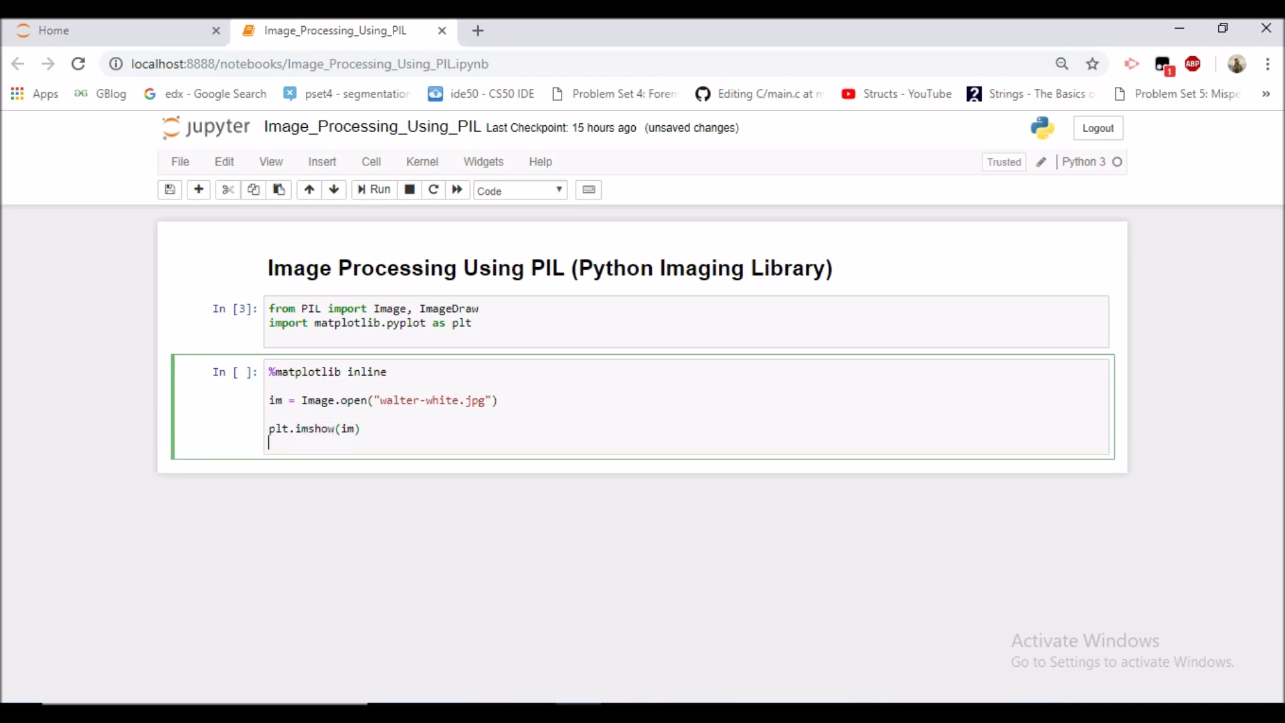
Step: Run the imshow cell and scroll down to view walter-white.jpg plotted
click(374, 189)
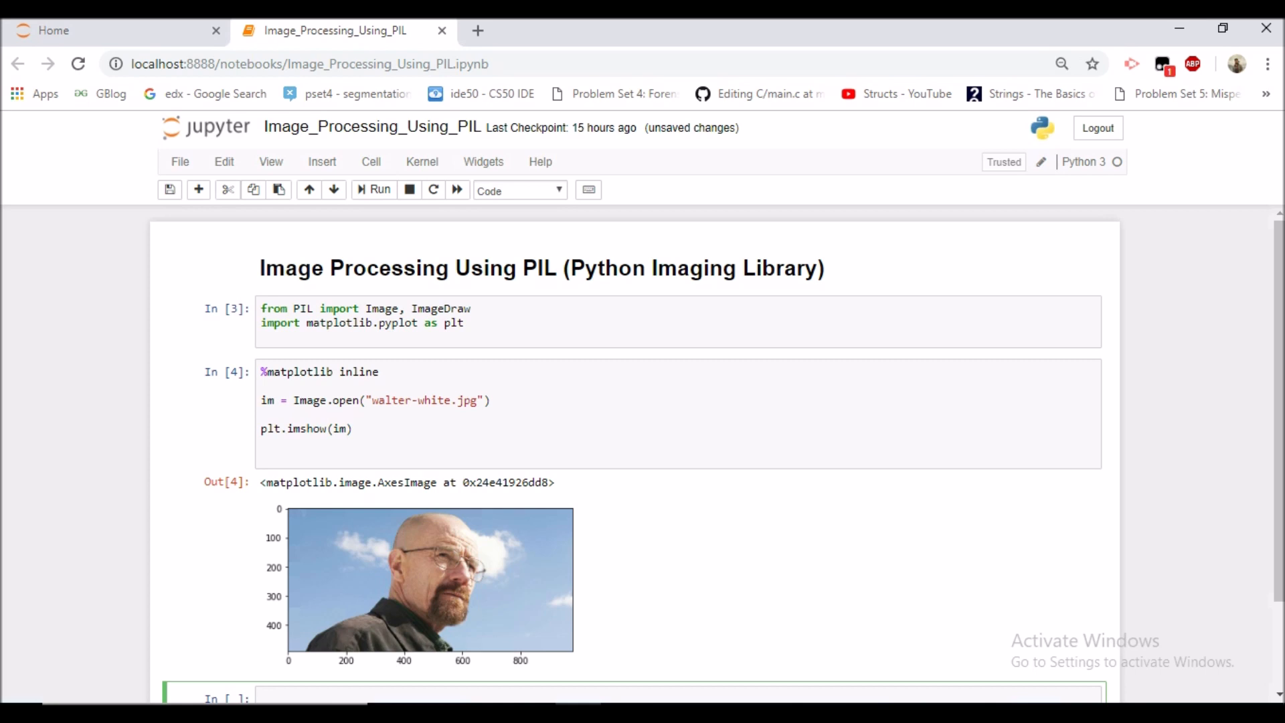
scroll(down, 3)
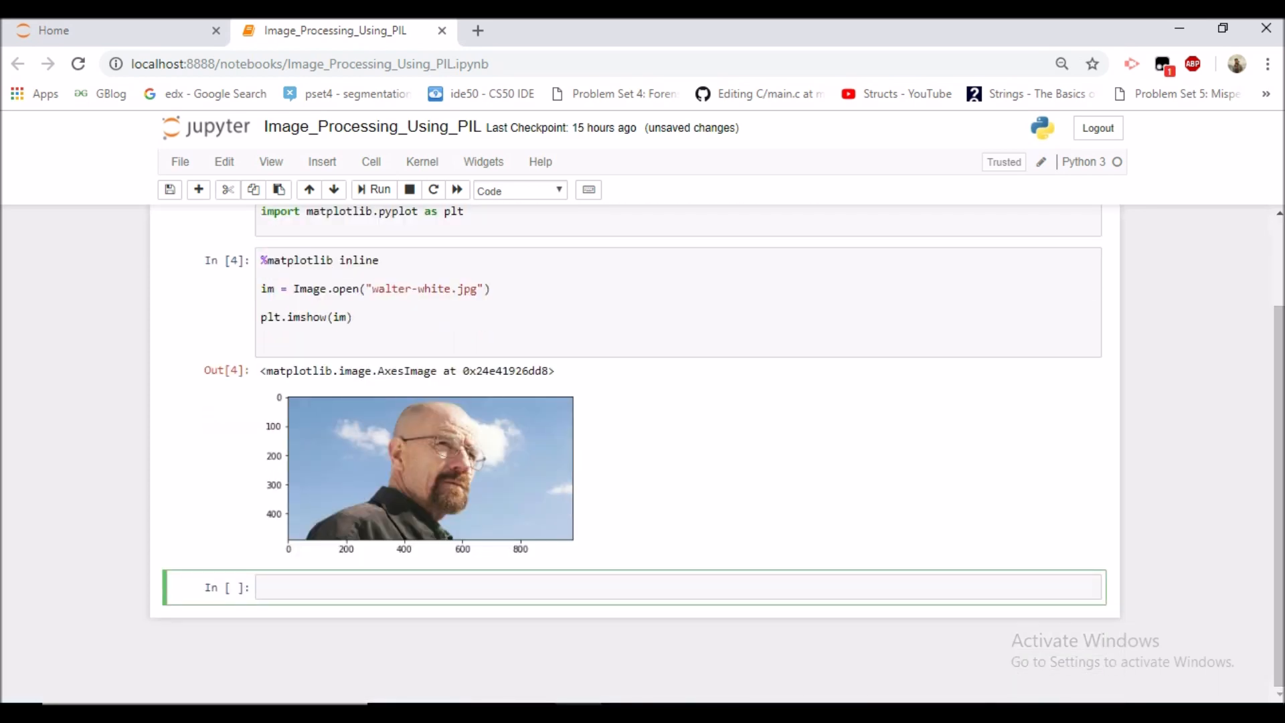
Step: Run print(im.size) in the new cell, showing (980, 490)
text(print())
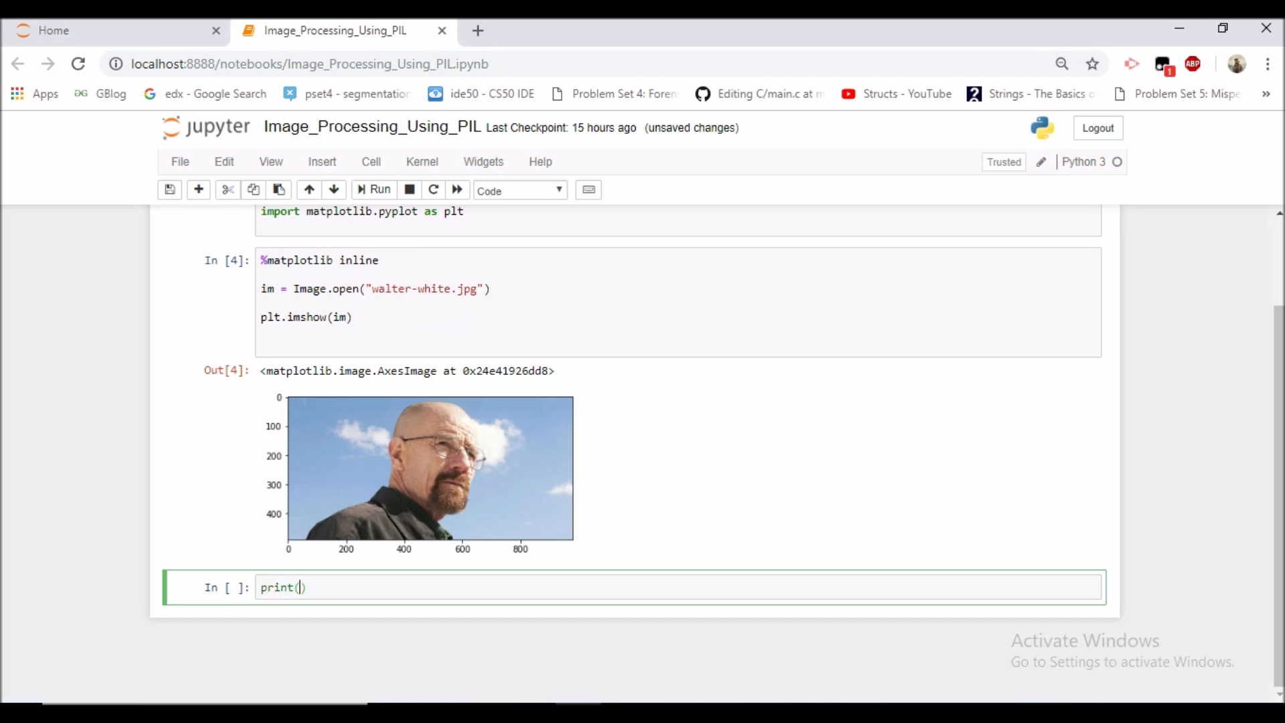
text(im.size)
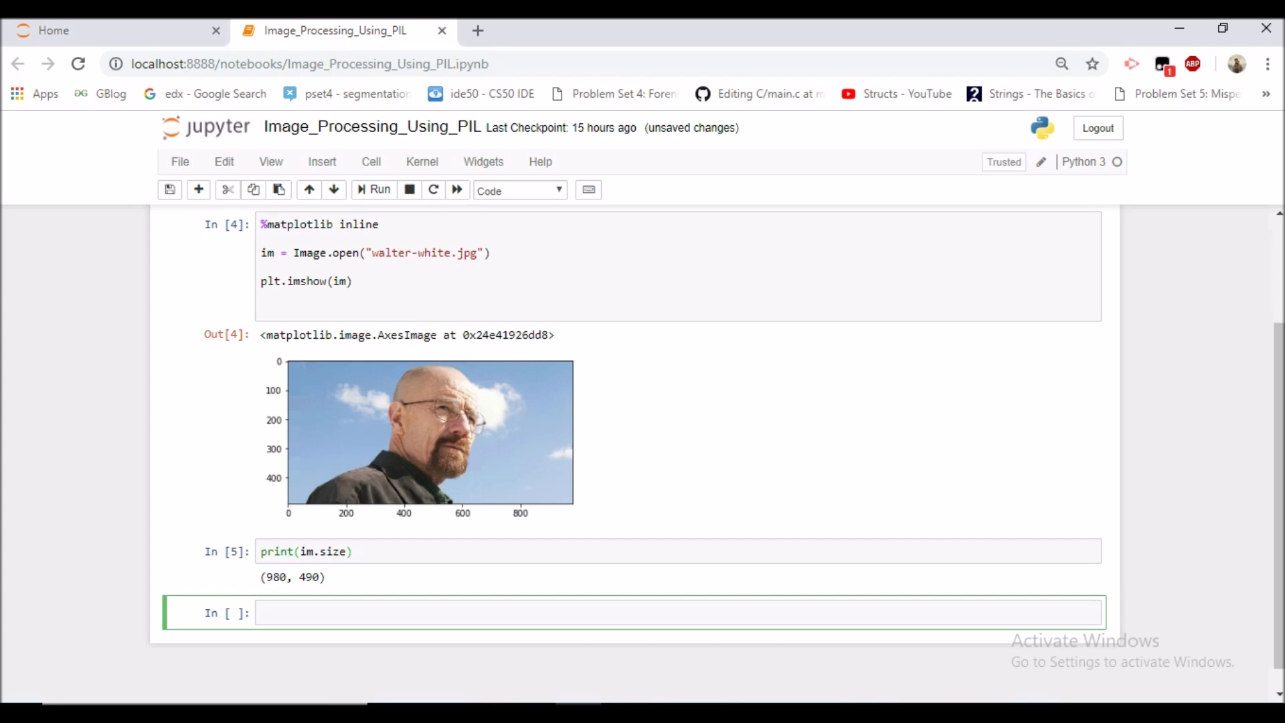
Step: Run print(im.height, im.width) in the next cell, giving 490 980
text(print())
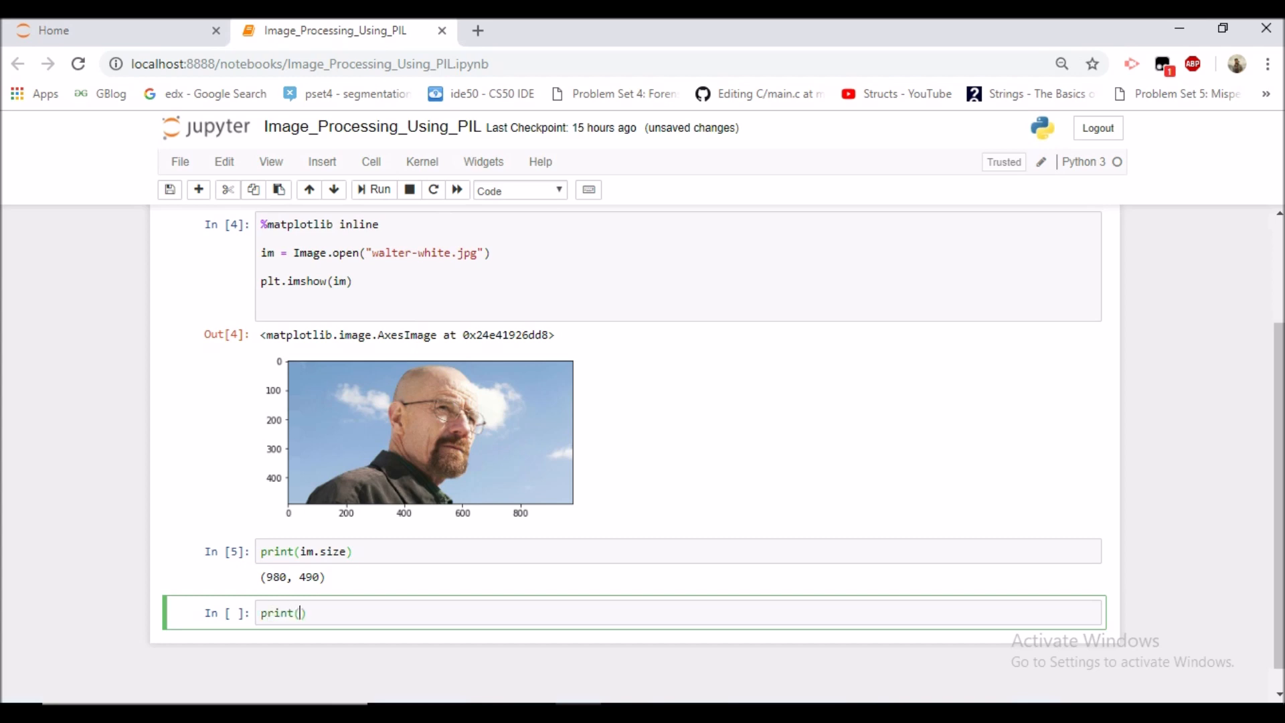
text(im.hei)
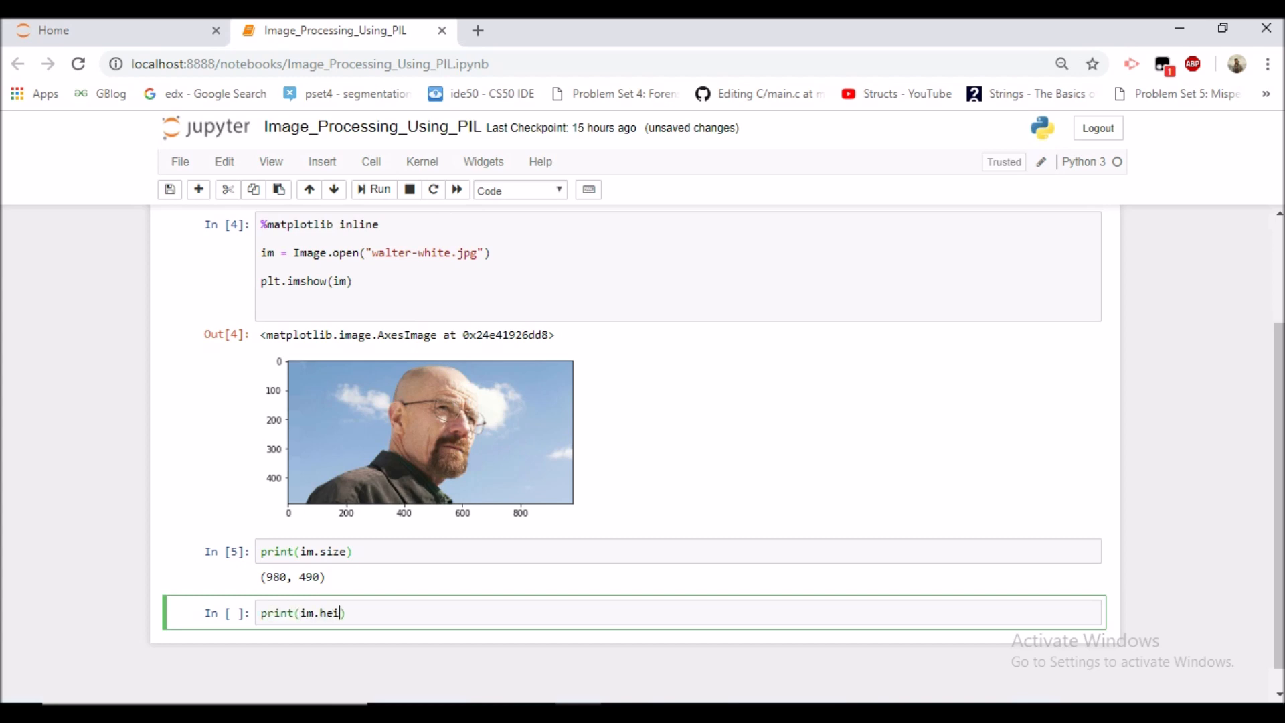
text(ght,im.wi)
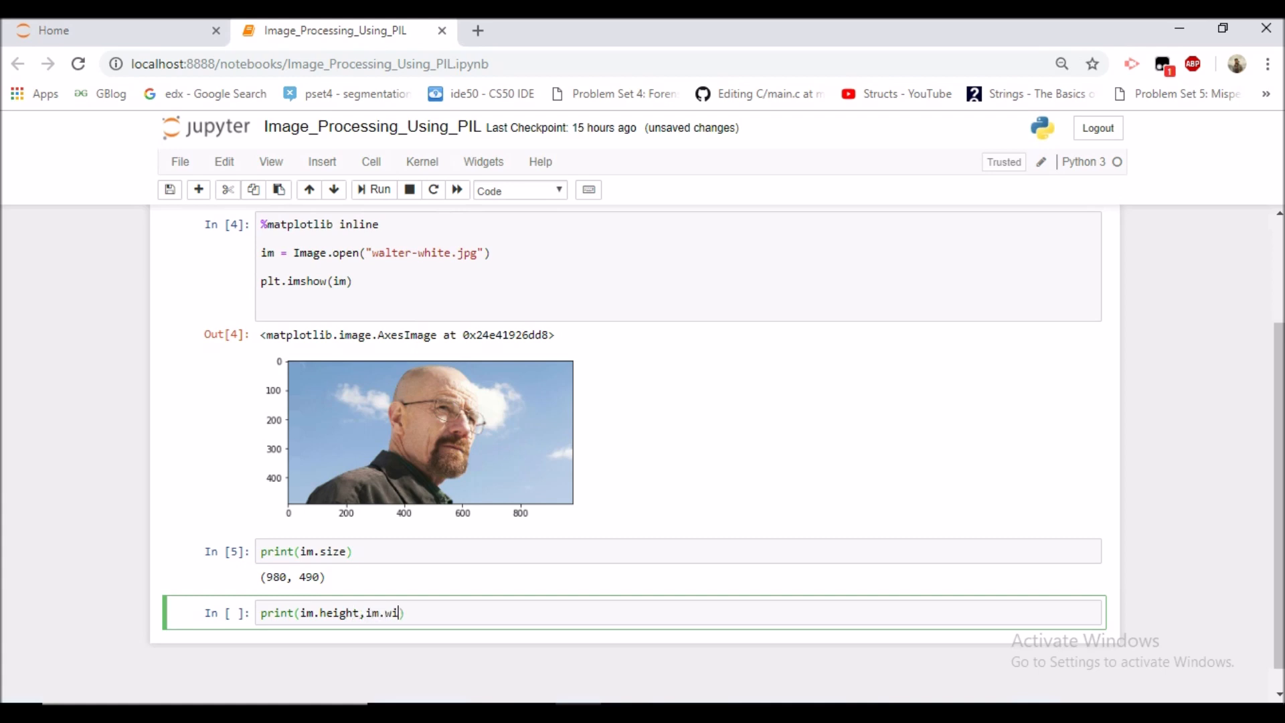
text(dh)
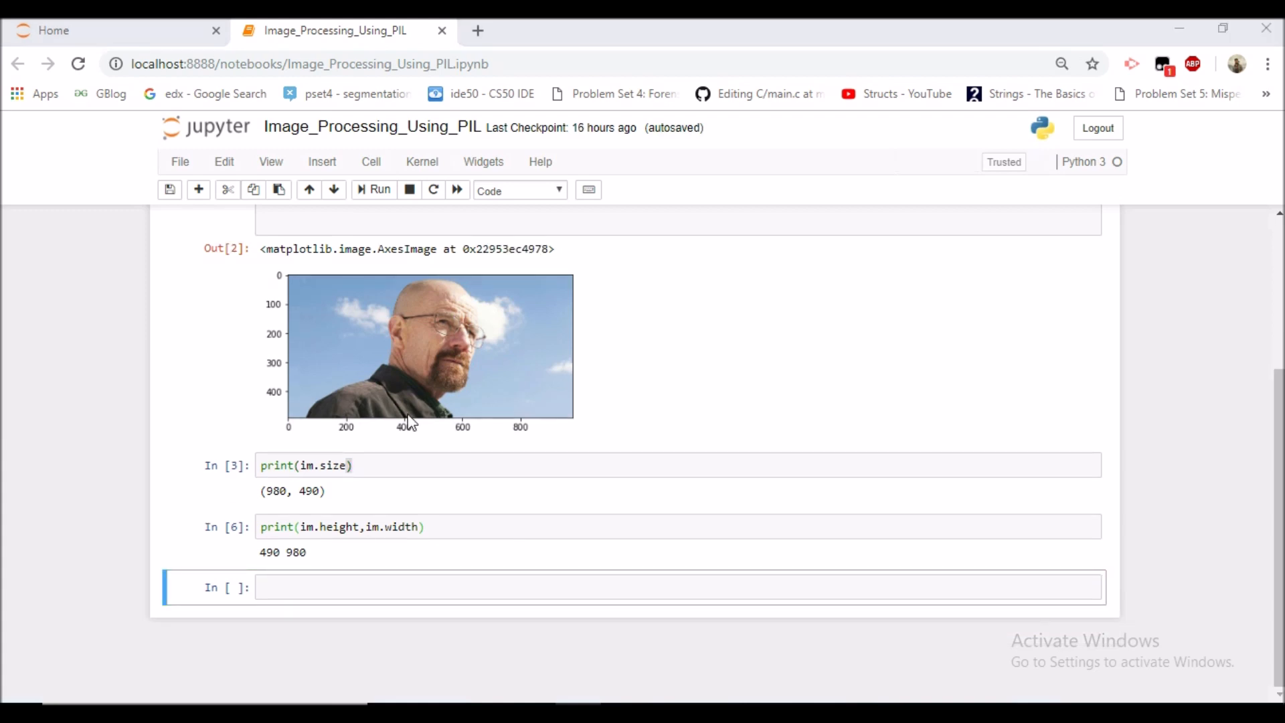
mouse_move(399, 328)
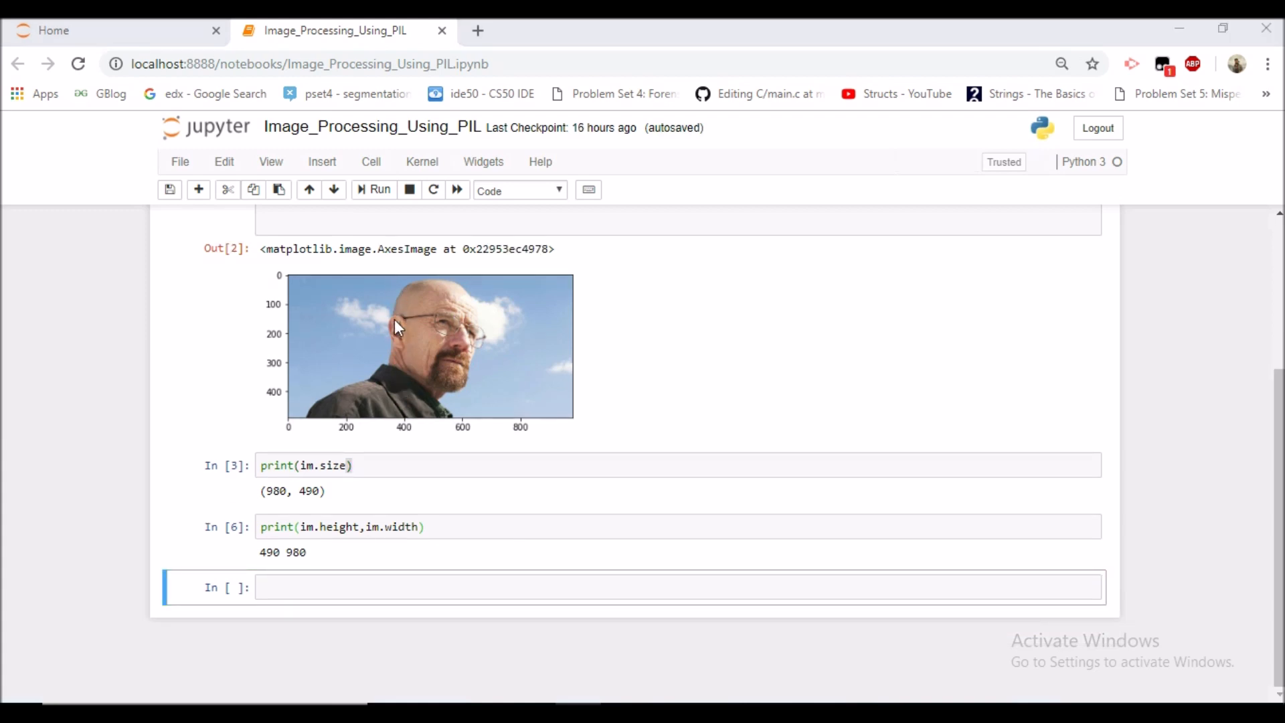
mouse_move(417, 434)
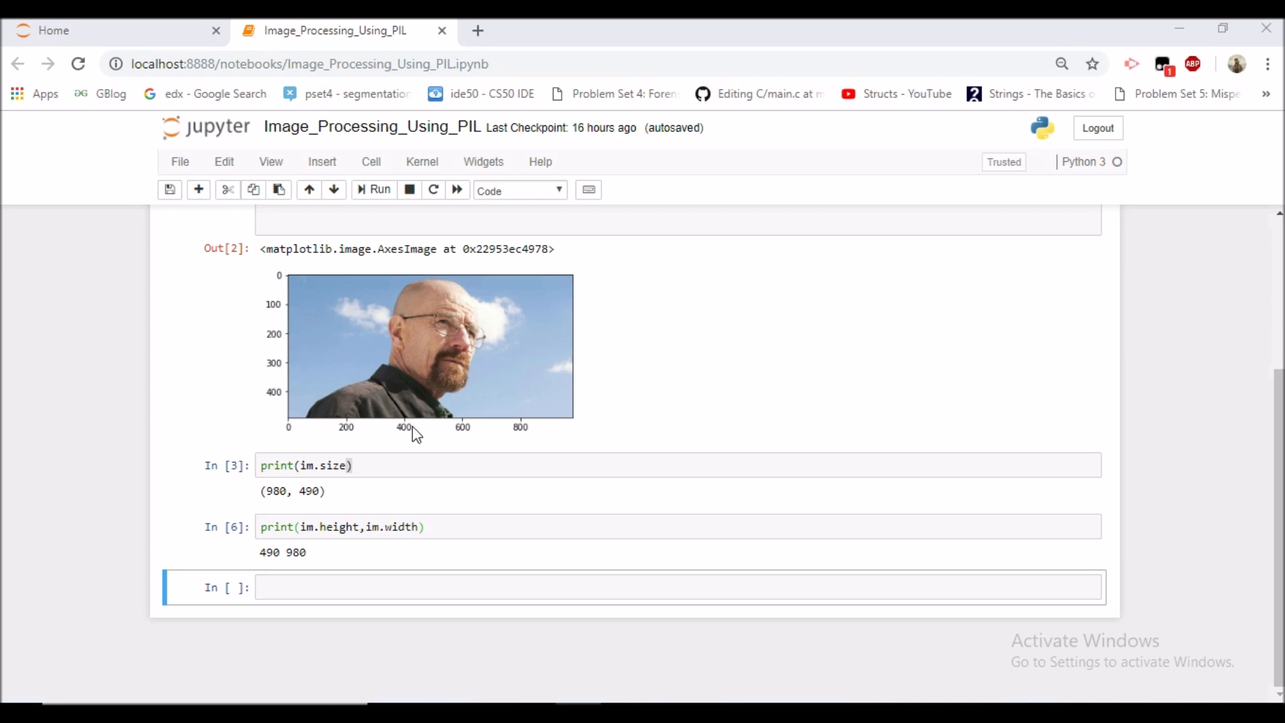
mouse_move(400, 275)
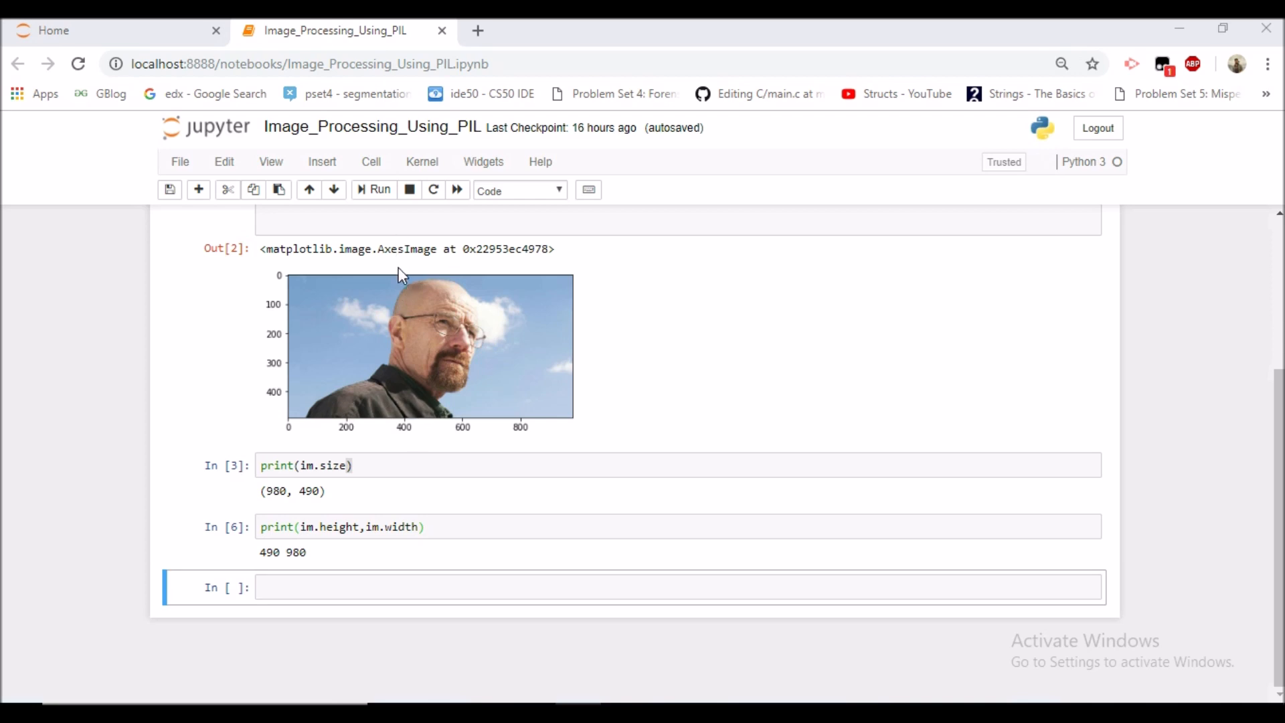
mouse_move(404, 279)
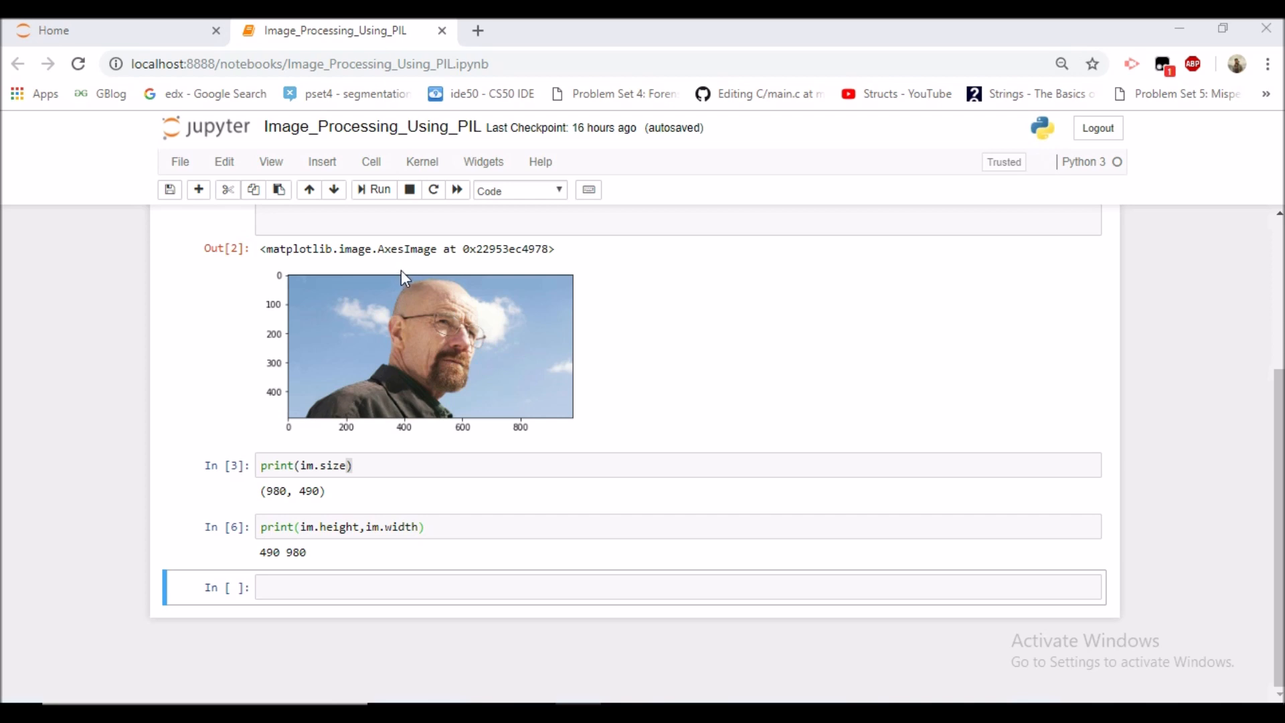
Step: In the empty cell, set y_start to im.heoght and y_end to 0
click(336, 587)
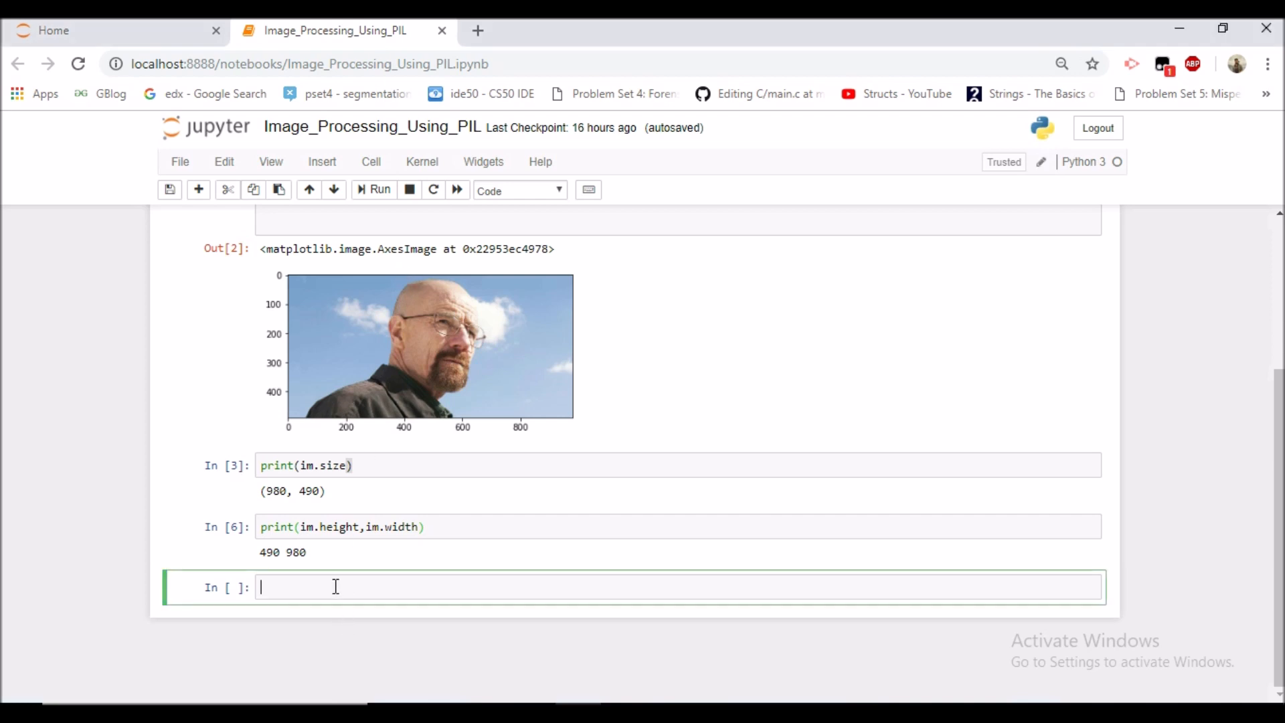
text(y_start = 0)
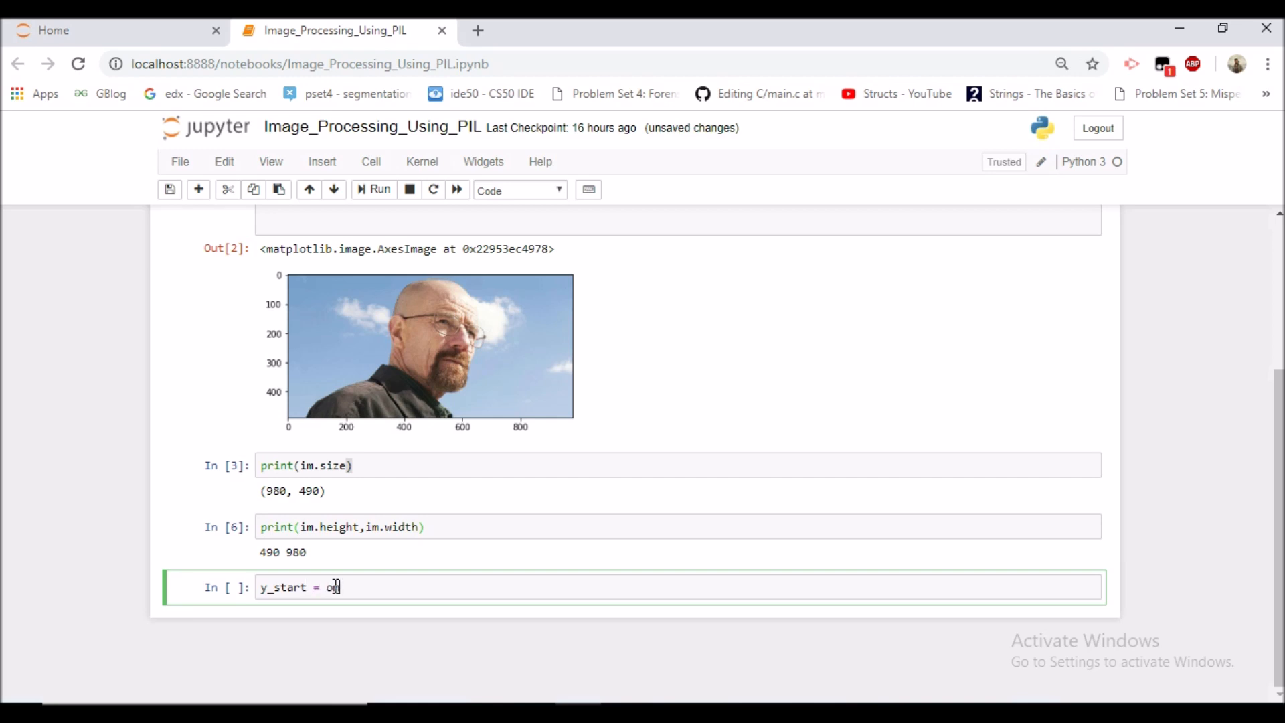
text(im.he)
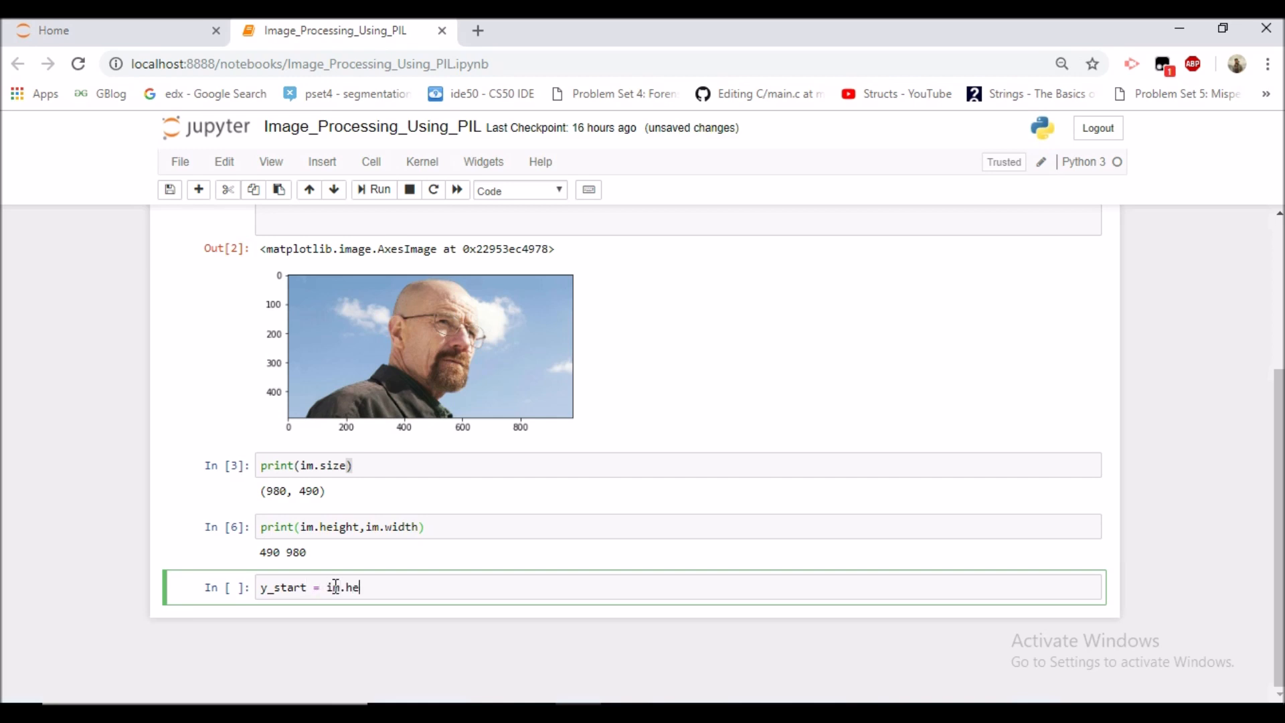
text(oght)
text(y_end =)
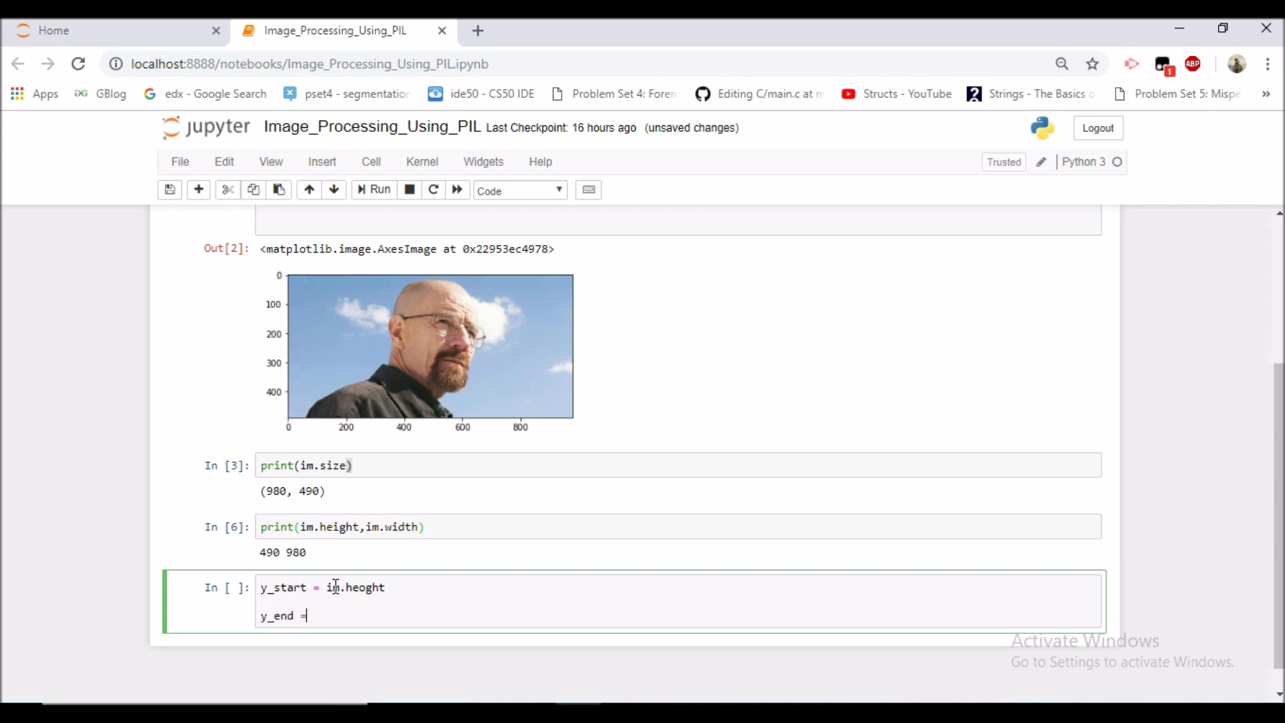
text(0)
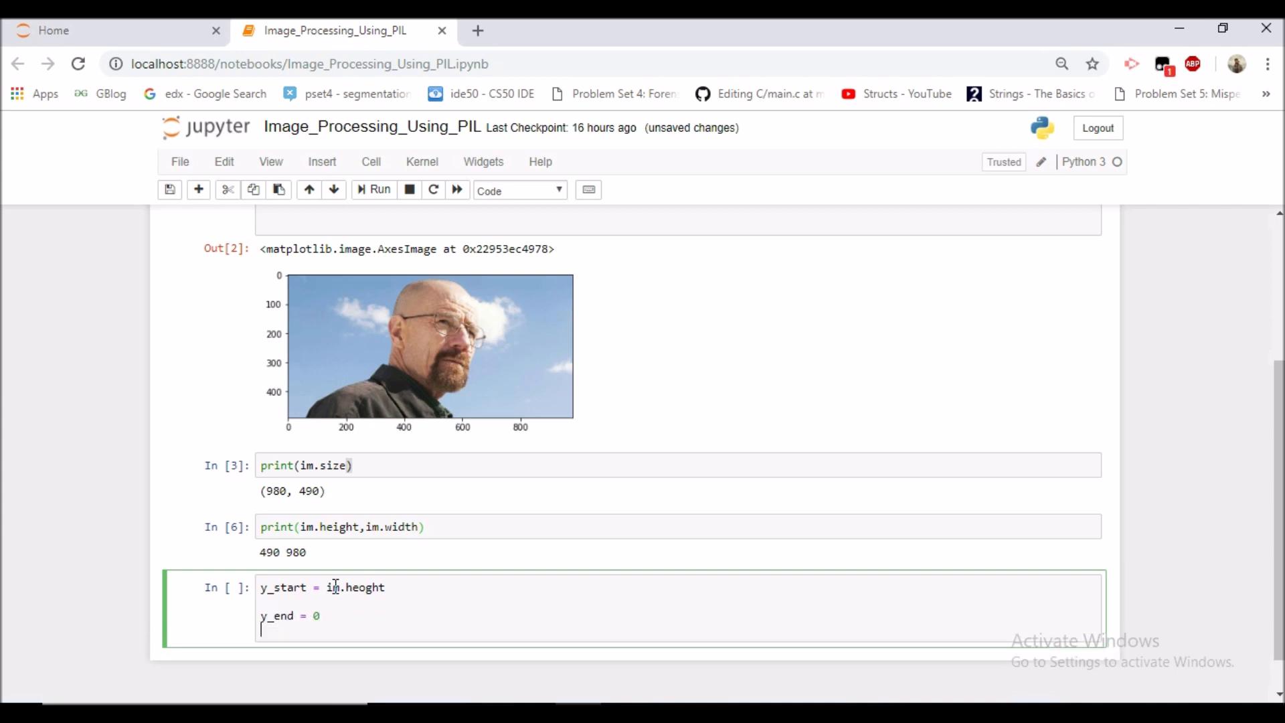
Step: Add x = 400 and line = ((x,y_start),(x,y_end)) to the cell
text(x=)
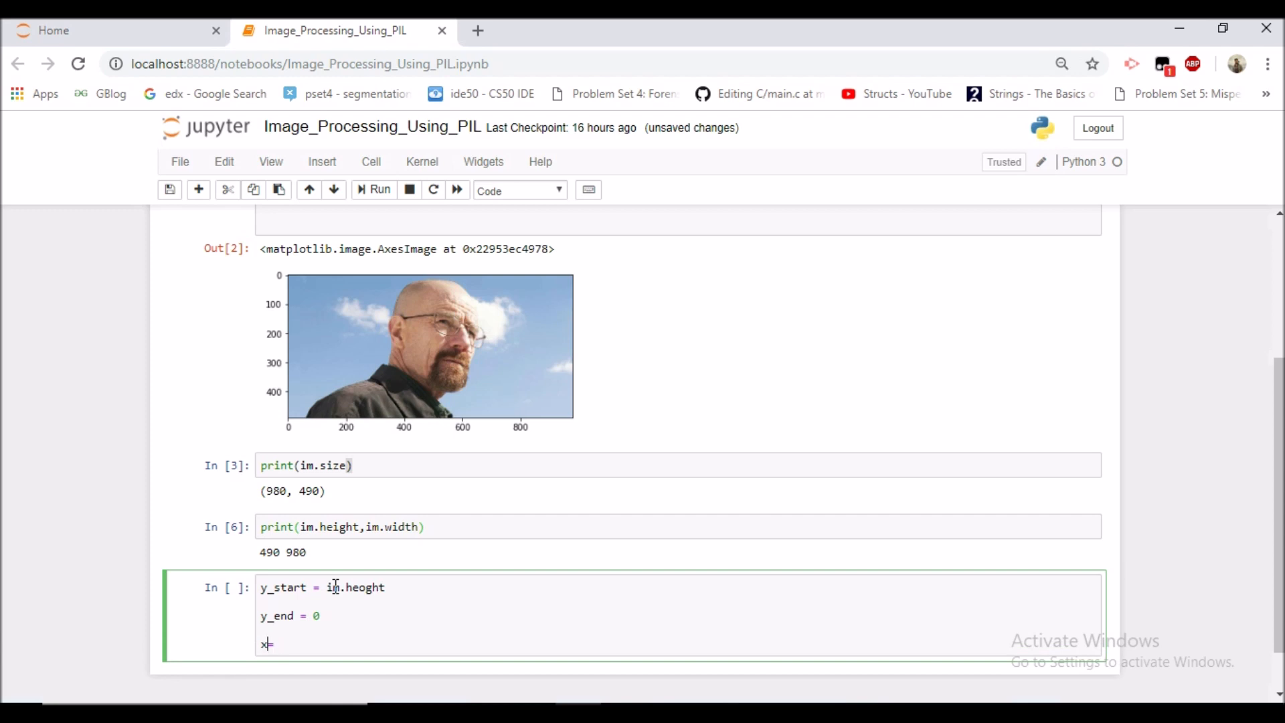
text(= 400)
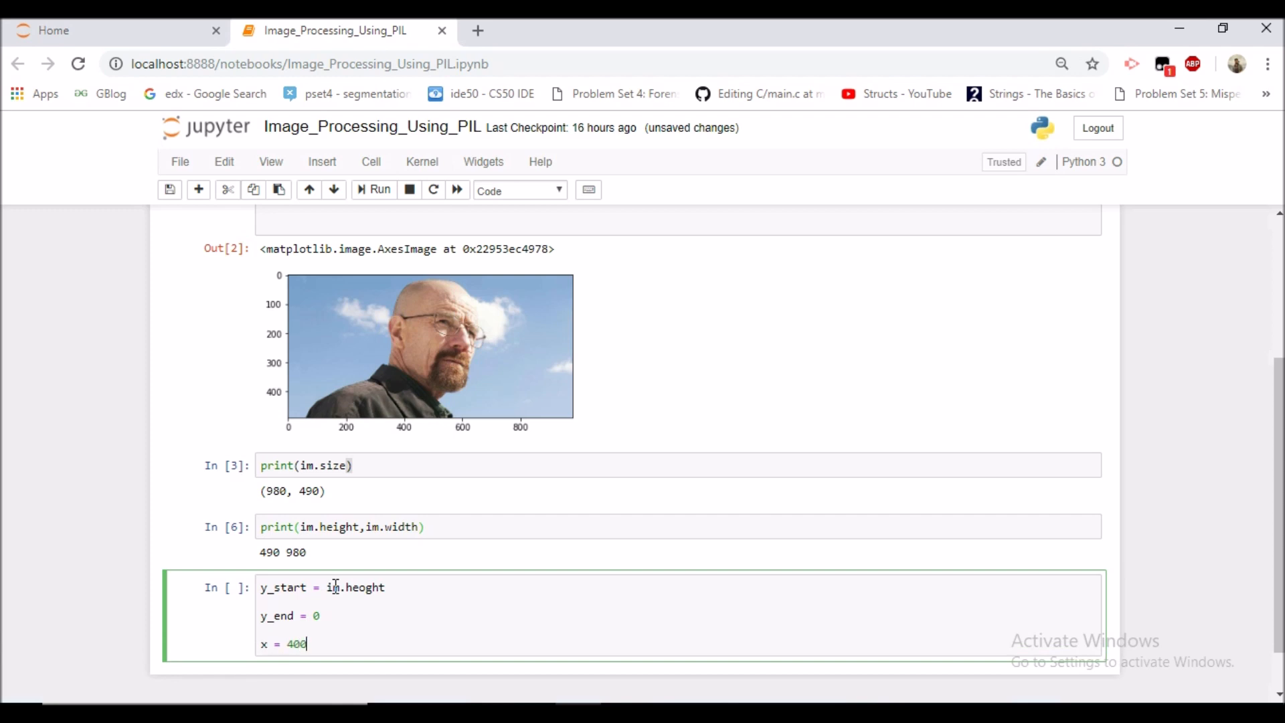
text(1)
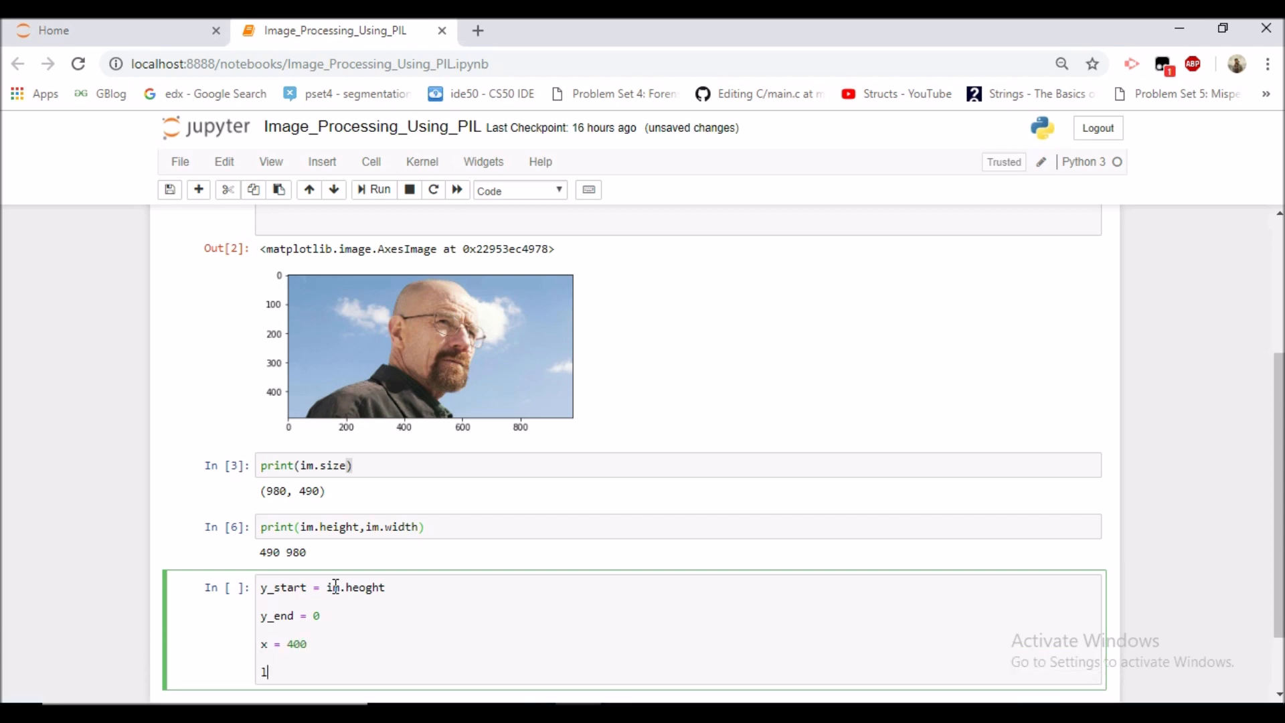
text(ine =)
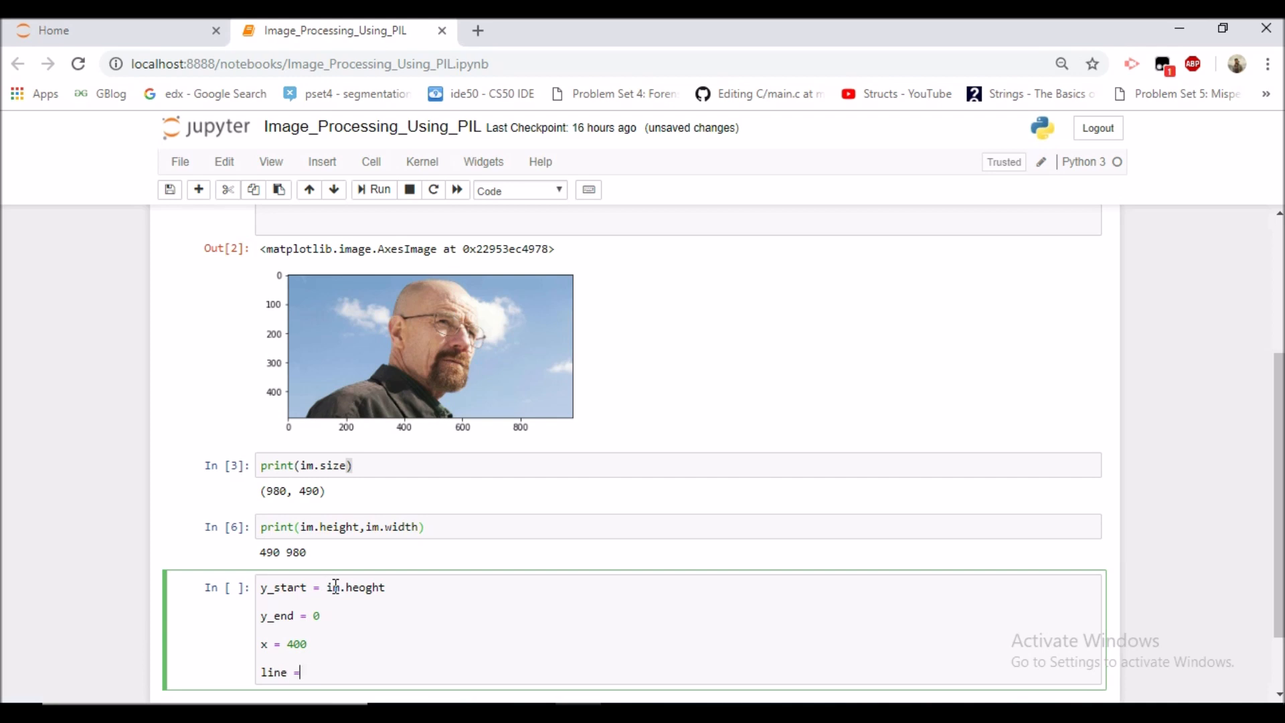
text(((x)))
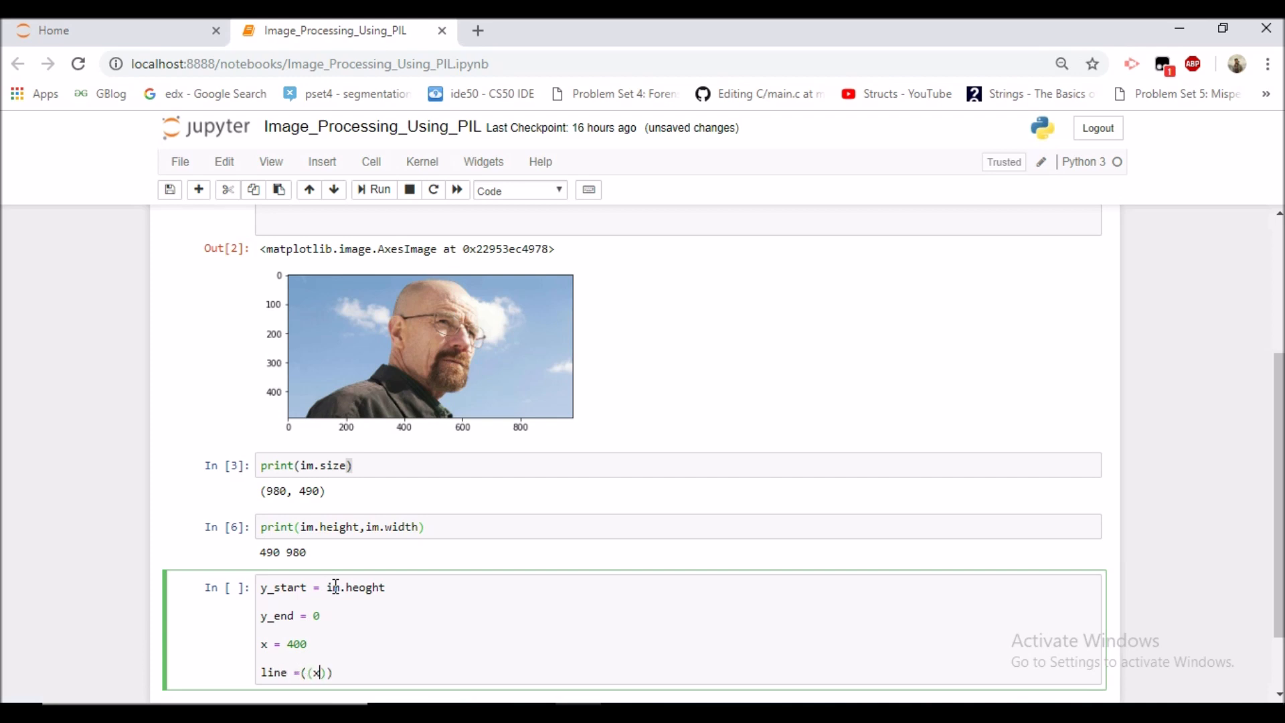
text(,y)
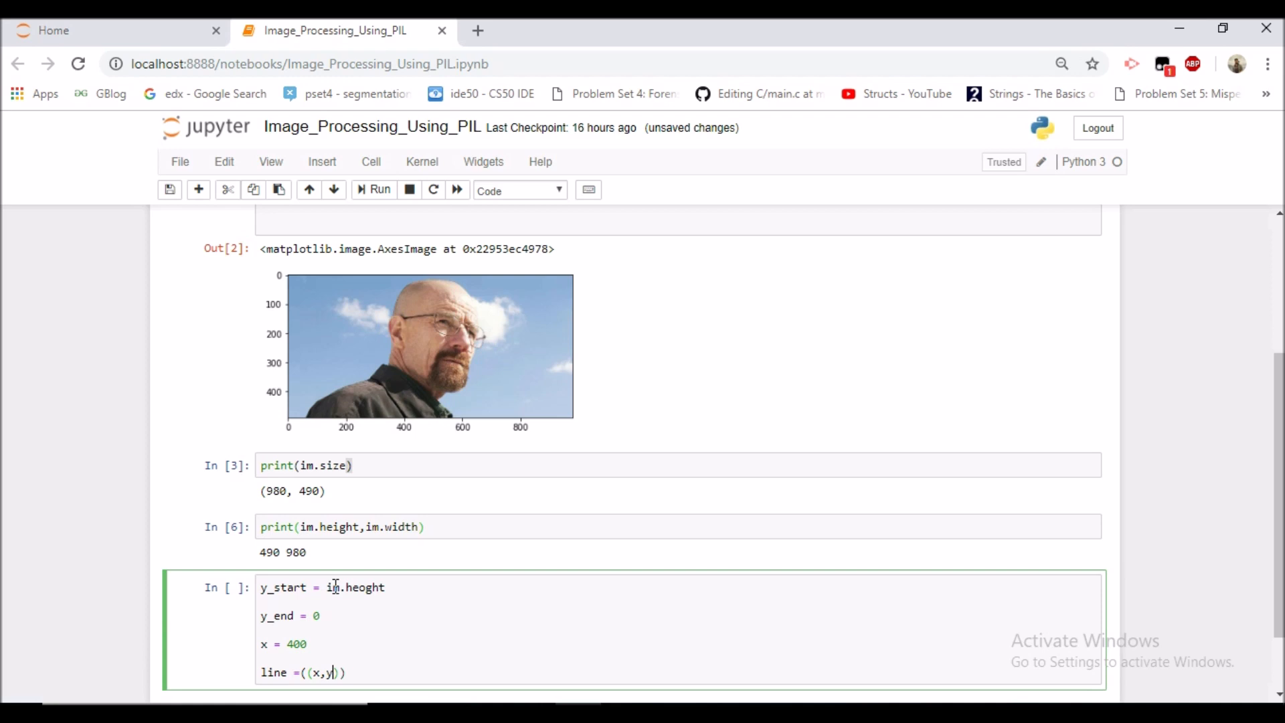
text(_start),(x,y_end)
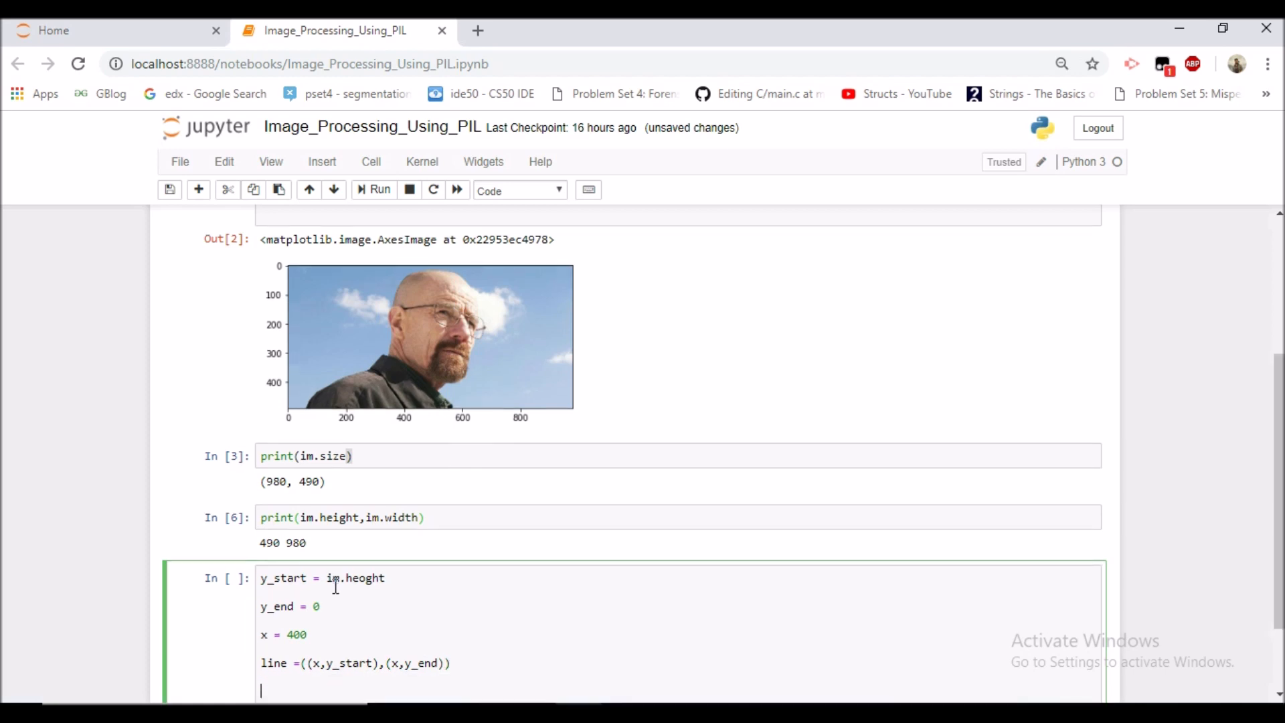
Step: Add draw = ImageDraw.Draw(im) to the cell
scroll(down, 3)
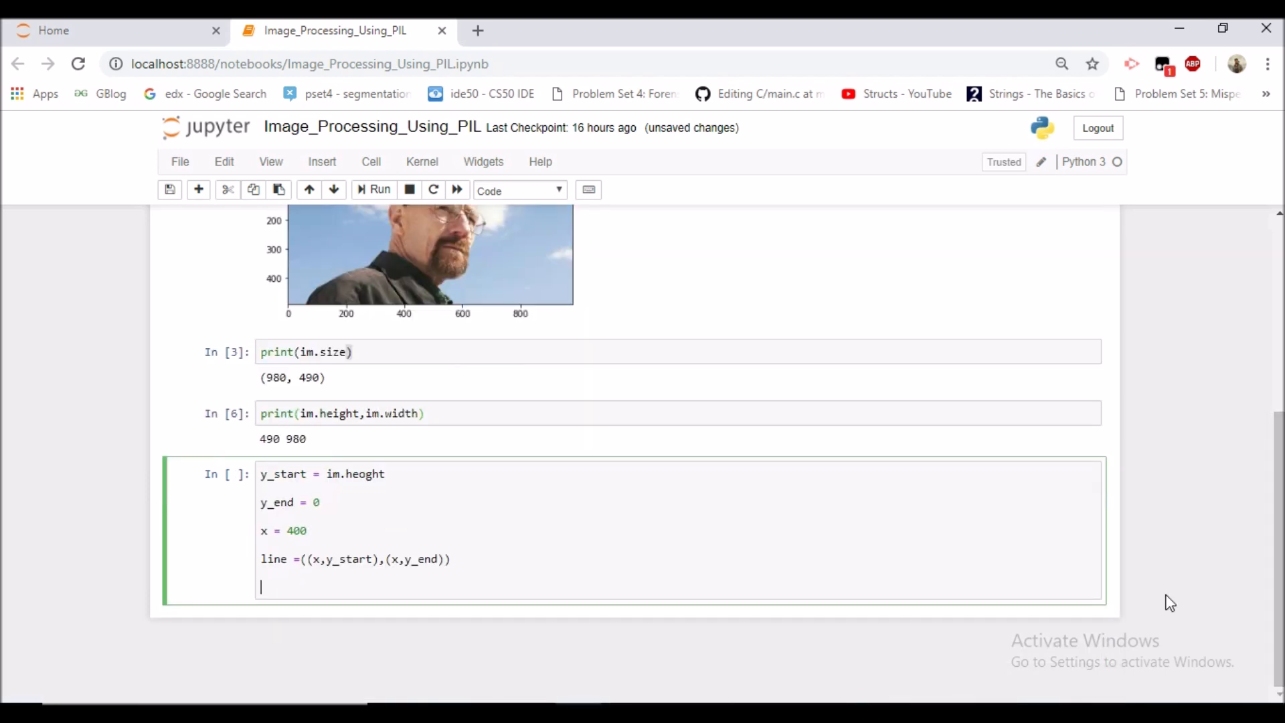
text(dra)
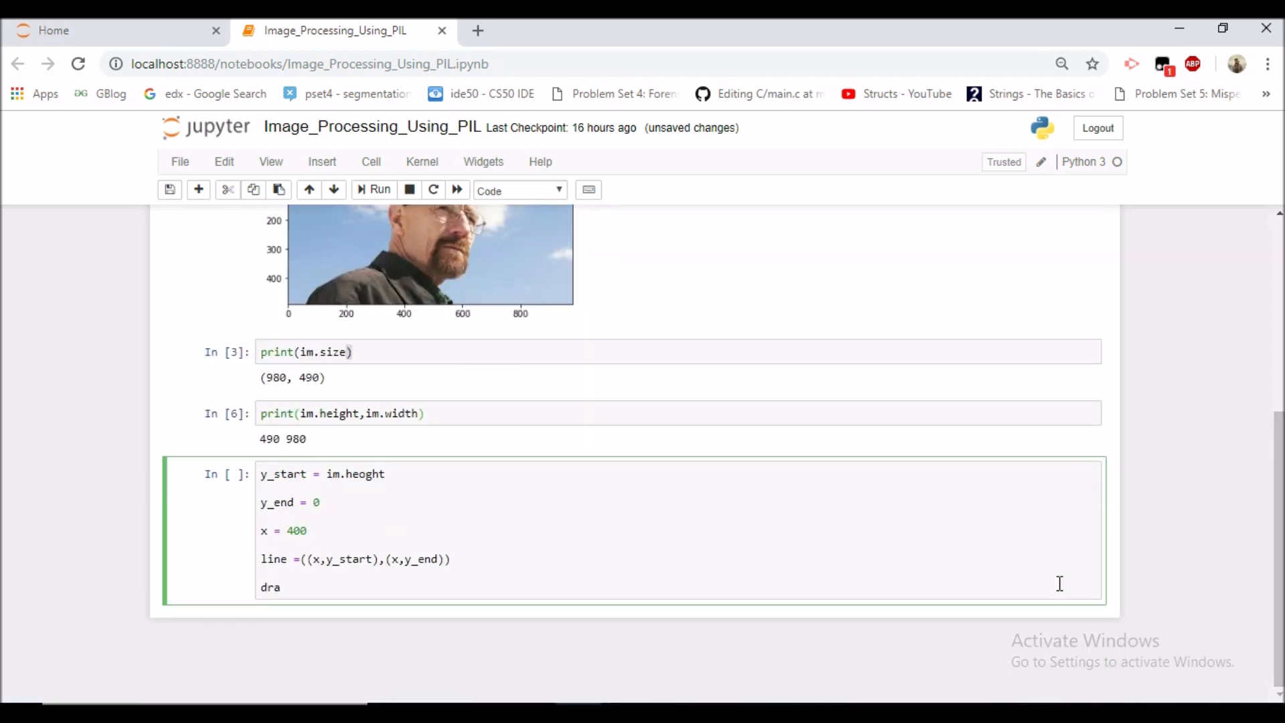
text(w)
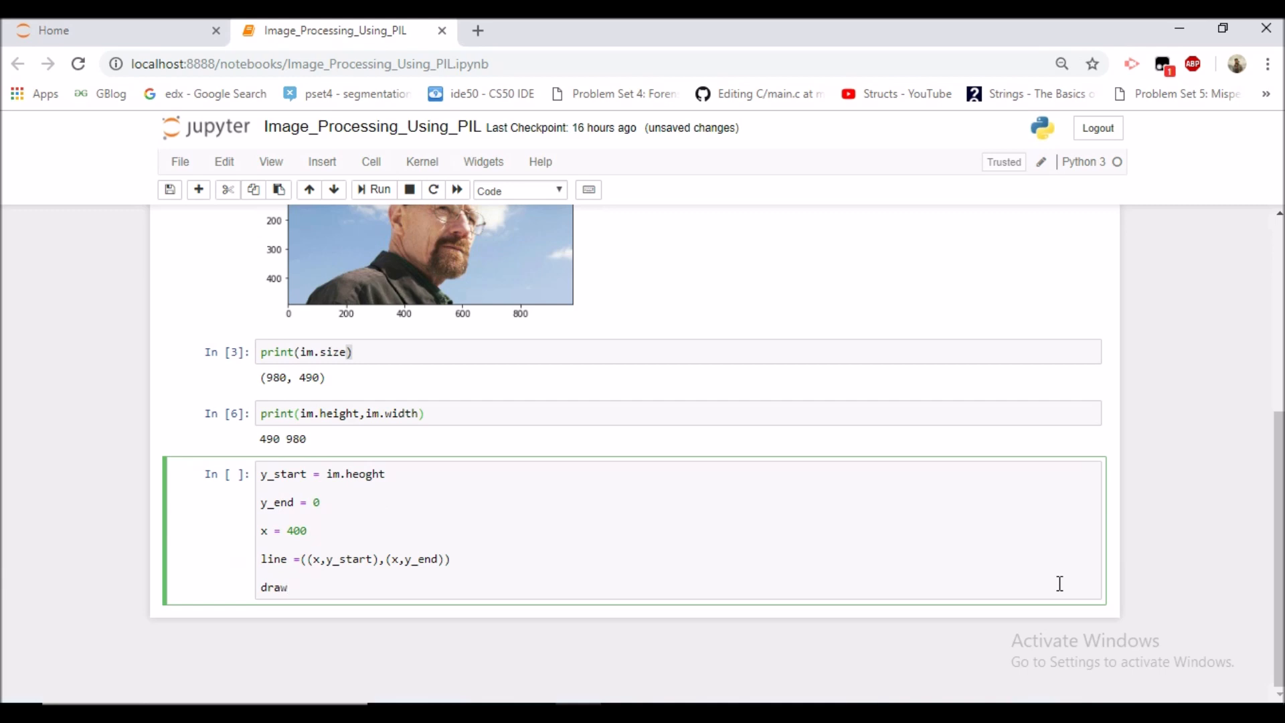
text(= Im)
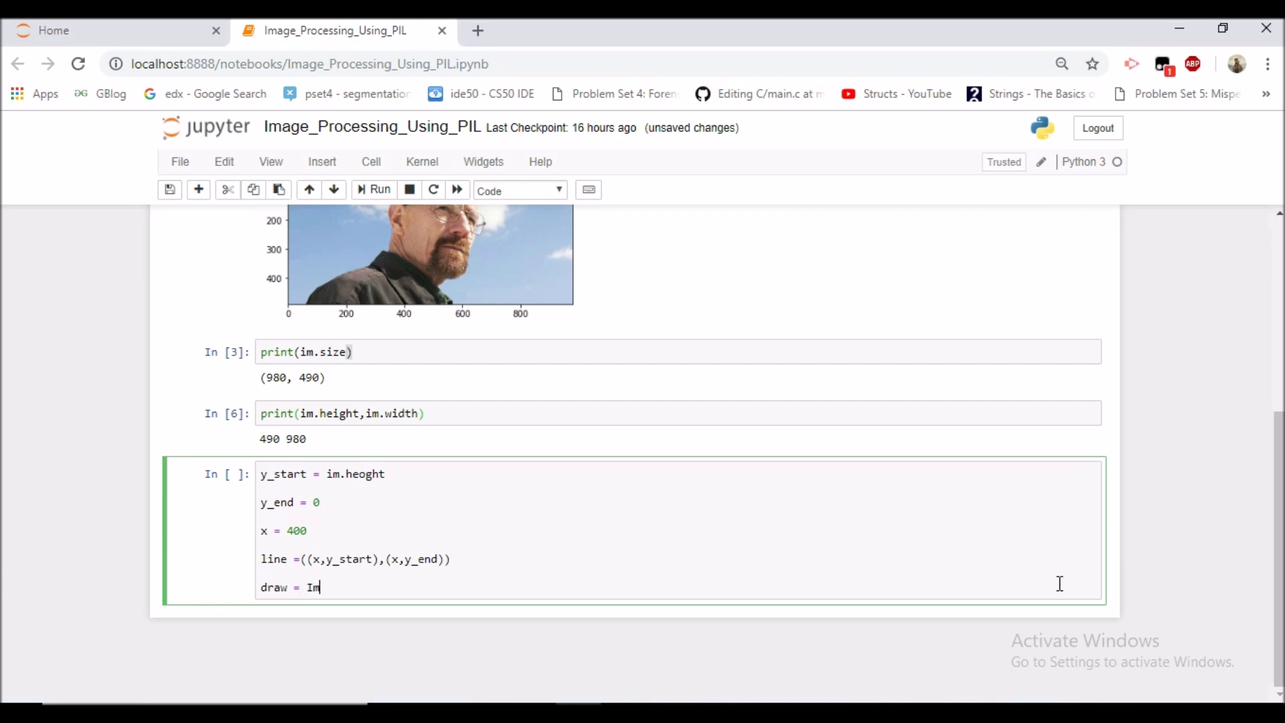
text(ageDraw.)
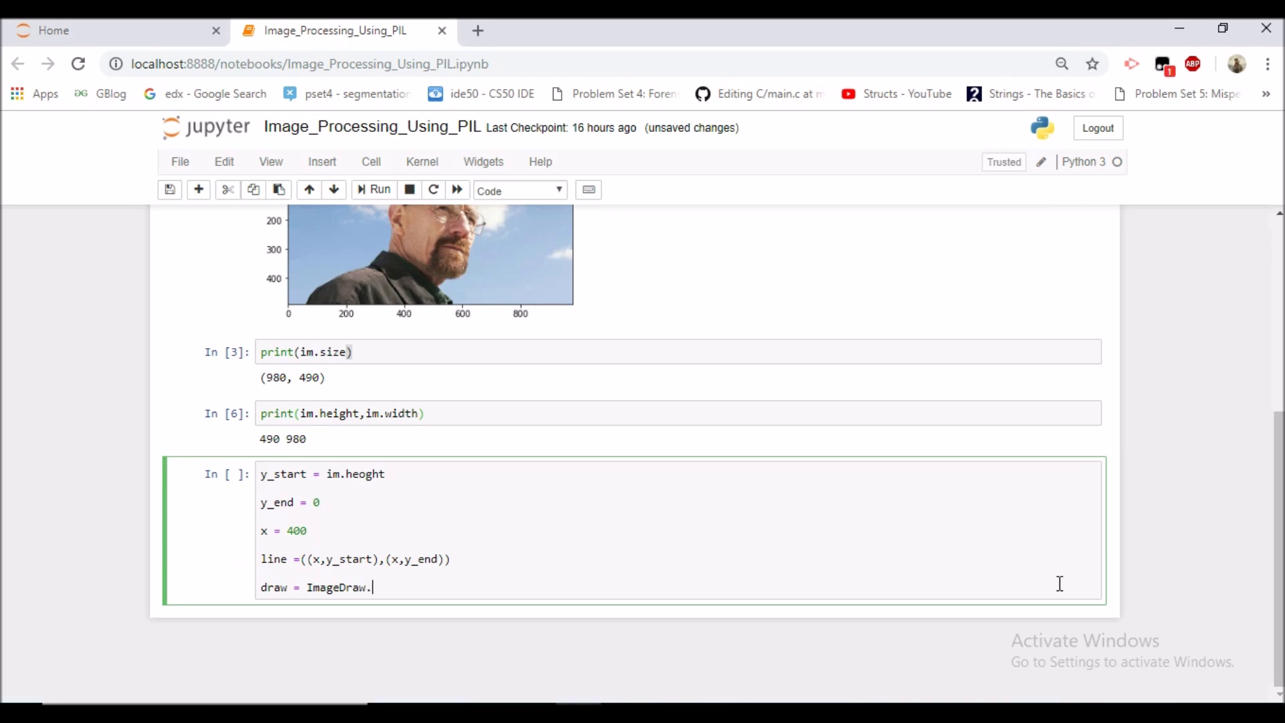
text(Draw)
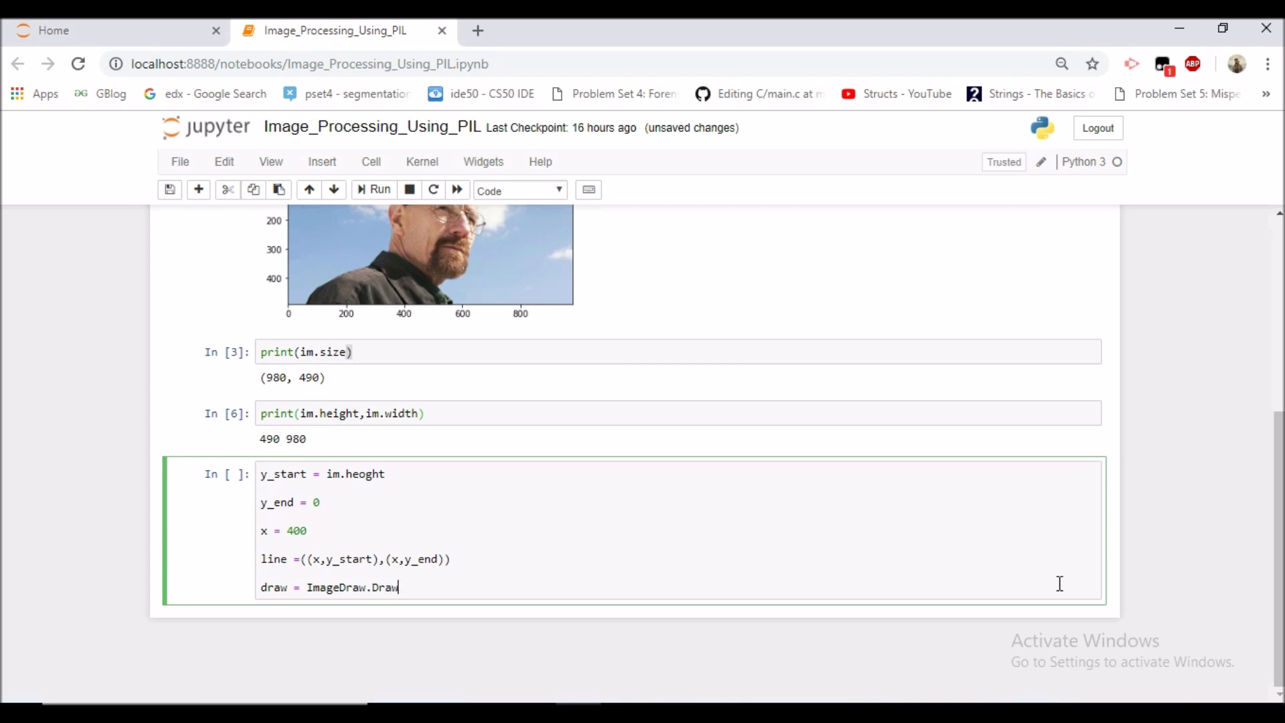
text((im))
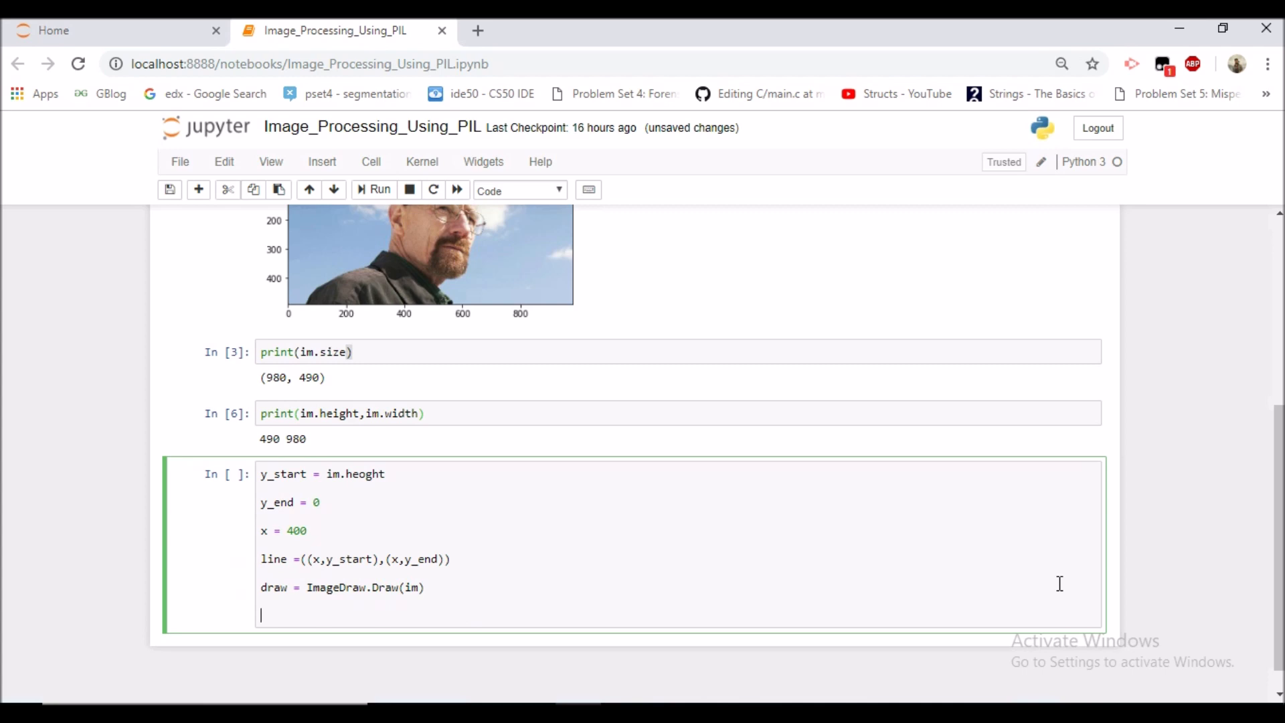
Step: Add draw.line(line, fill=(255,0,0)) to draw the line in red
text(draw.l)
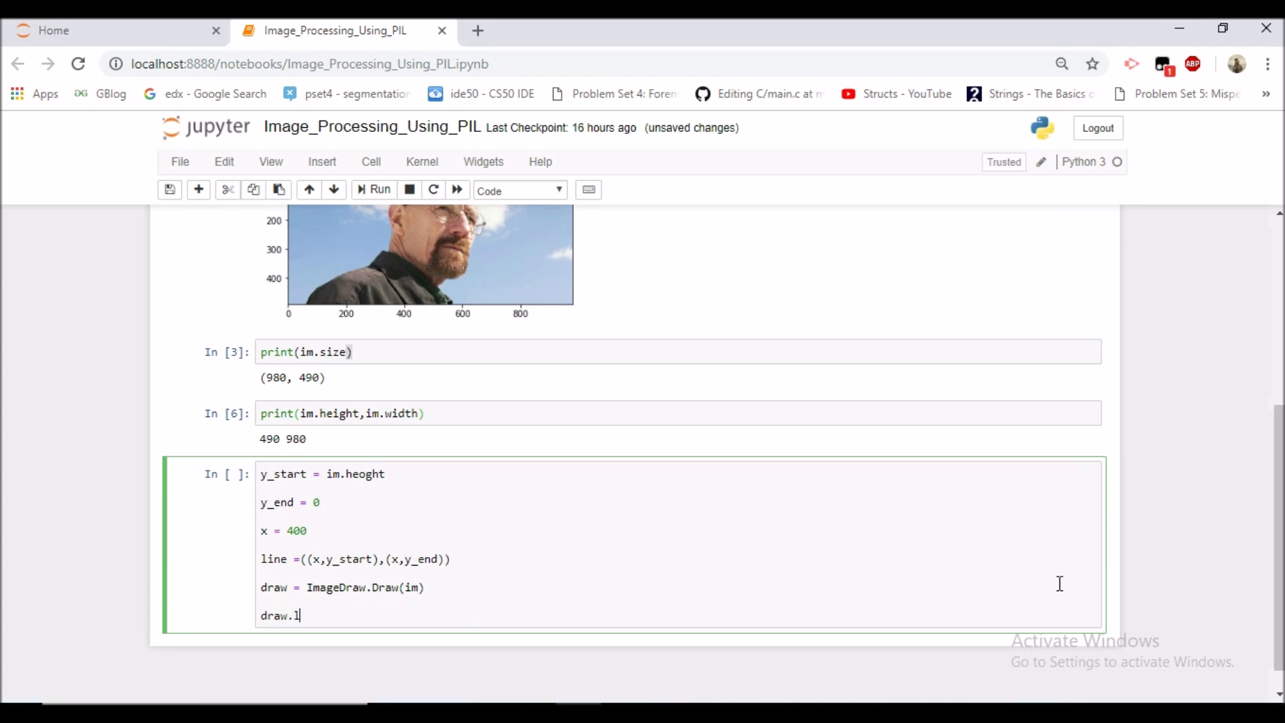
text(ine)
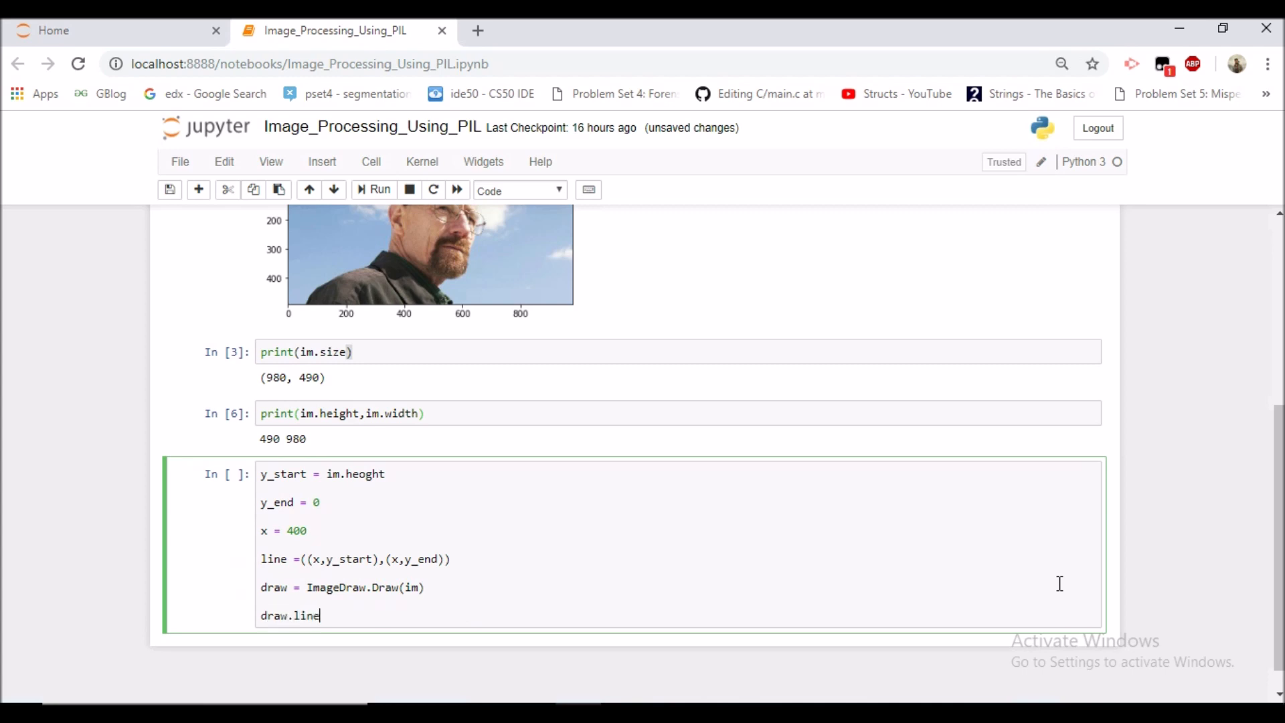
text(())
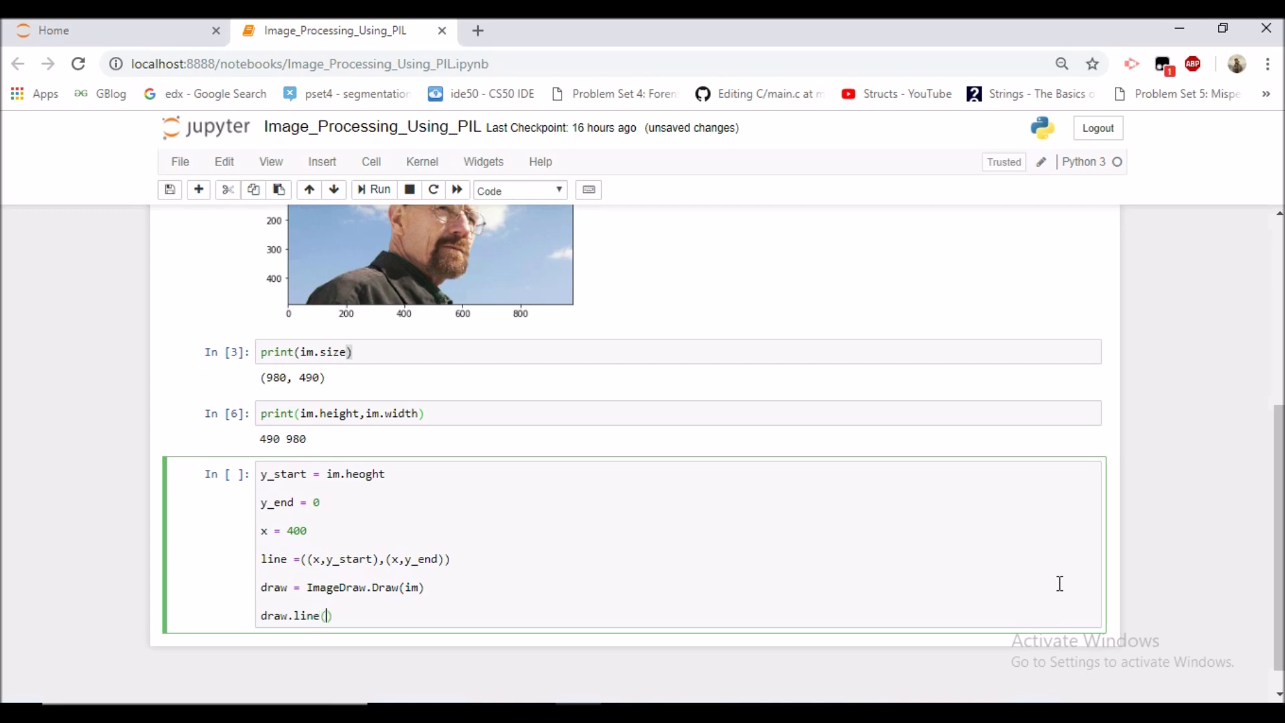
text(kl)
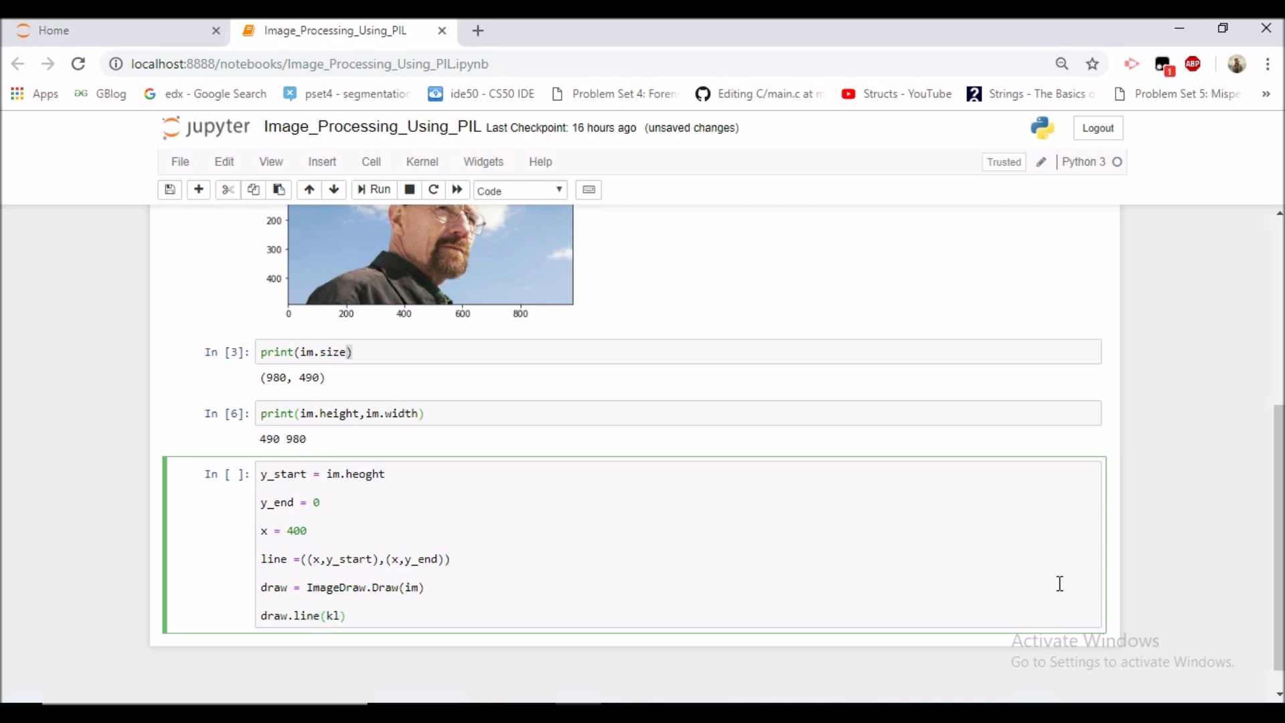
text(line,)
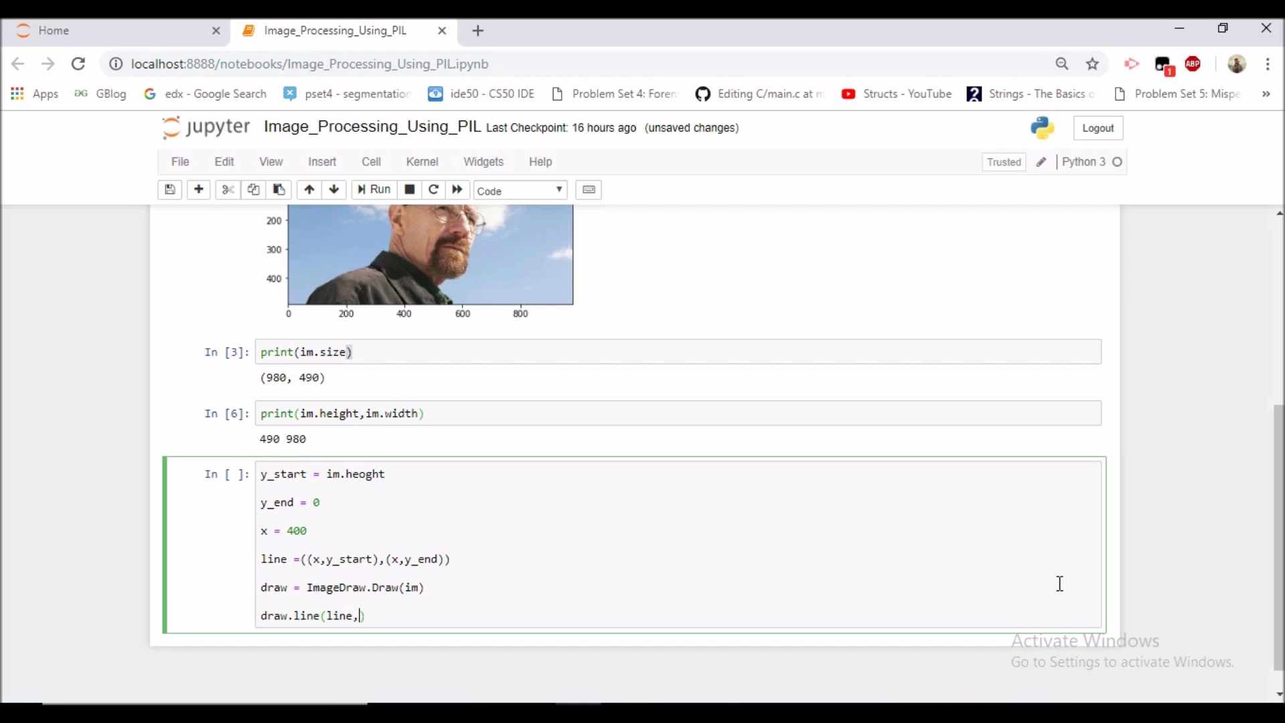
text(fill=()
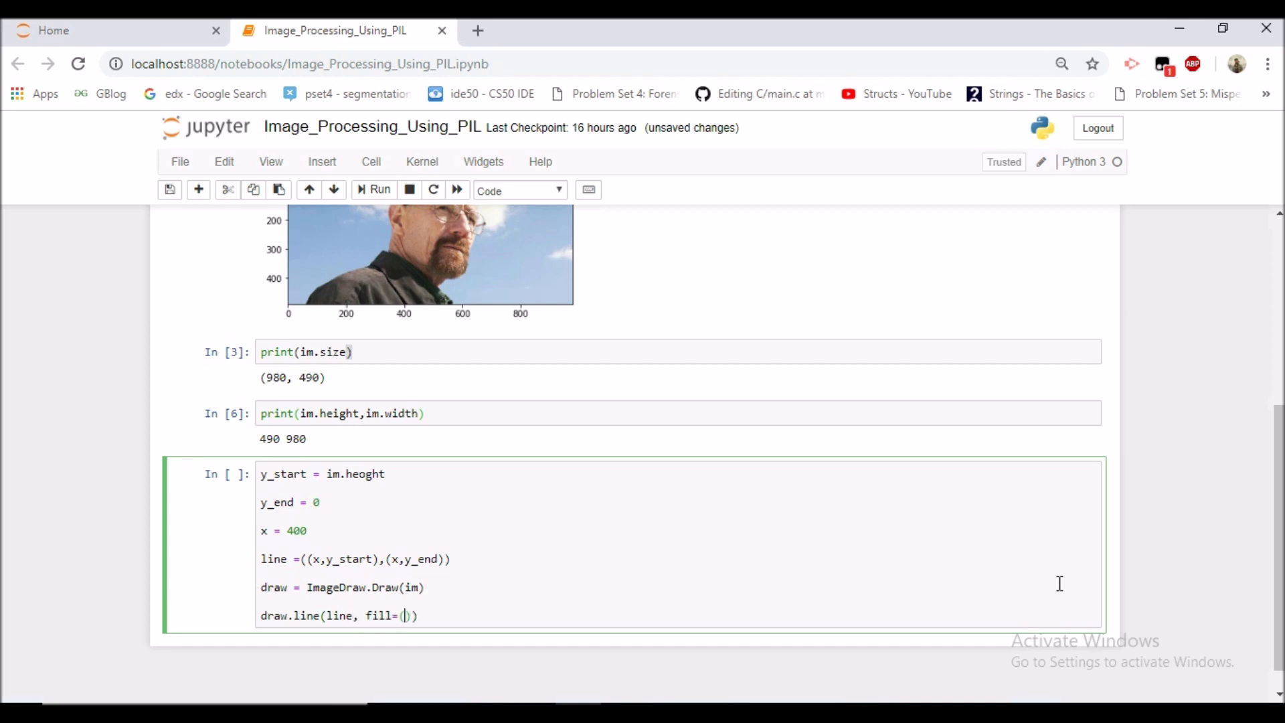
text(255)
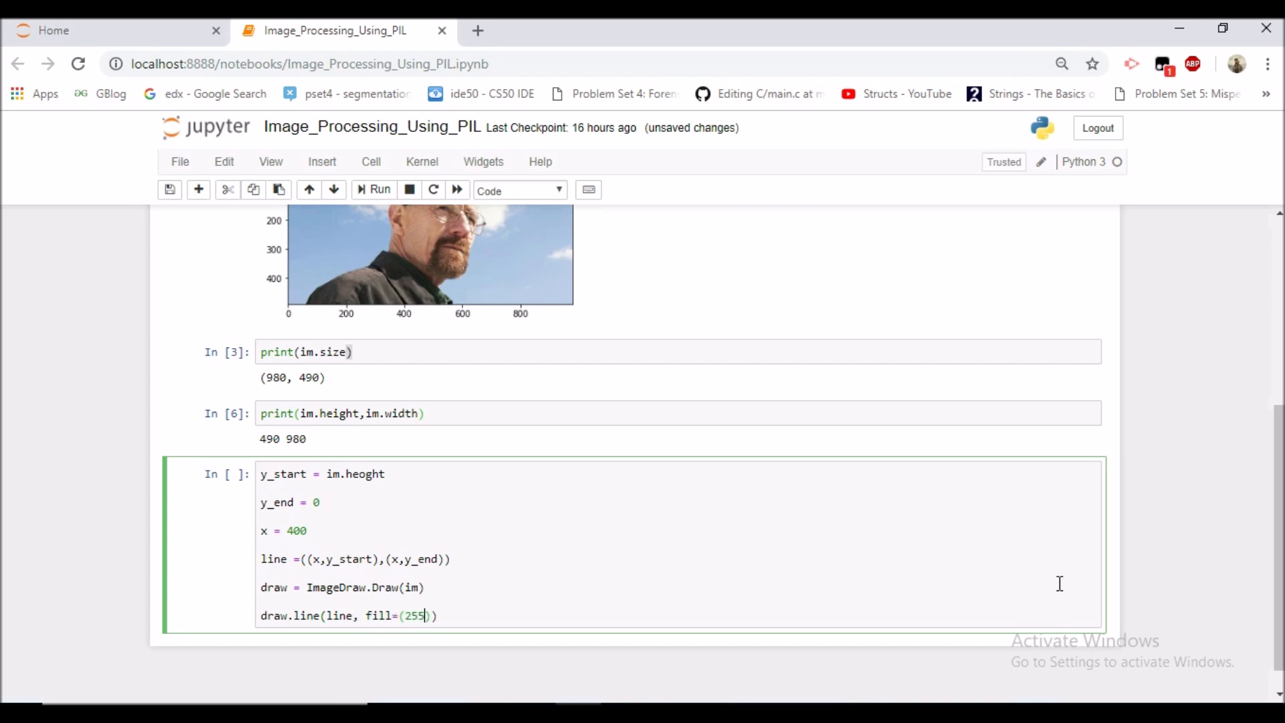
text(,0,0)
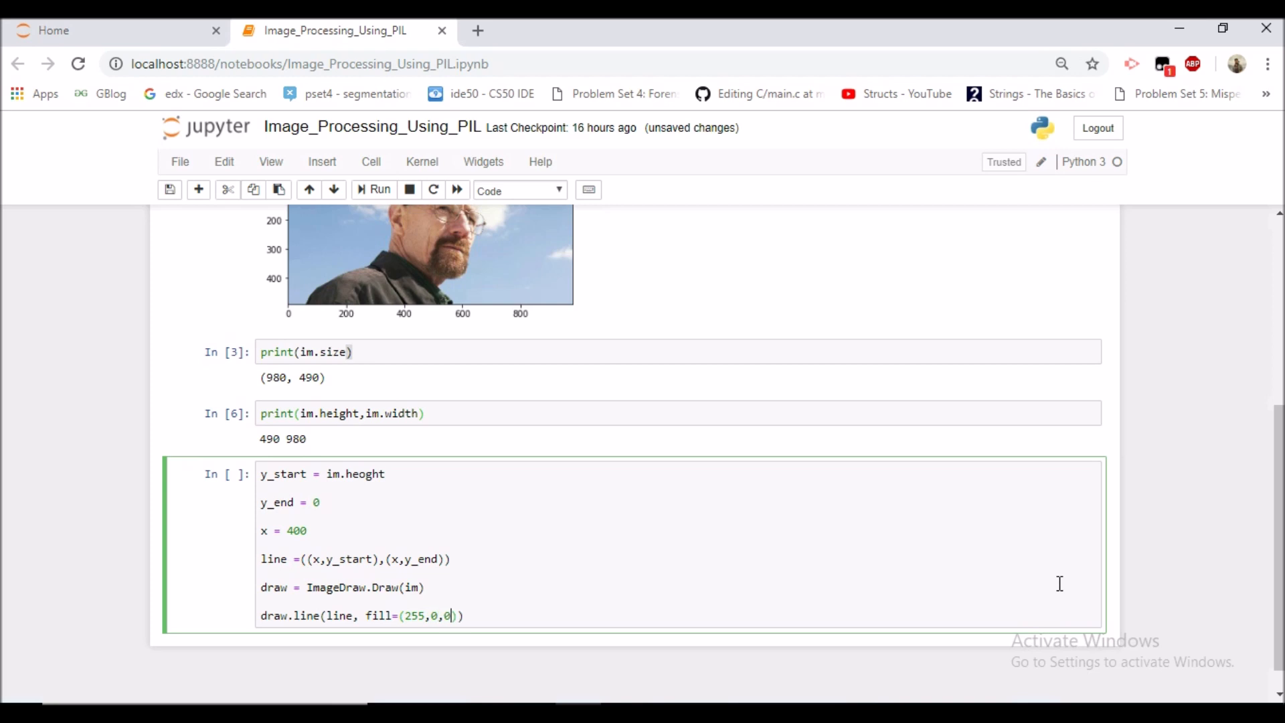
key(Enter)
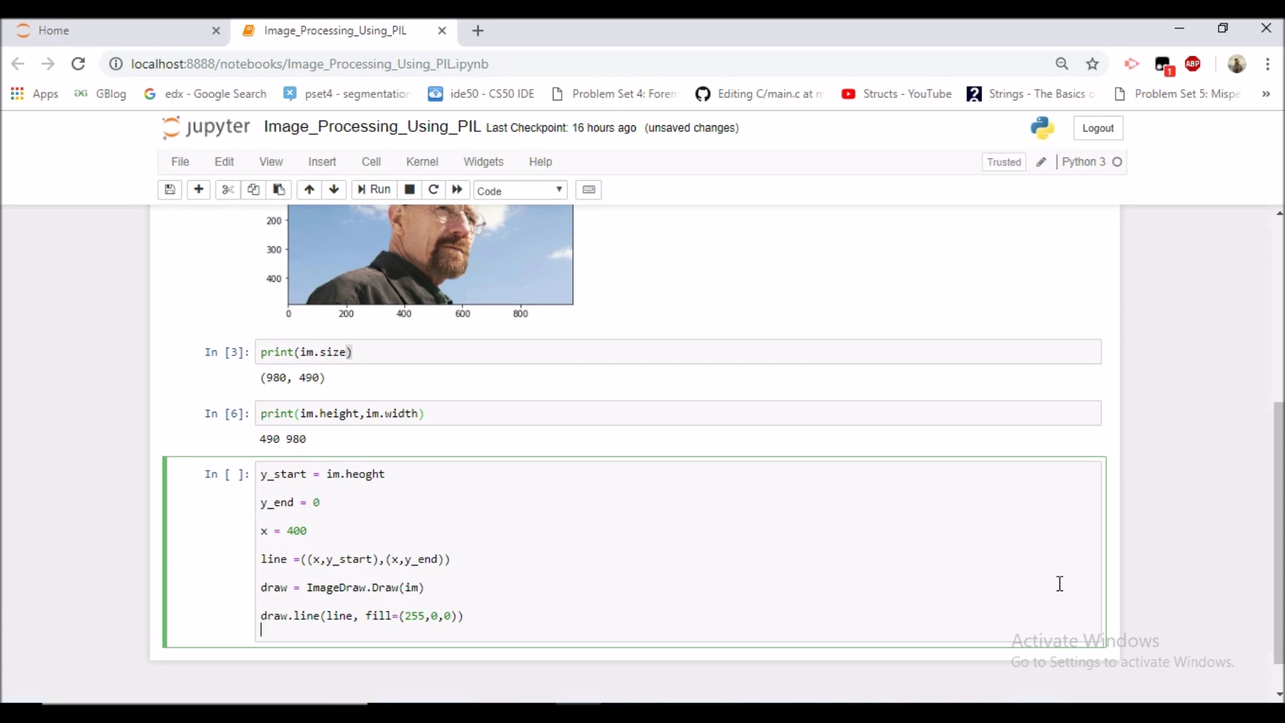
Step: Add plt.imshow(im) and plt.figure(figsize=(20,20)), then run, hitting AttributeError at im.heoght
text(plt.i)
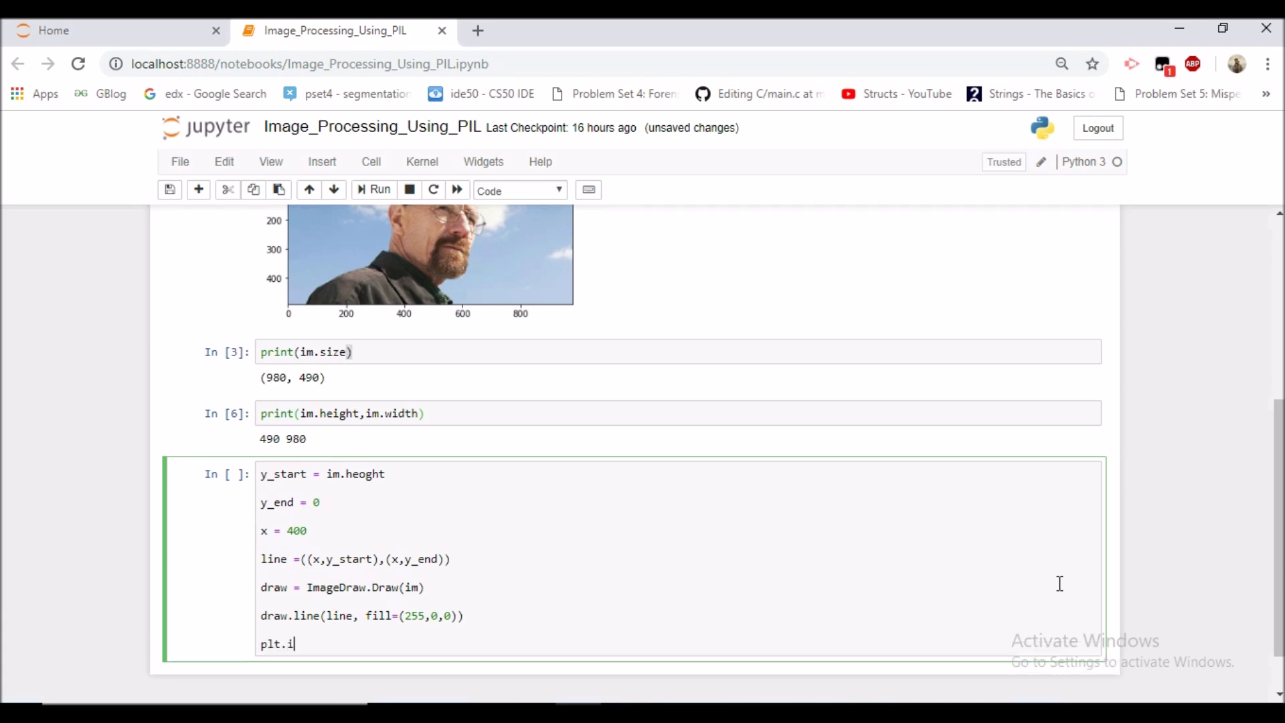
text(mshow(im)
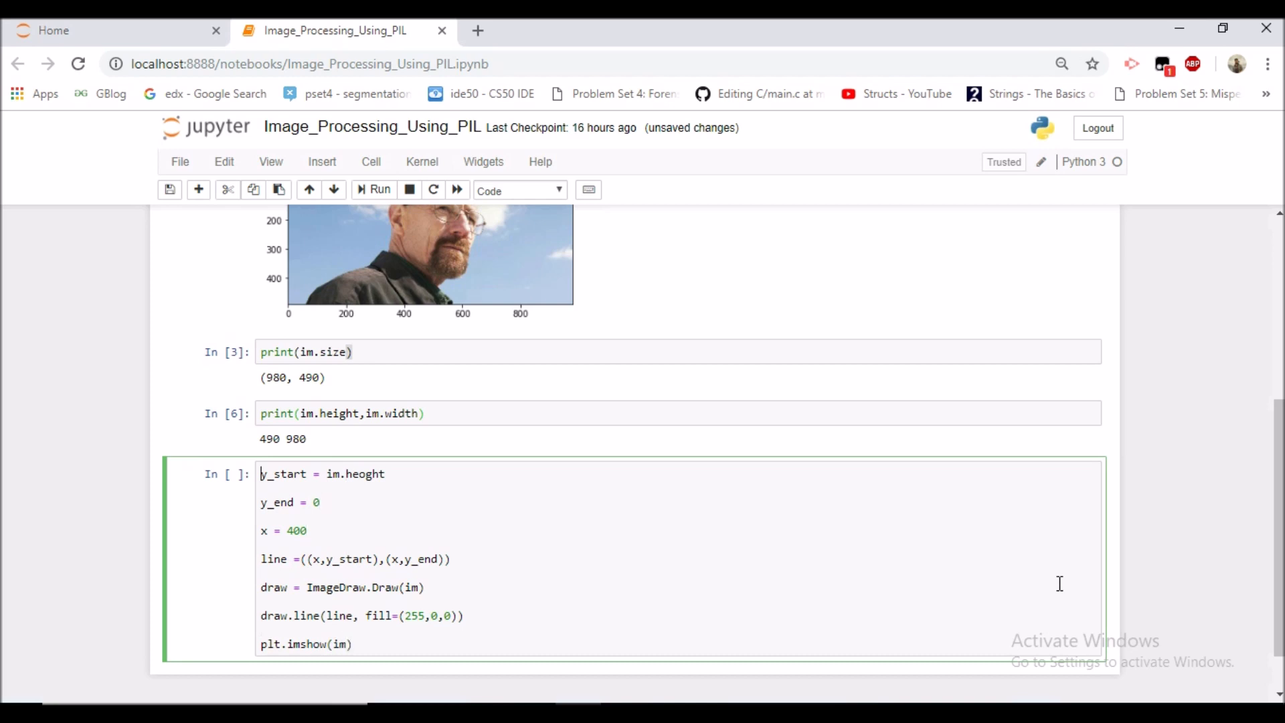
text(plt.figur)
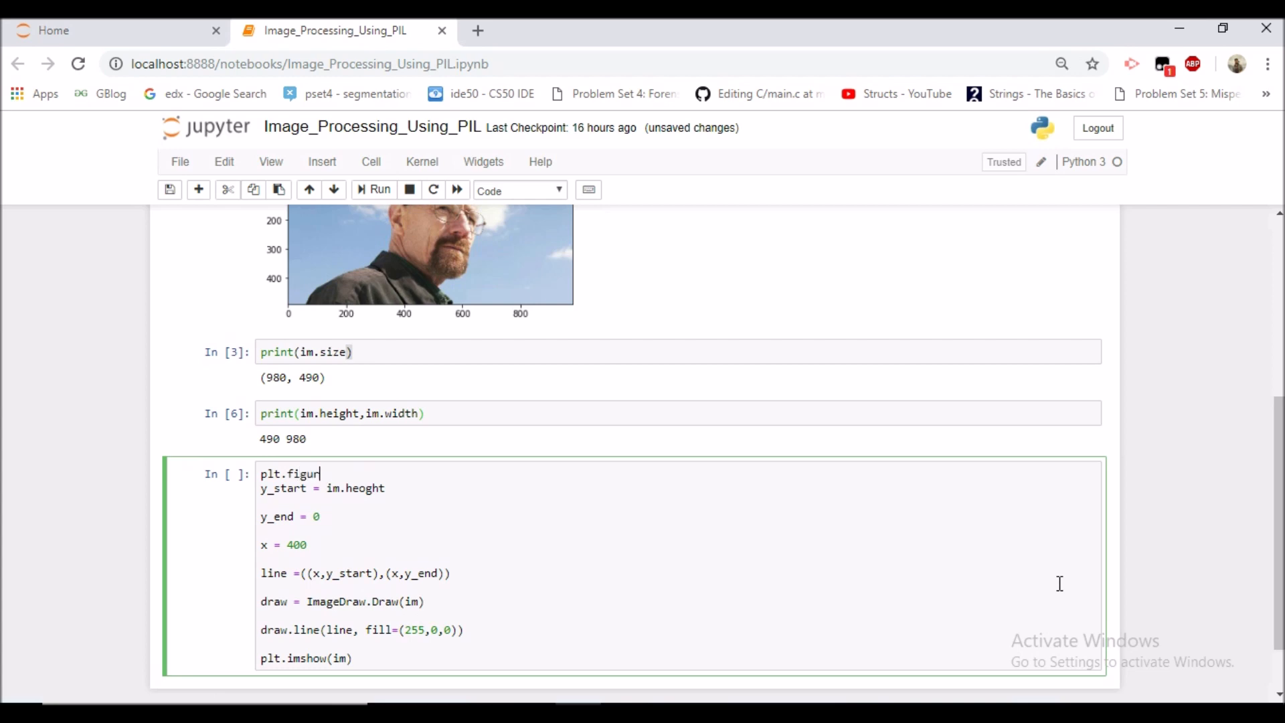
text(e(fi))
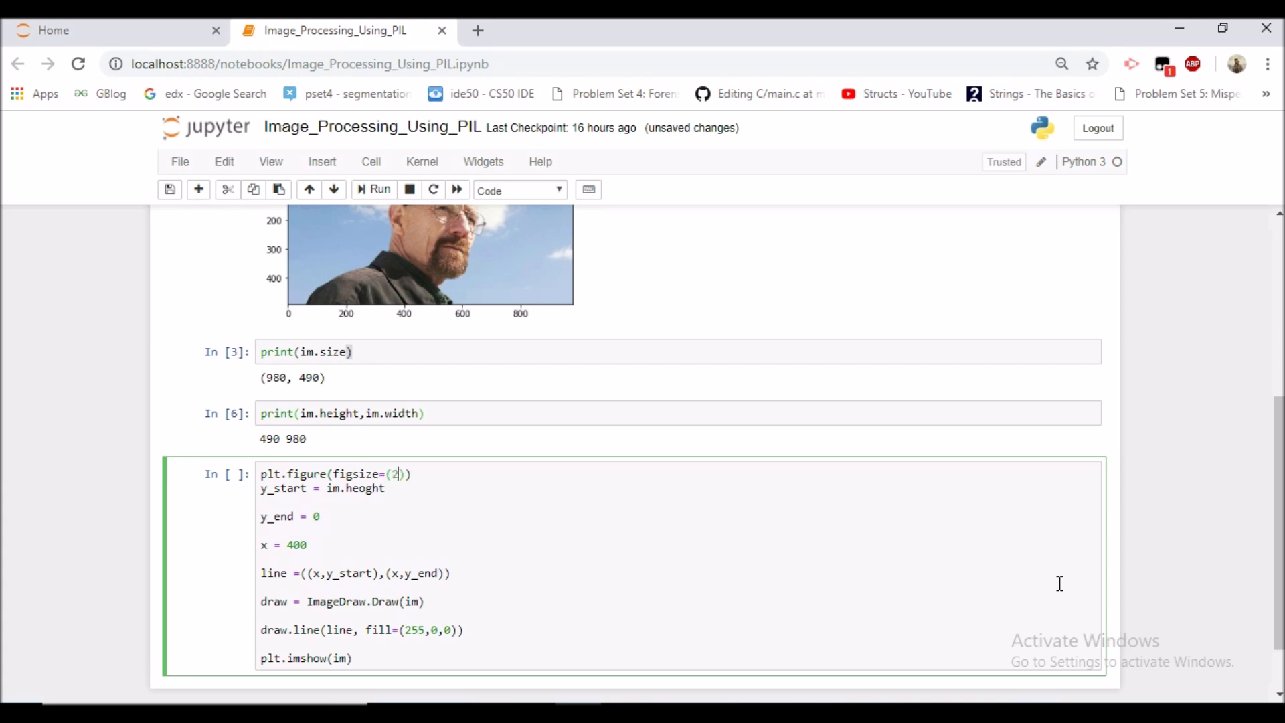
text(0,20)
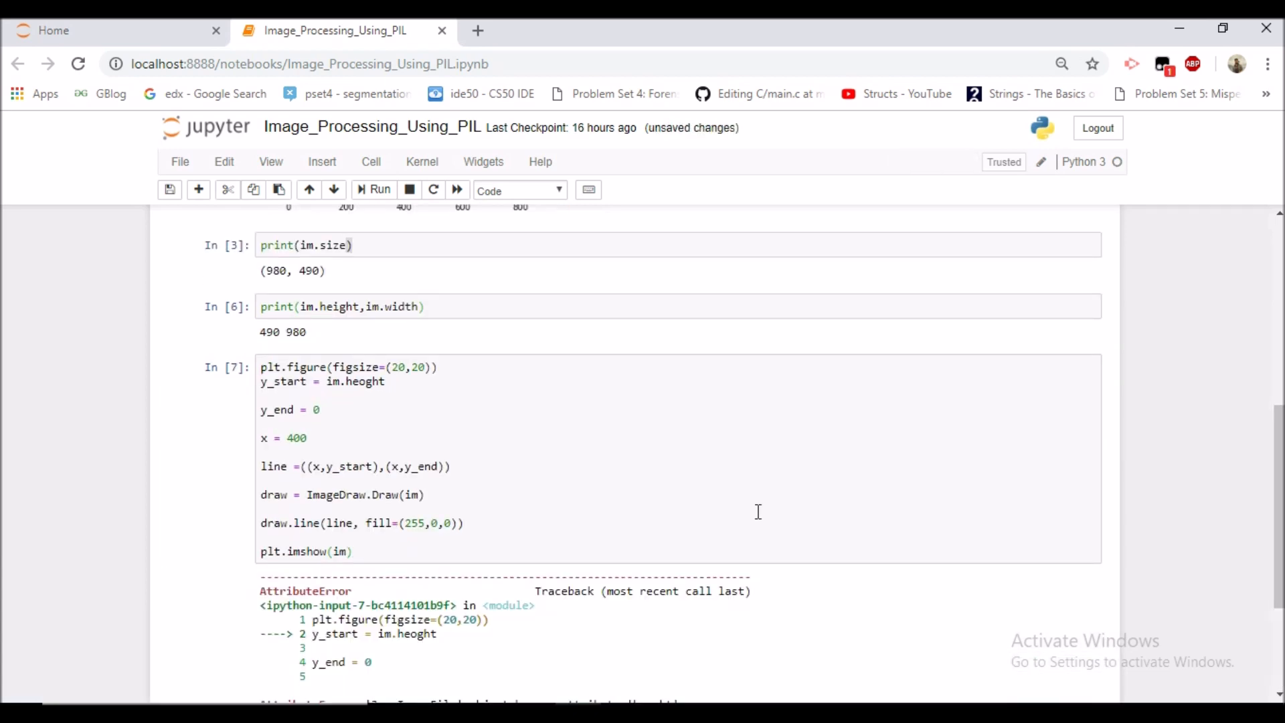
Step: Fix im.heoght to im.height, rerun, and scroll to the red line at x=400
click(360, 382)
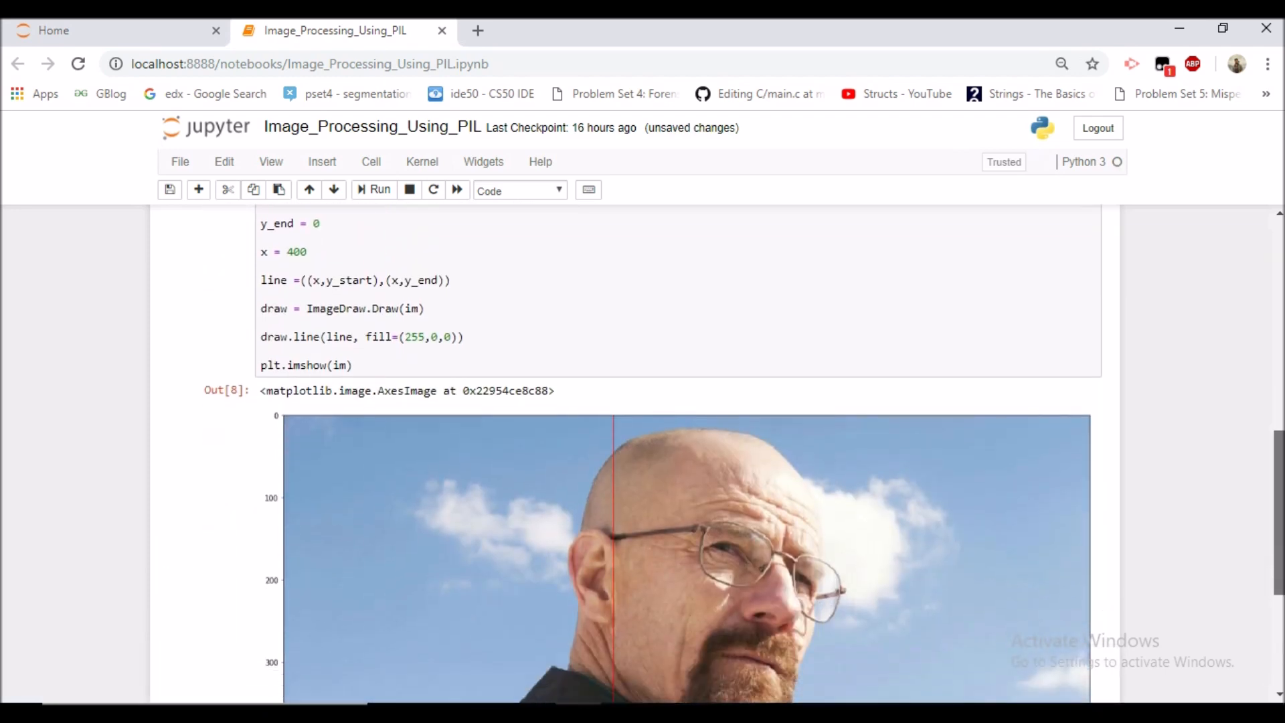
scroll(down, 3)
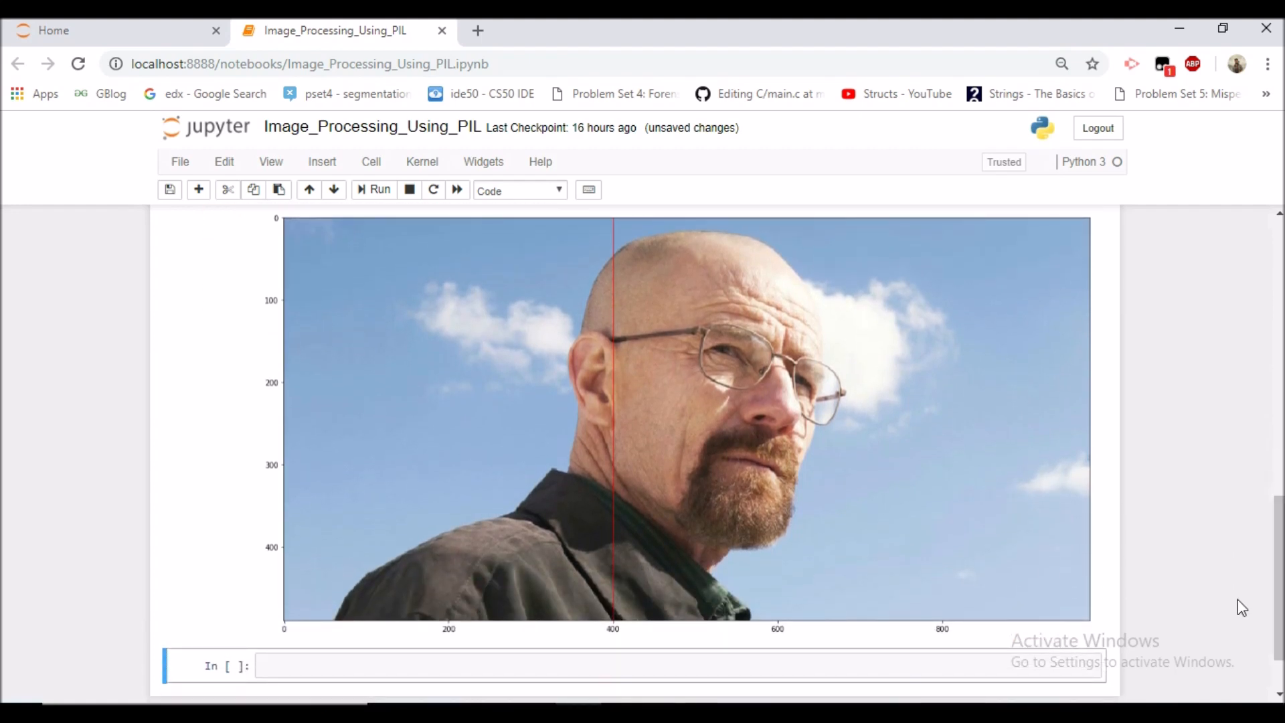
mouse_move(612, 614)
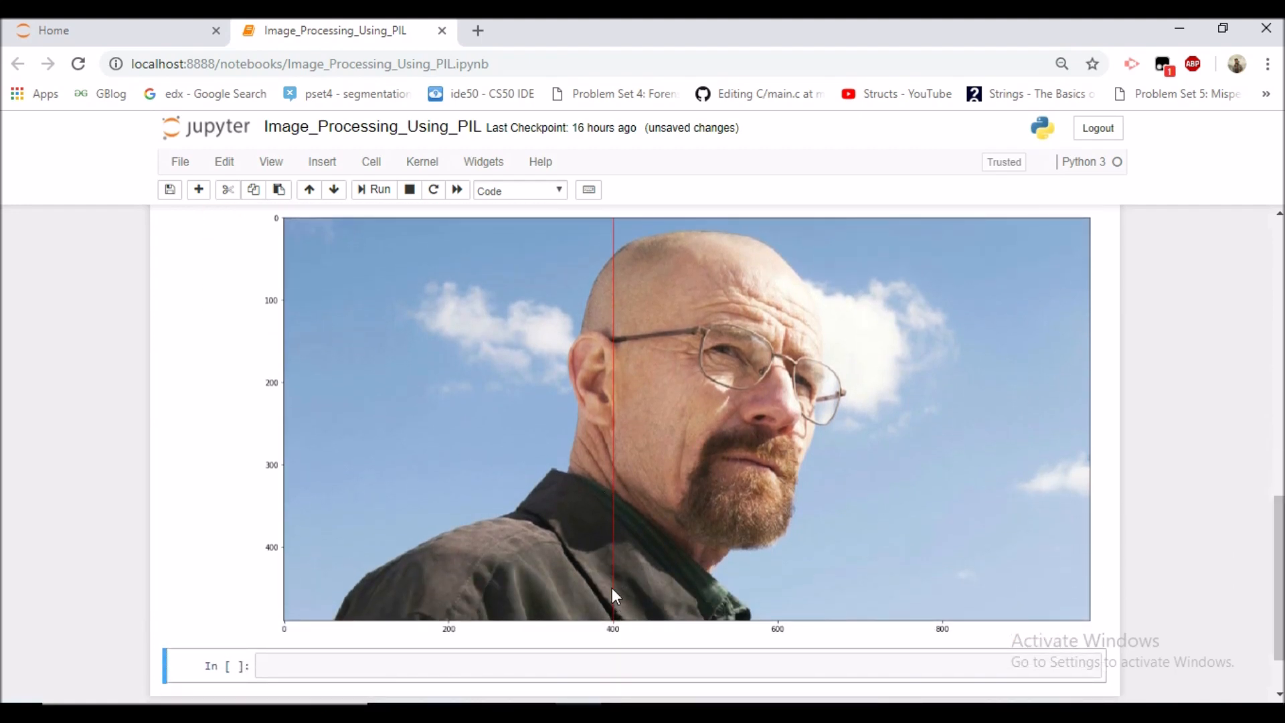
mouse_move(699, 527)
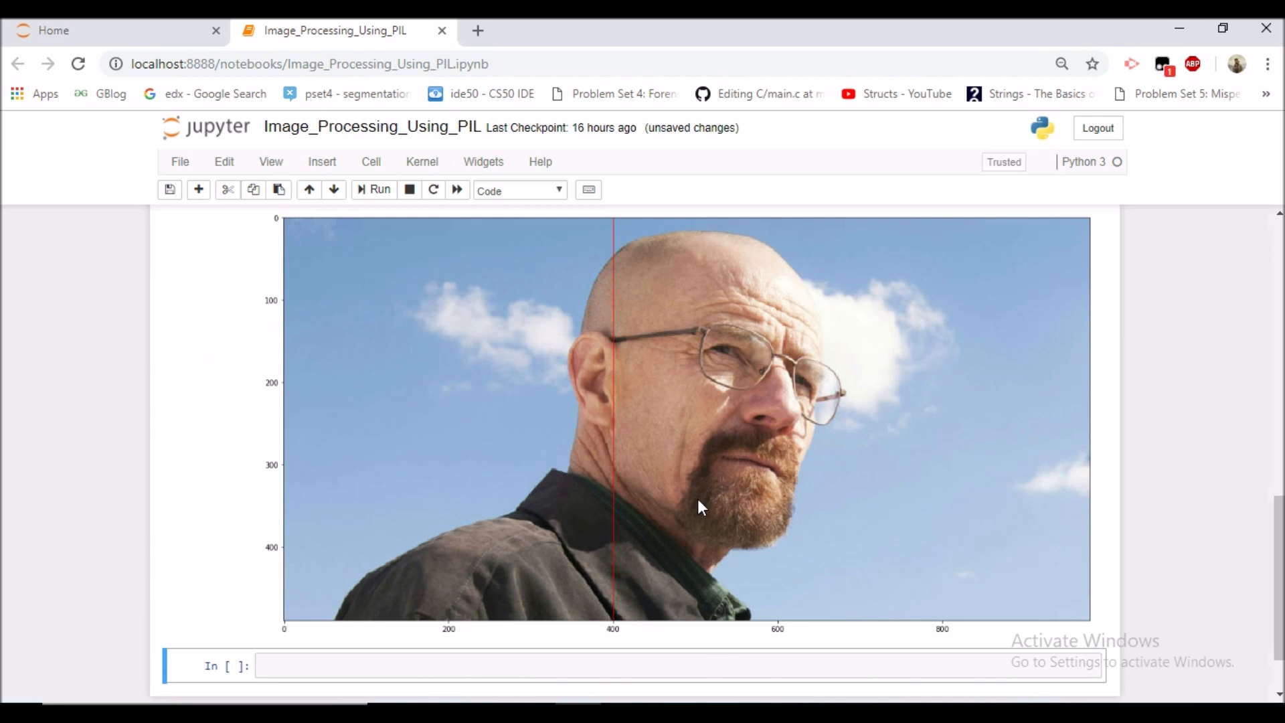
mouse_move(732, 506)
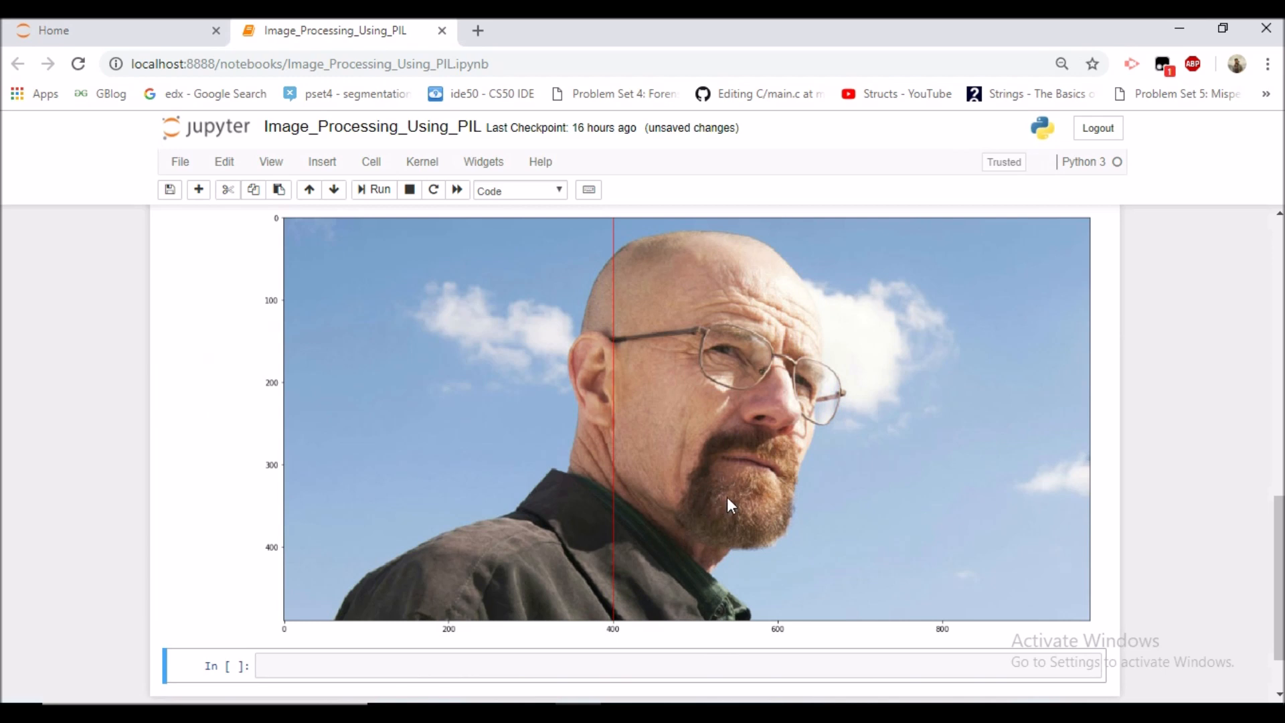
mouse_move(877, 579)
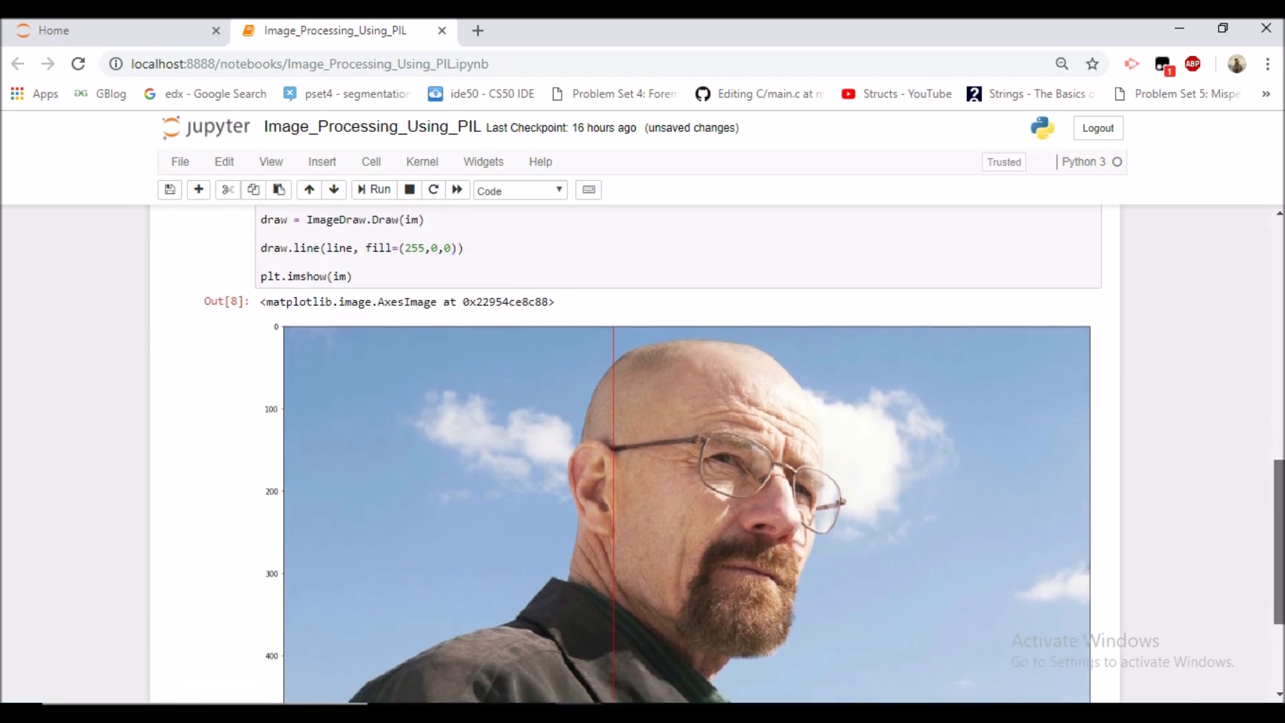
Step: Review the photo with its red vertical line at x = 400, then select the empty cell below
scroll(down, 3)
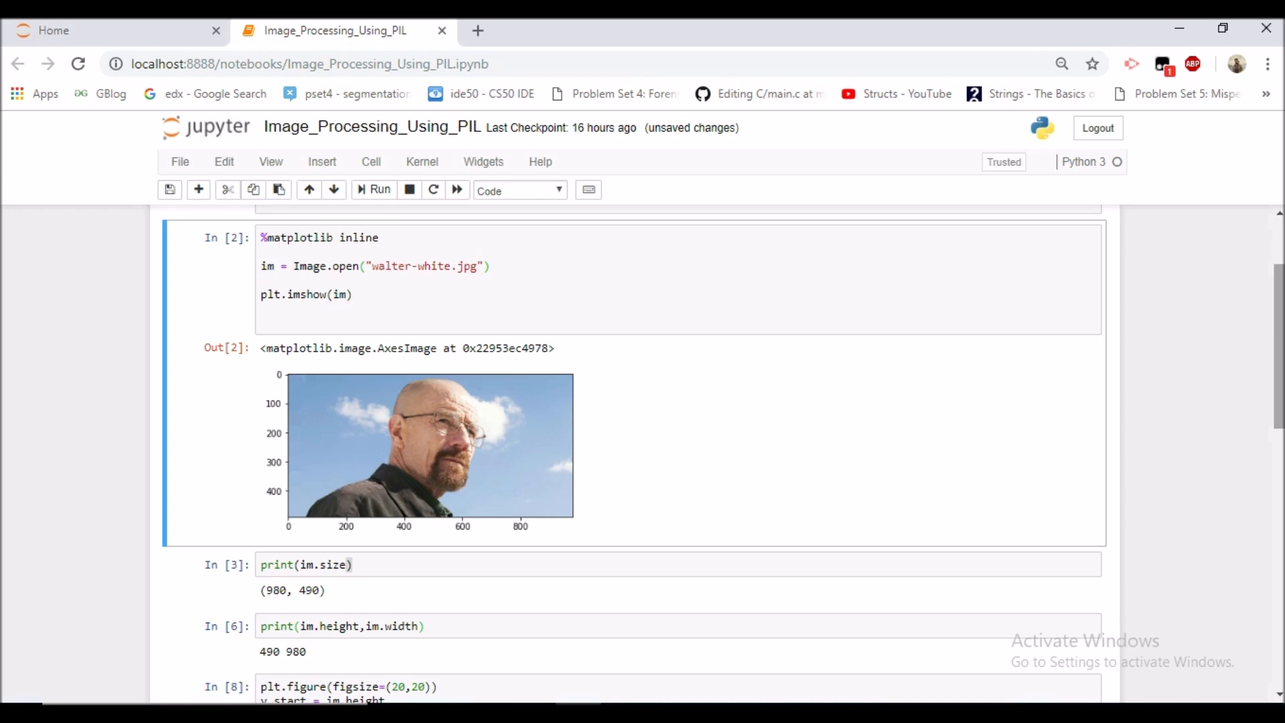
scroll(down, 3)
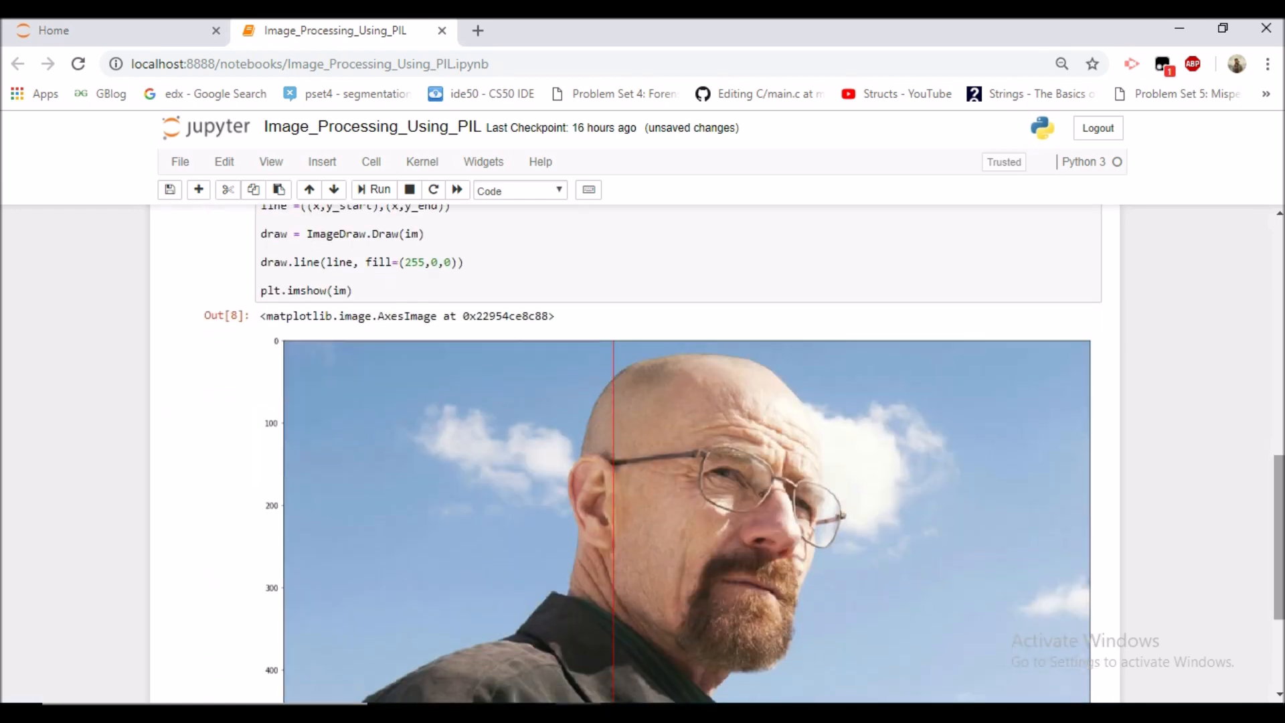
scroll(down, 3)
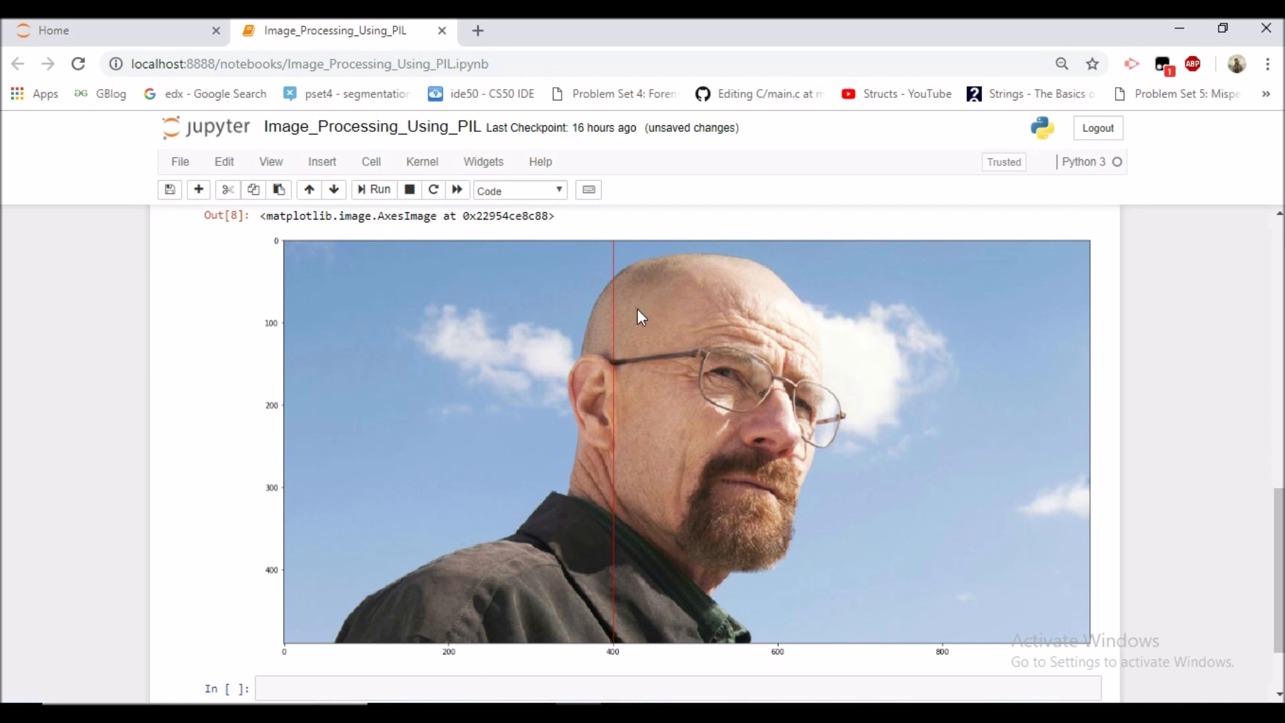
mouse_move(620, 615)
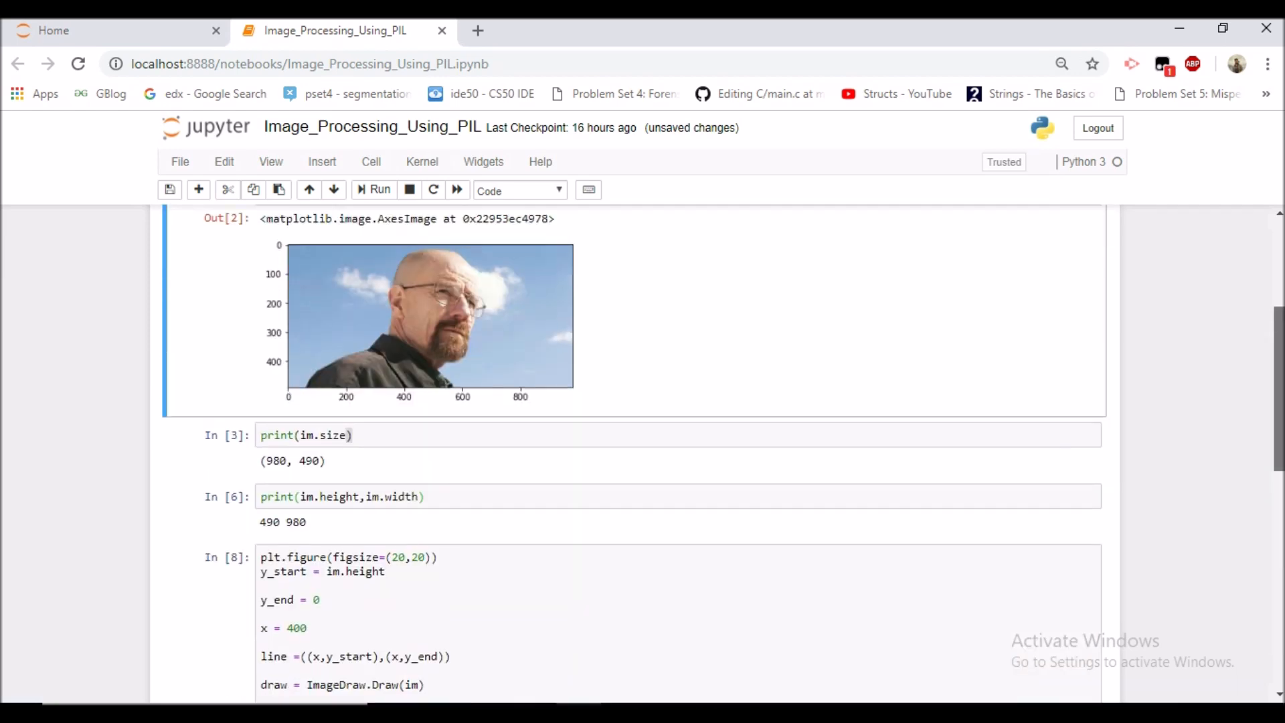
scroll(up, 3)
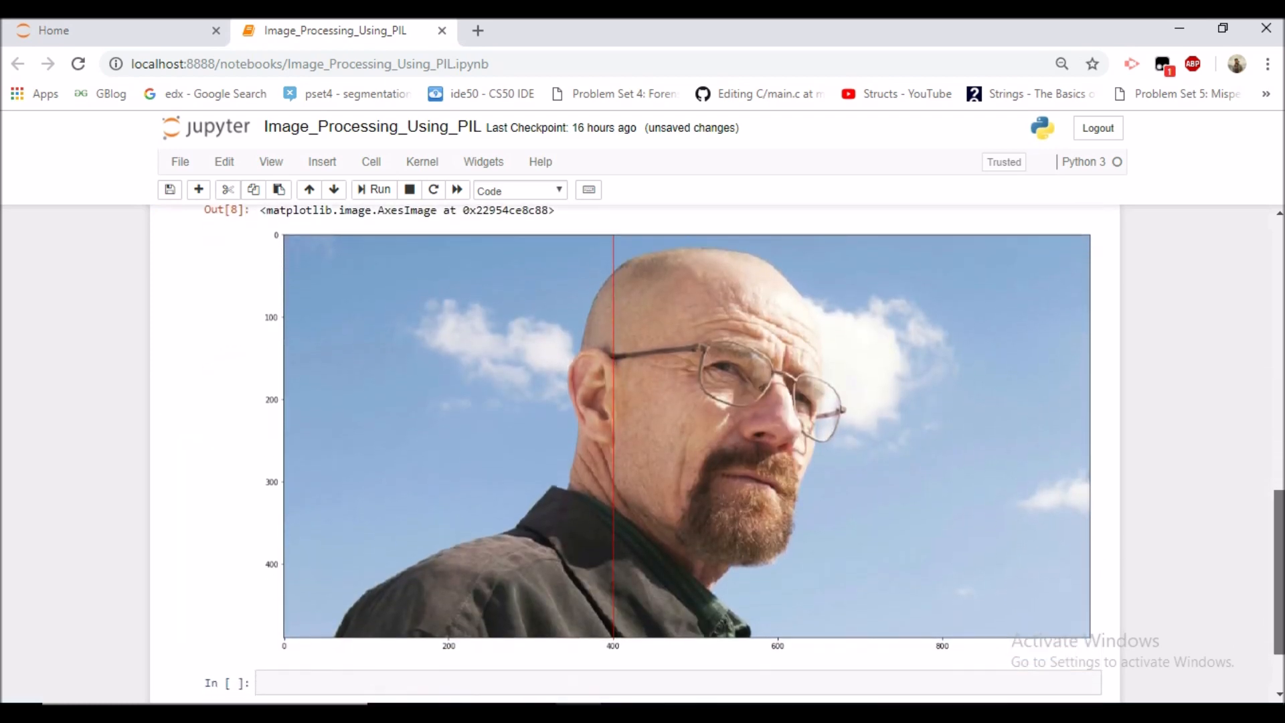
scroll(down, 3)
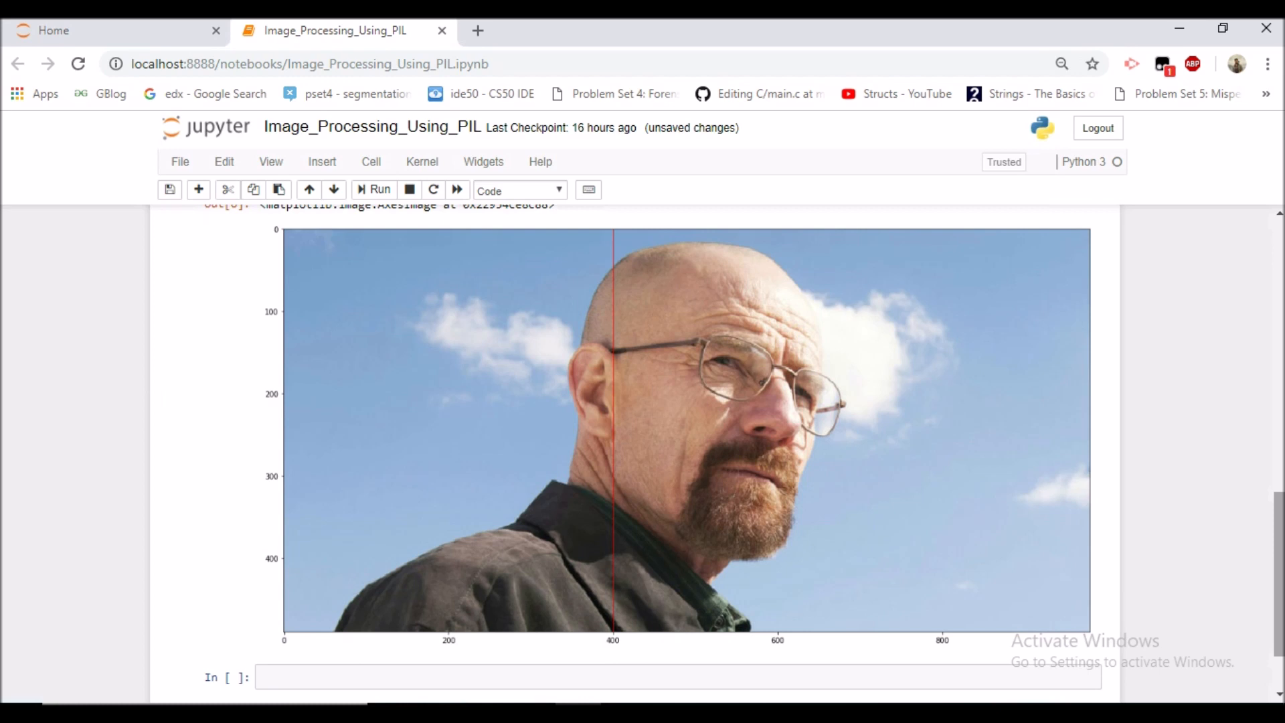
scroll(down, 3)
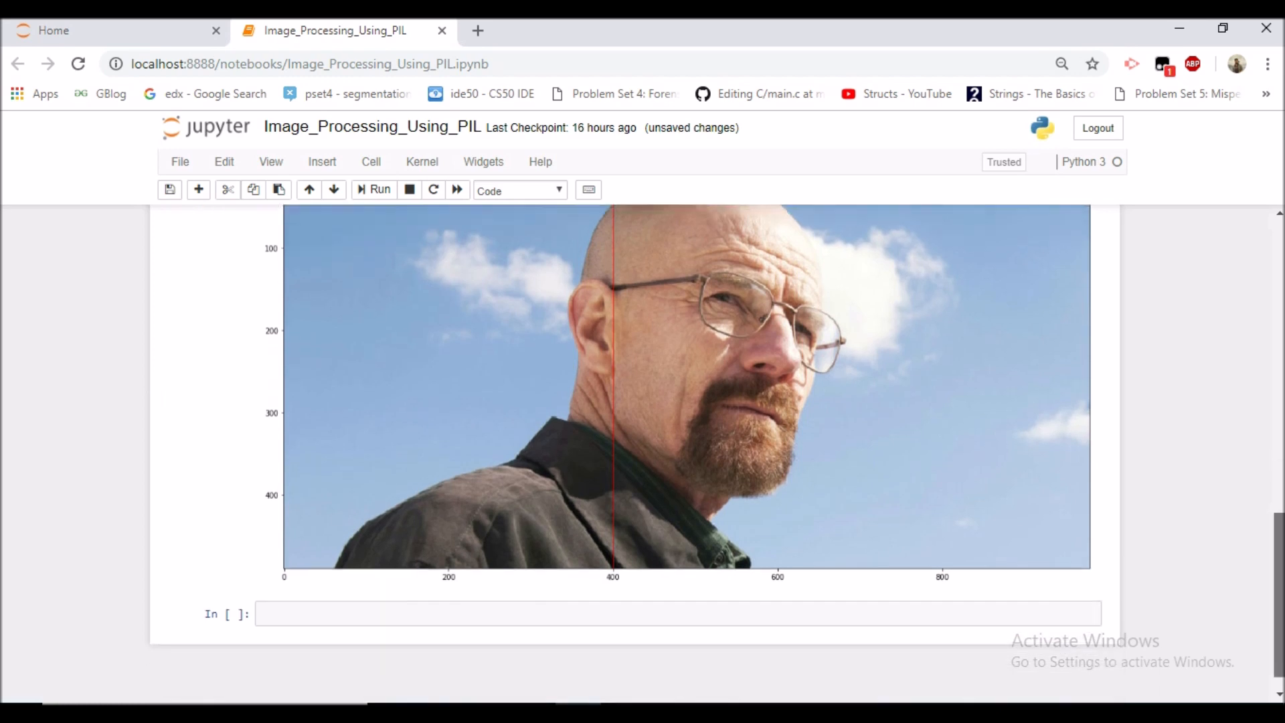
click(645, 596)
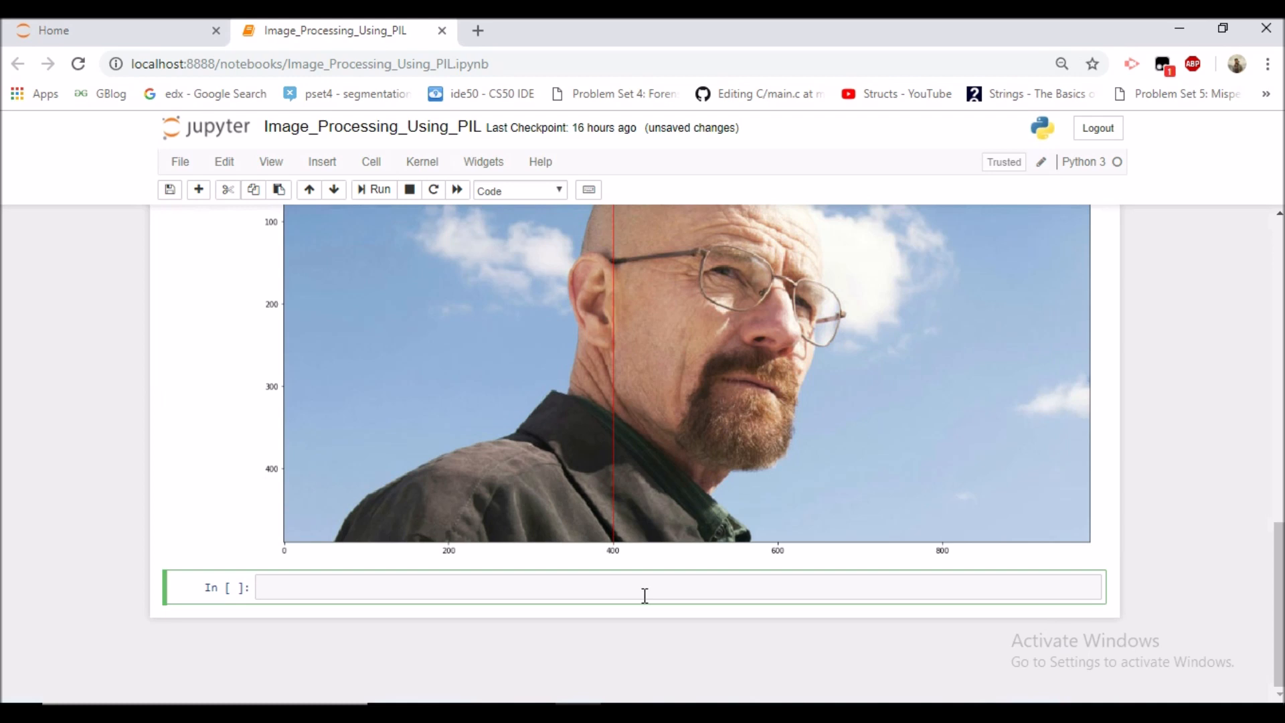
mouse_move(692, 515)
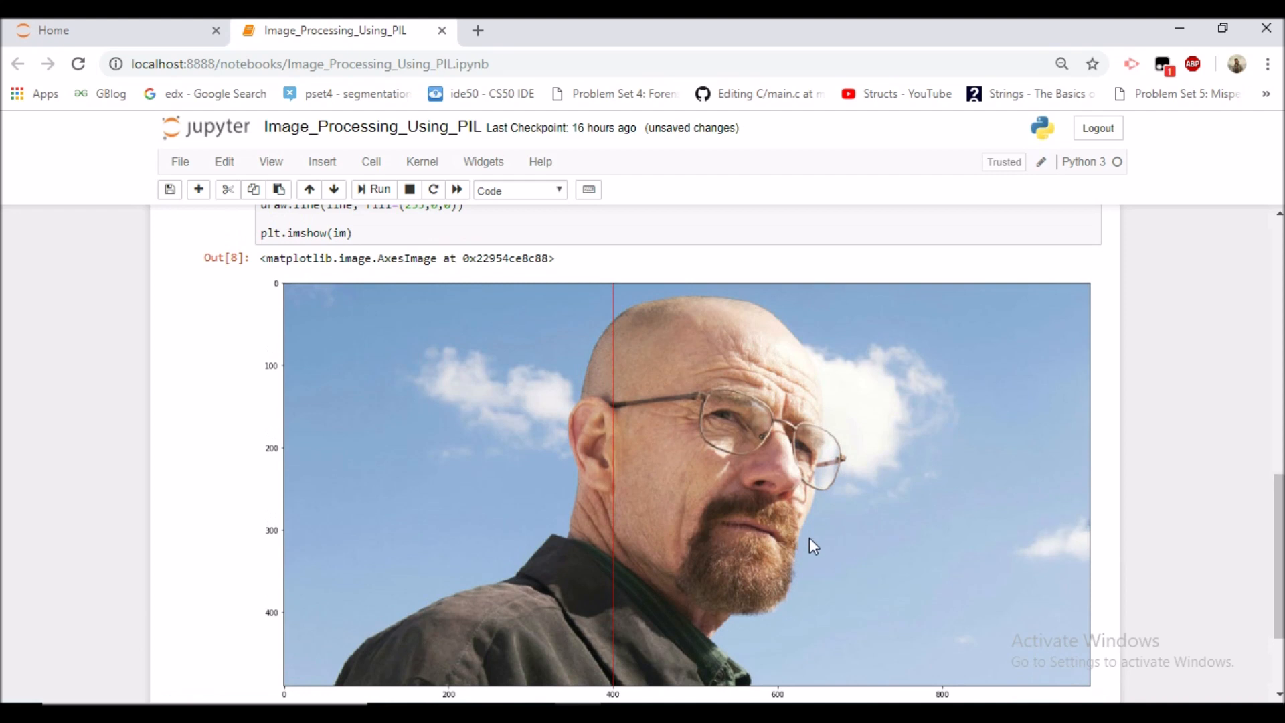
mouse_move(489, 684)
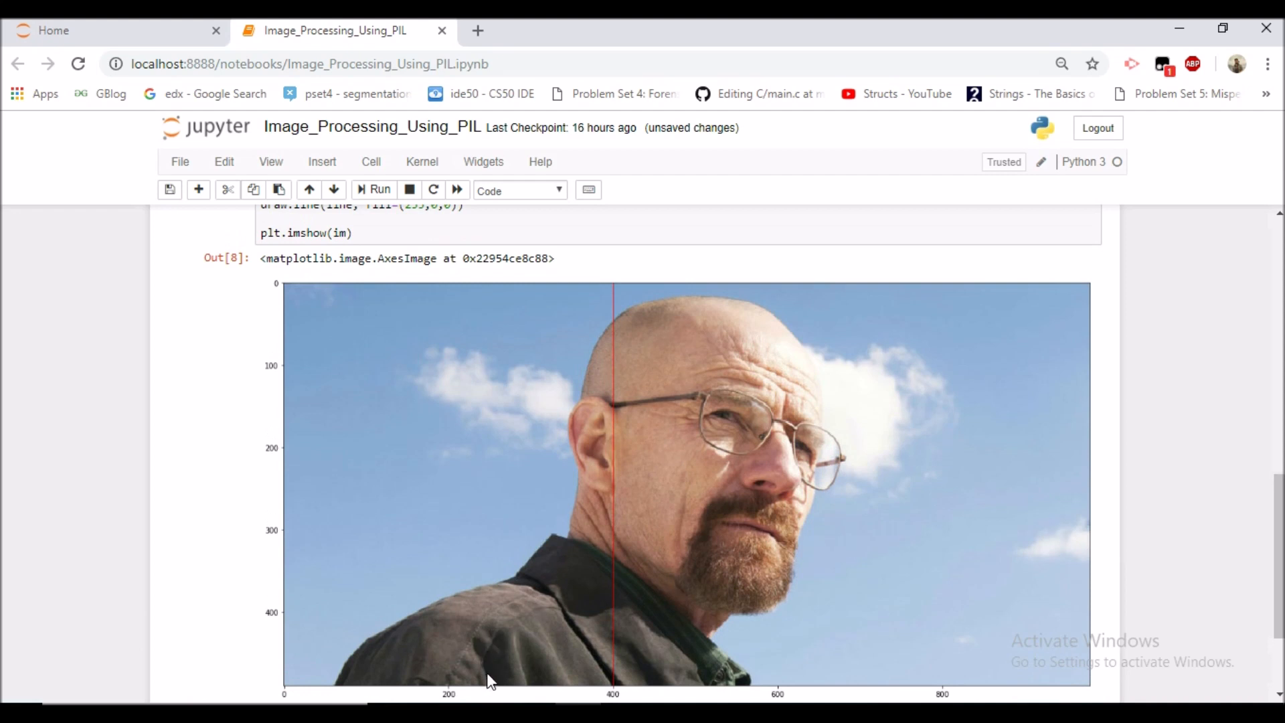
mouse_move(426, 300)
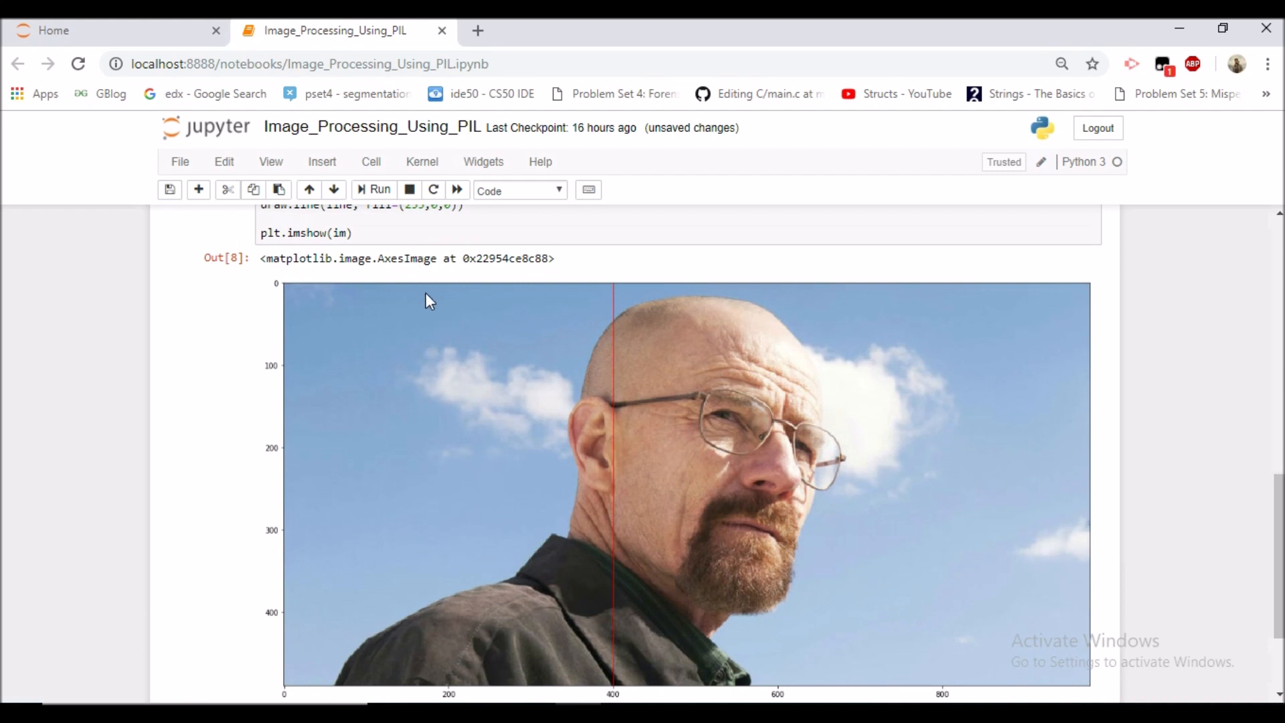
mouse_move(351, 676)
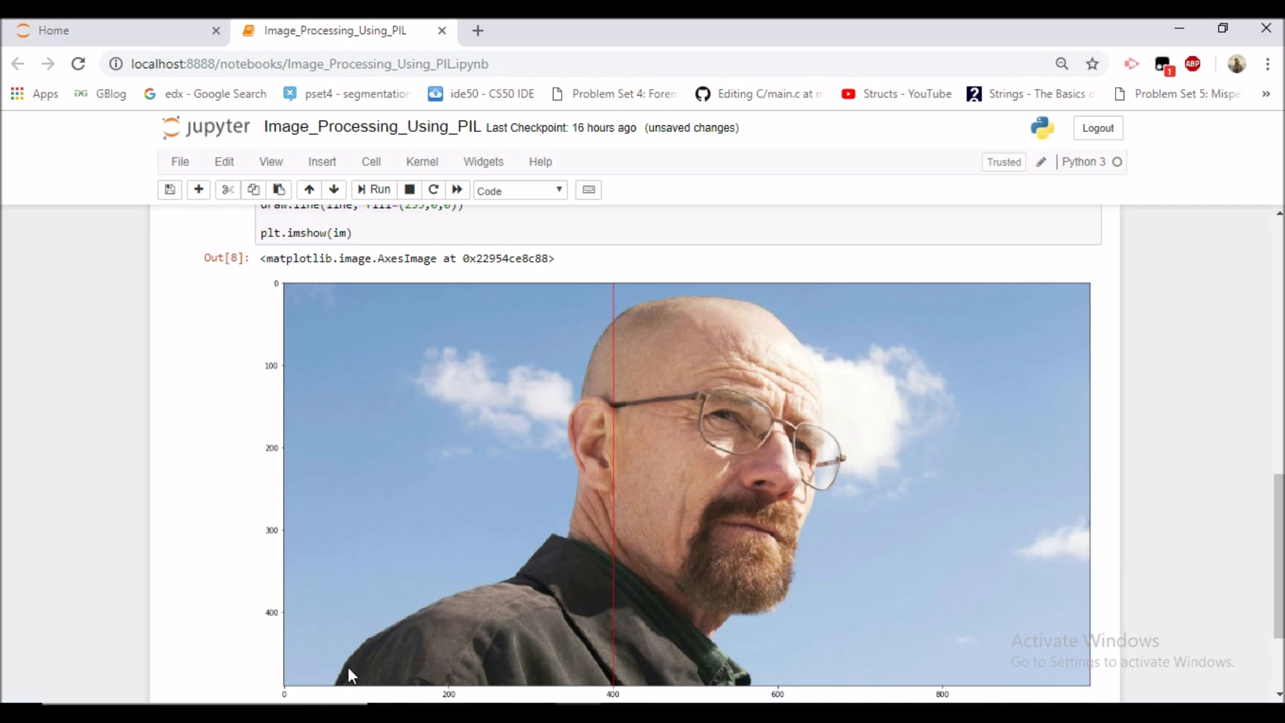
mouse_move(357, 690)
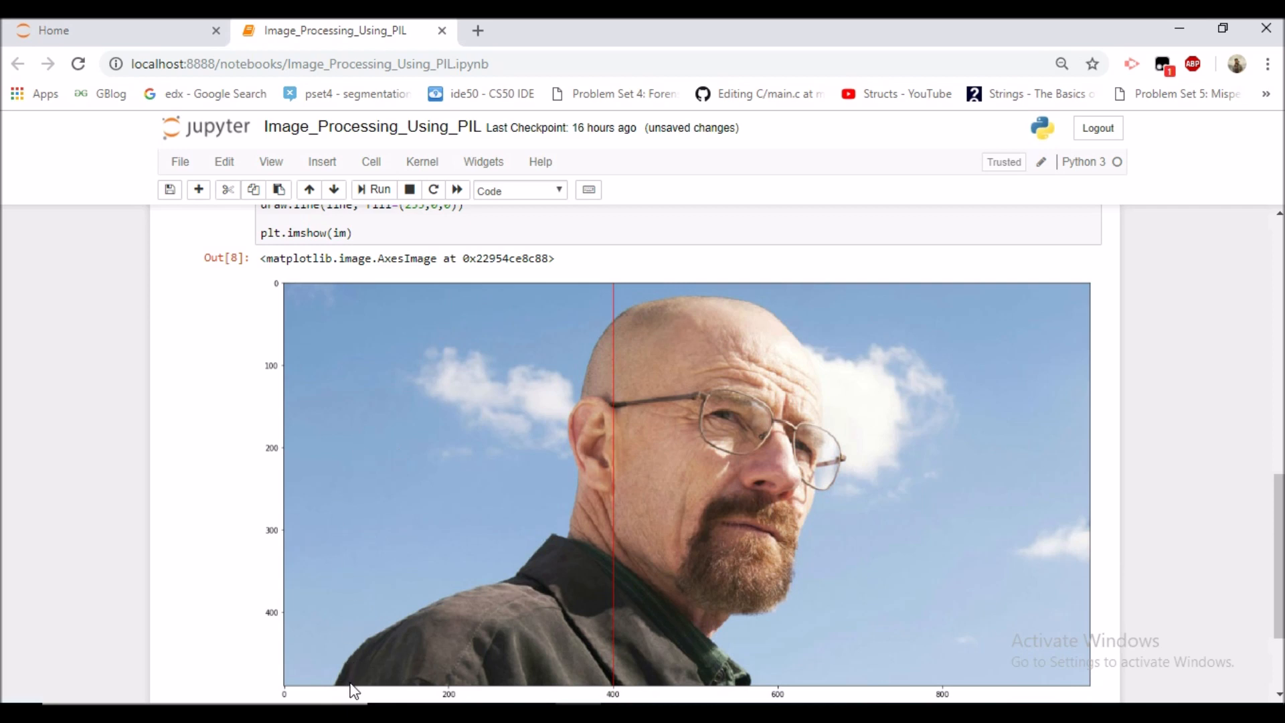
mouse_move(499, 699)
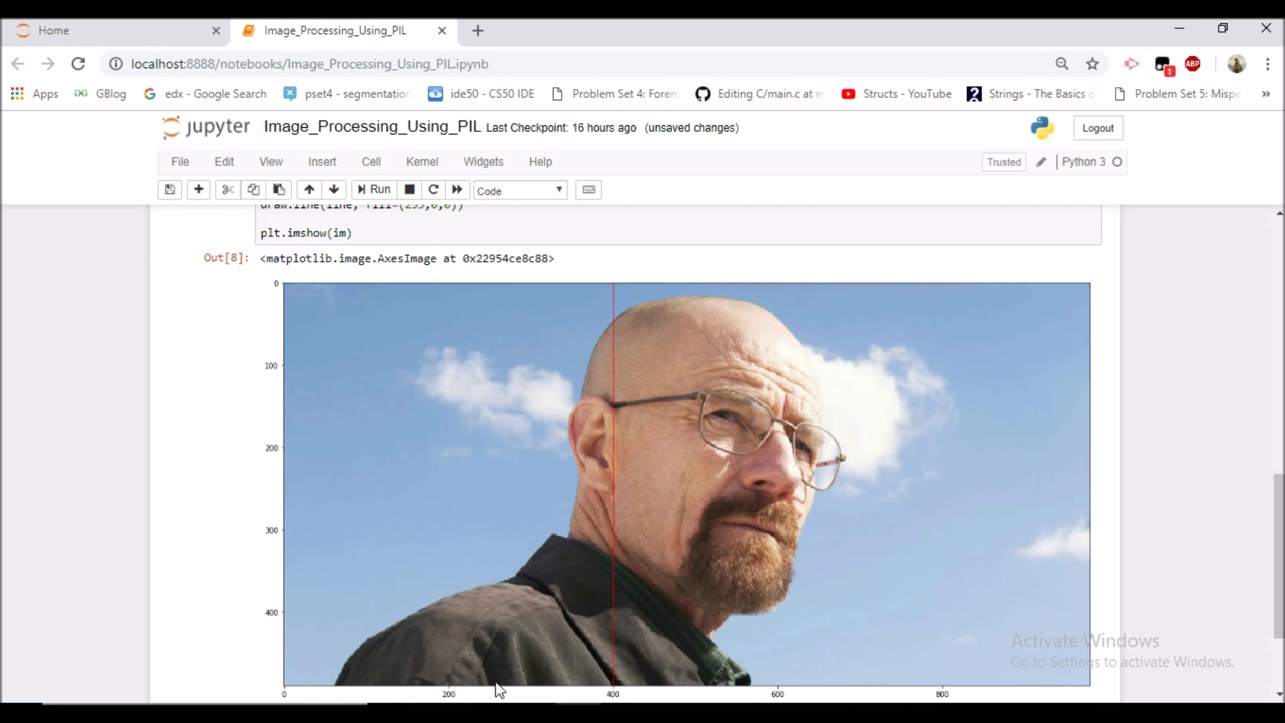
mouse_move(499, 692)
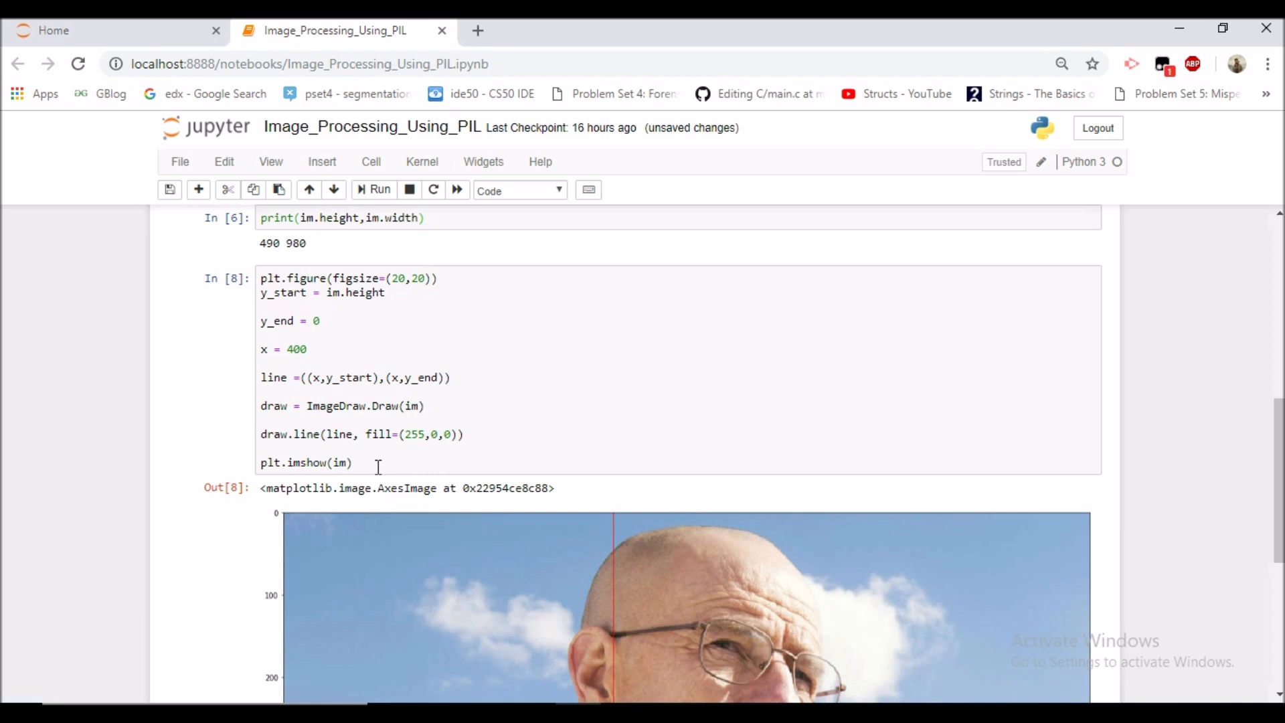
Step: Select the line-drawing code cell In [8] for editing
click(367, 434)
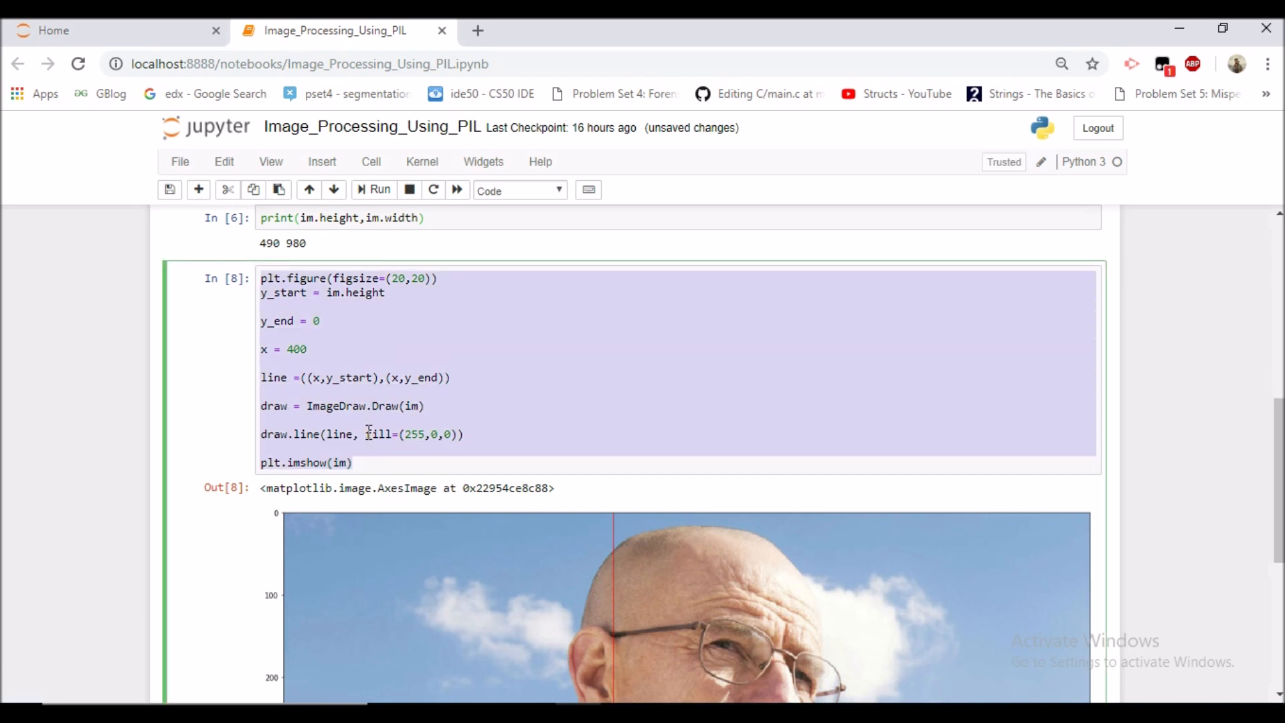
Step: Select the pasted line and draw statements in the new cell to prepare the loop
scroll(down, 3)
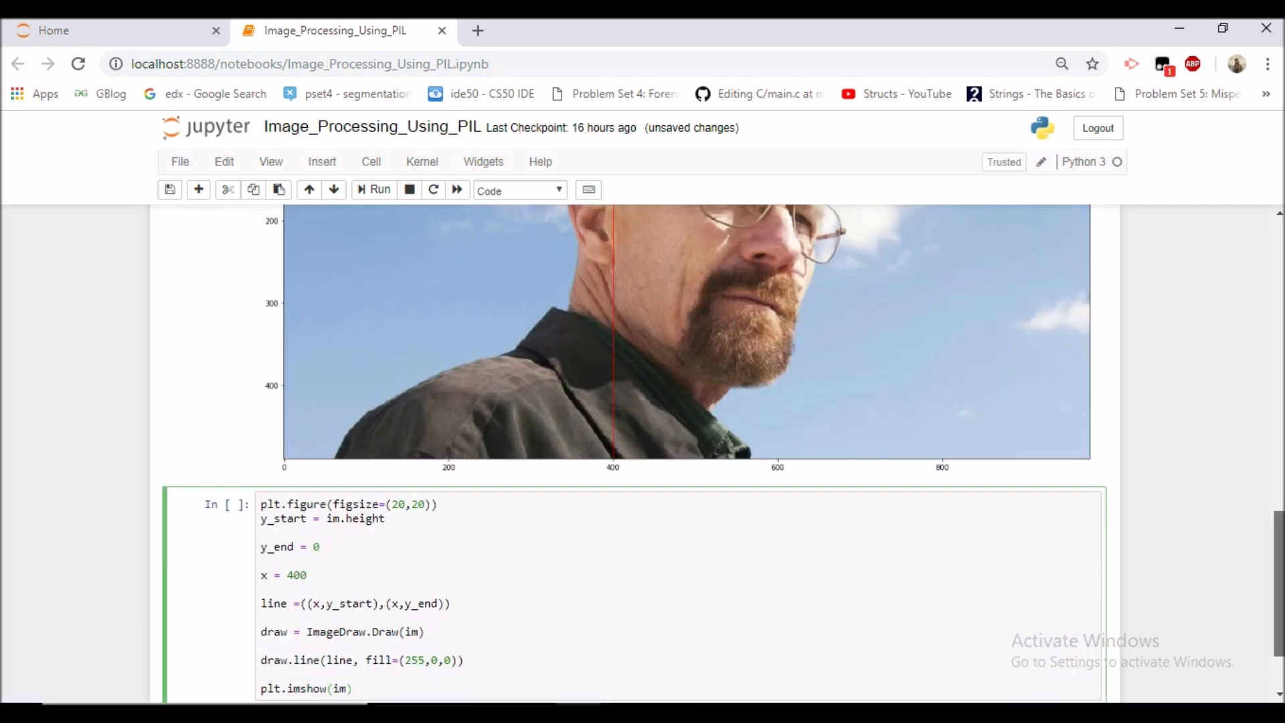
scroll(down, 3)
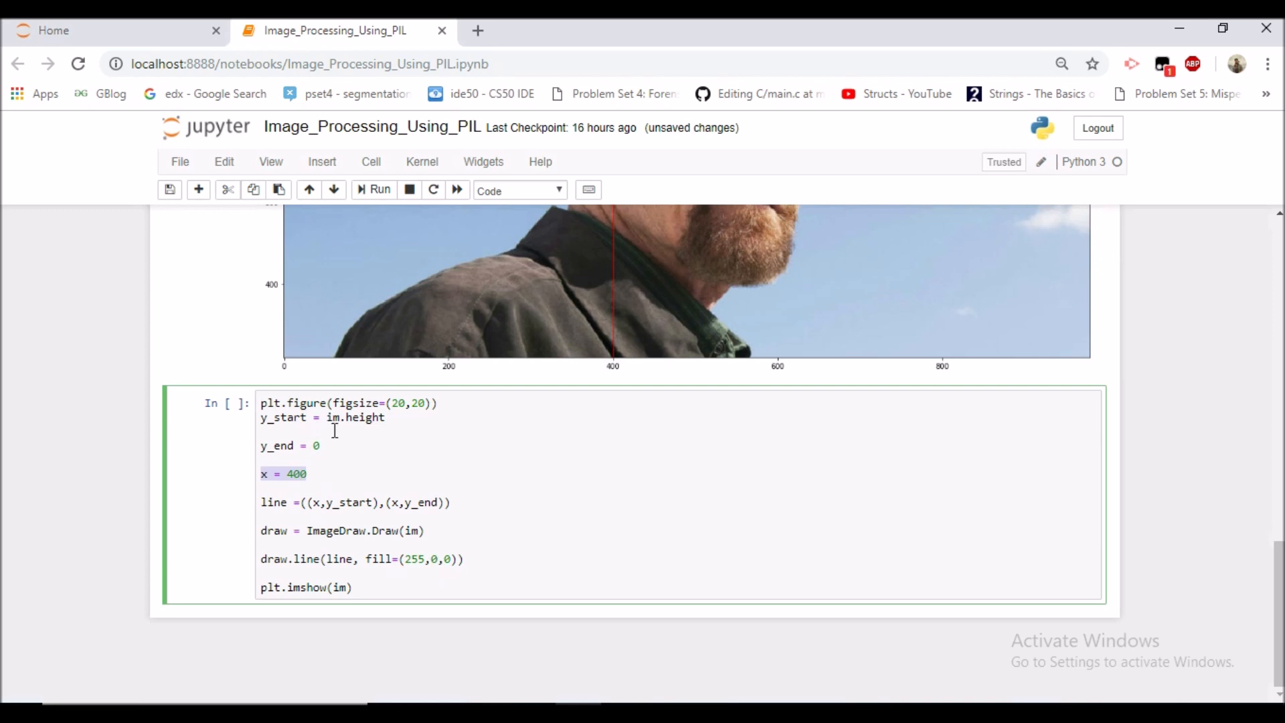
click(334, 487)
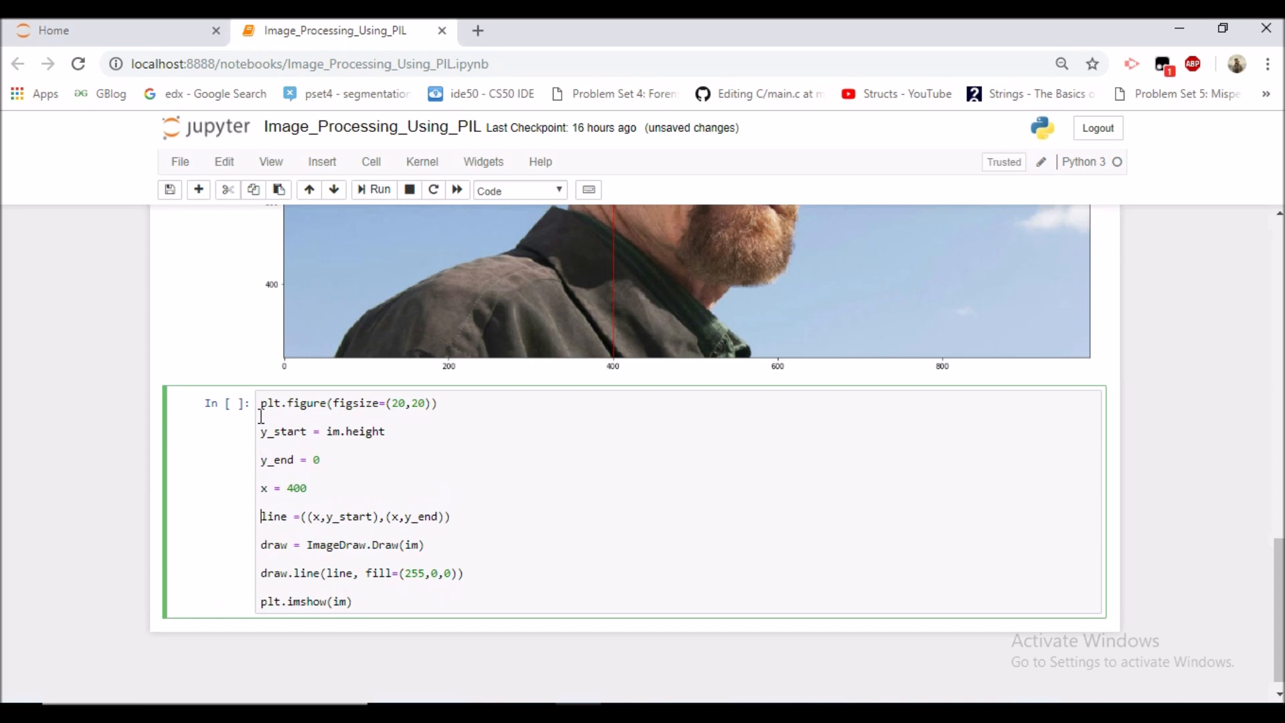
drag(261, 516, 451, 557)
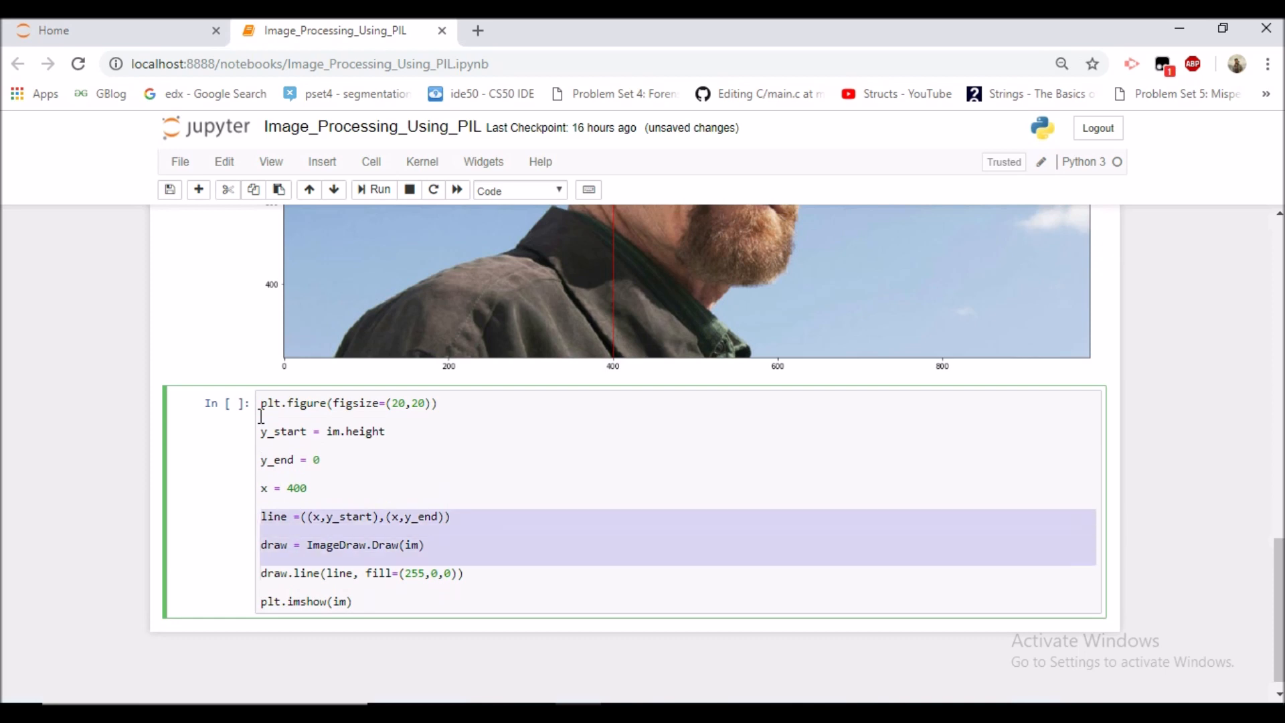
click(275, 500)
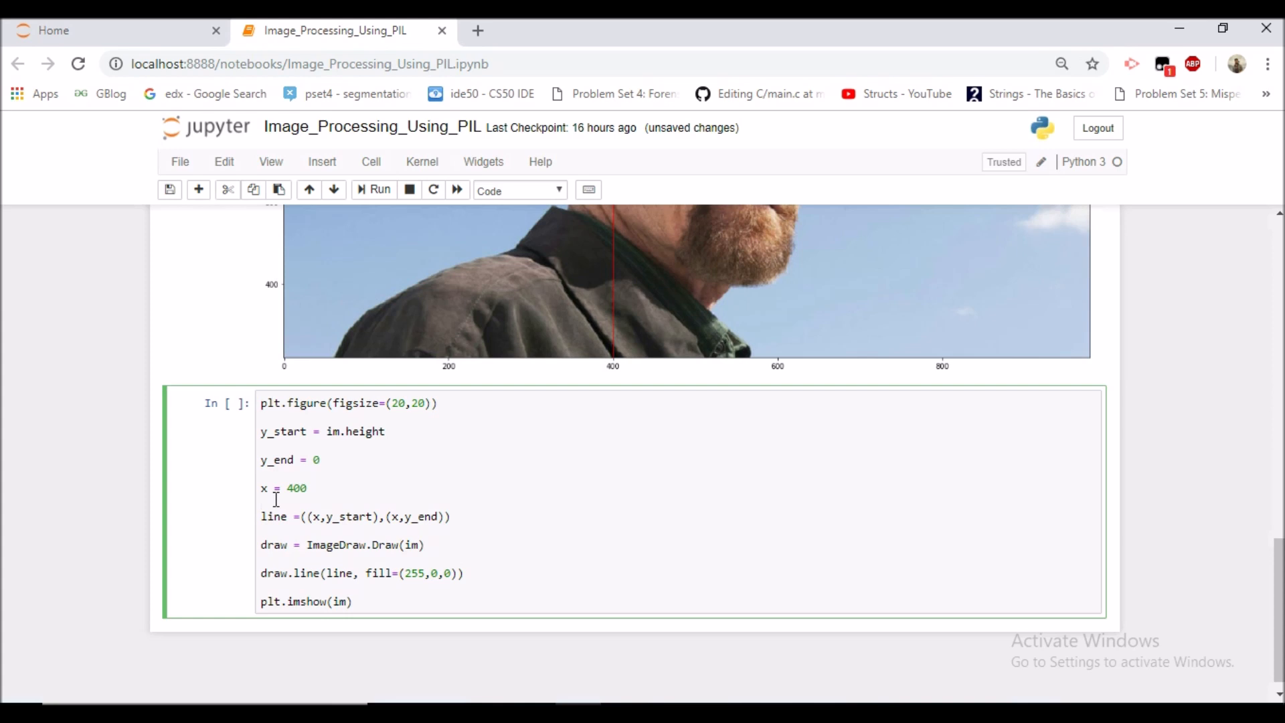
Step: Add the loop header 'for x in range(0, im.width,100):' above the draw statement
text(for)
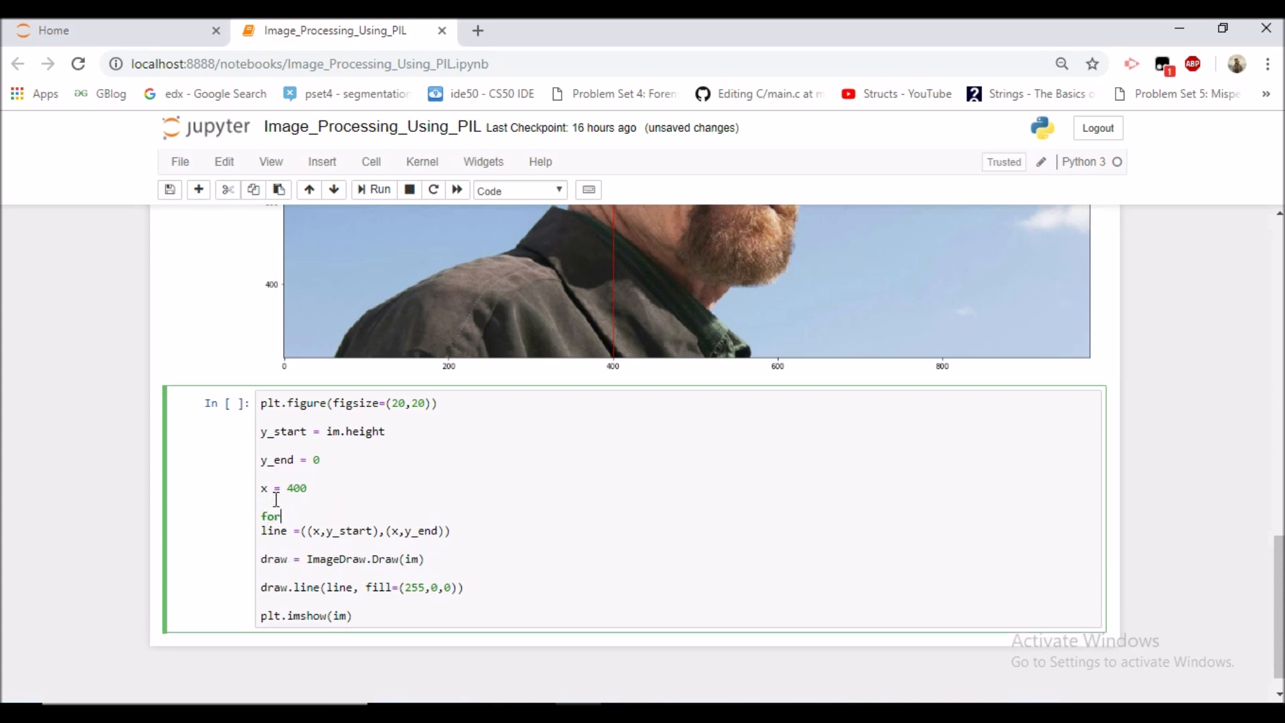
text(x in)
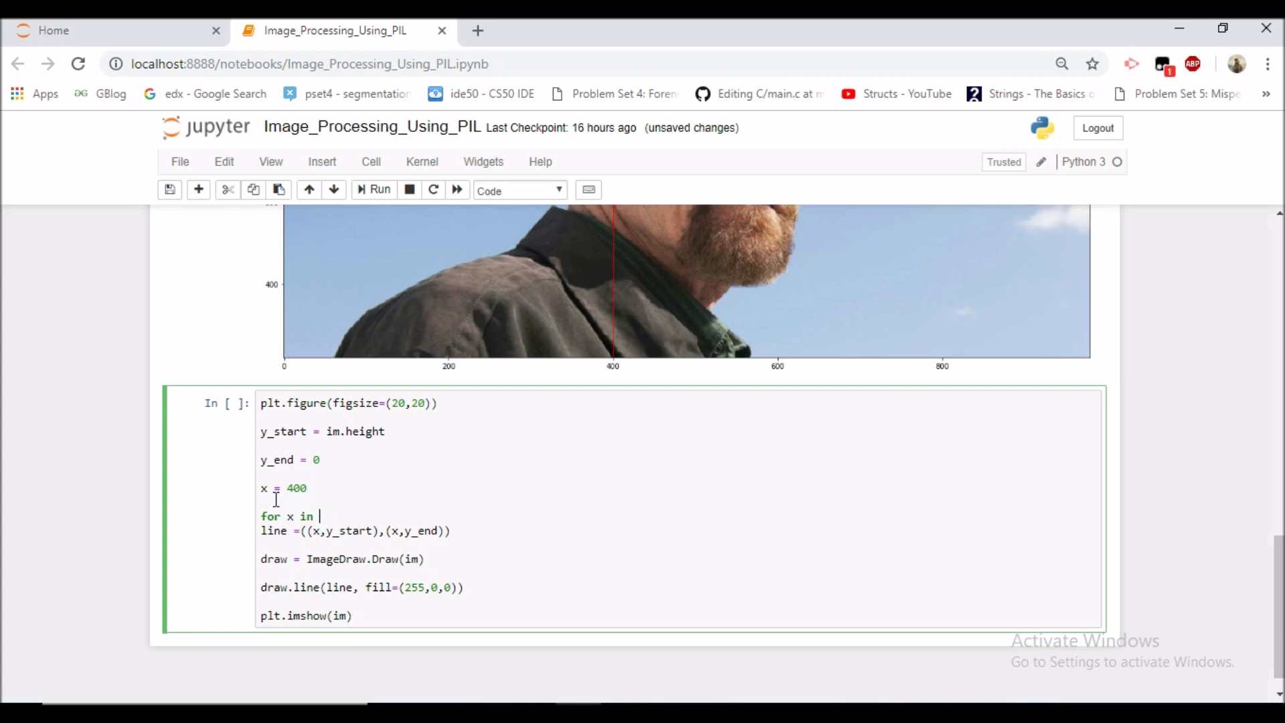
text(range(0)
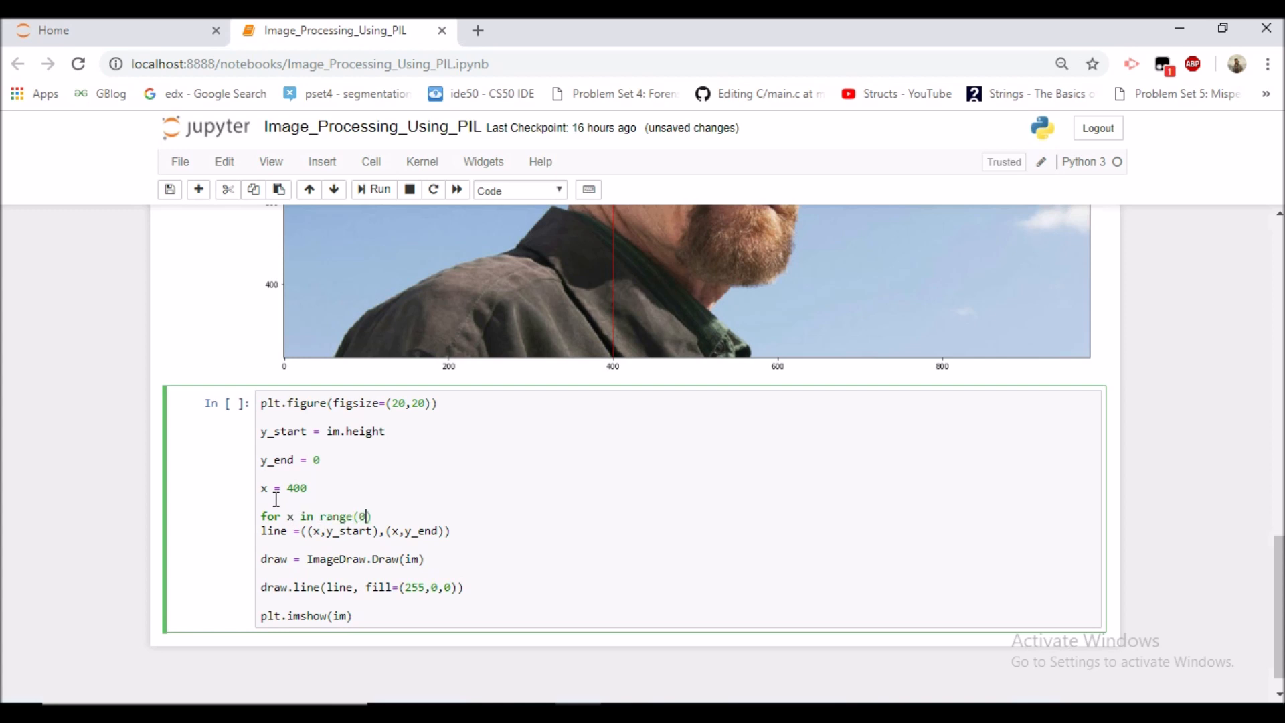
text(, im.)
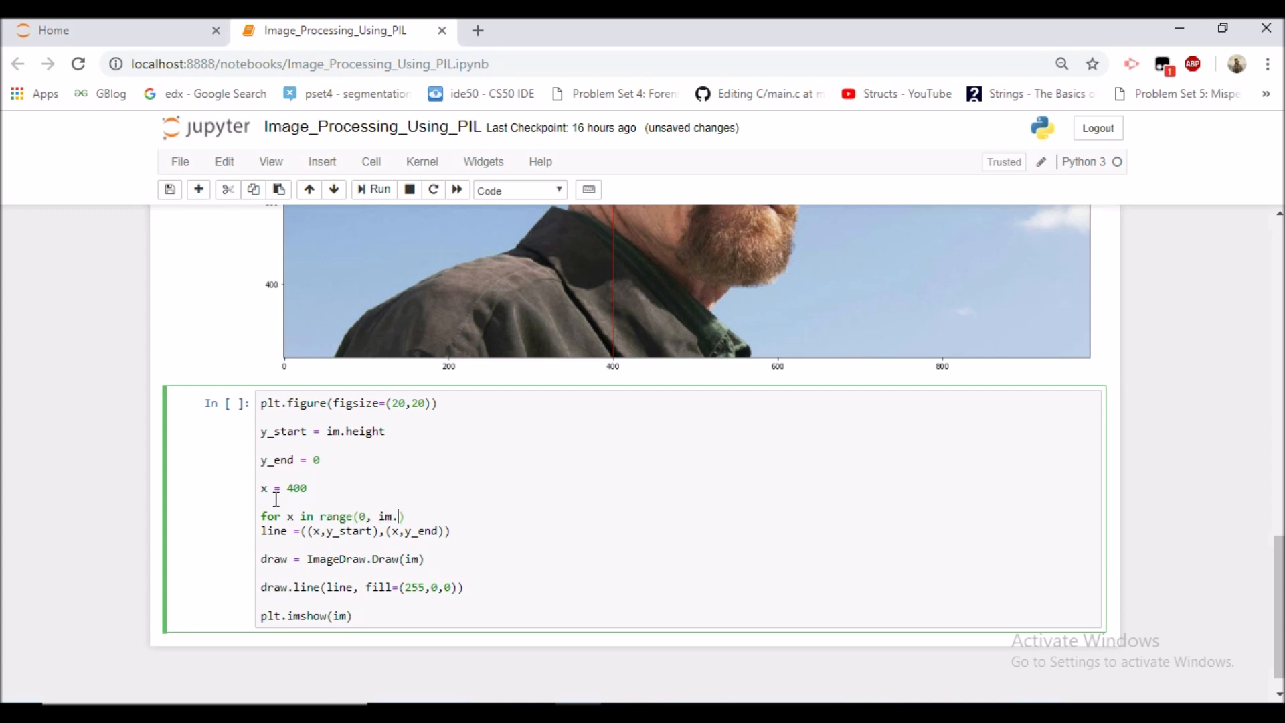
text(width)
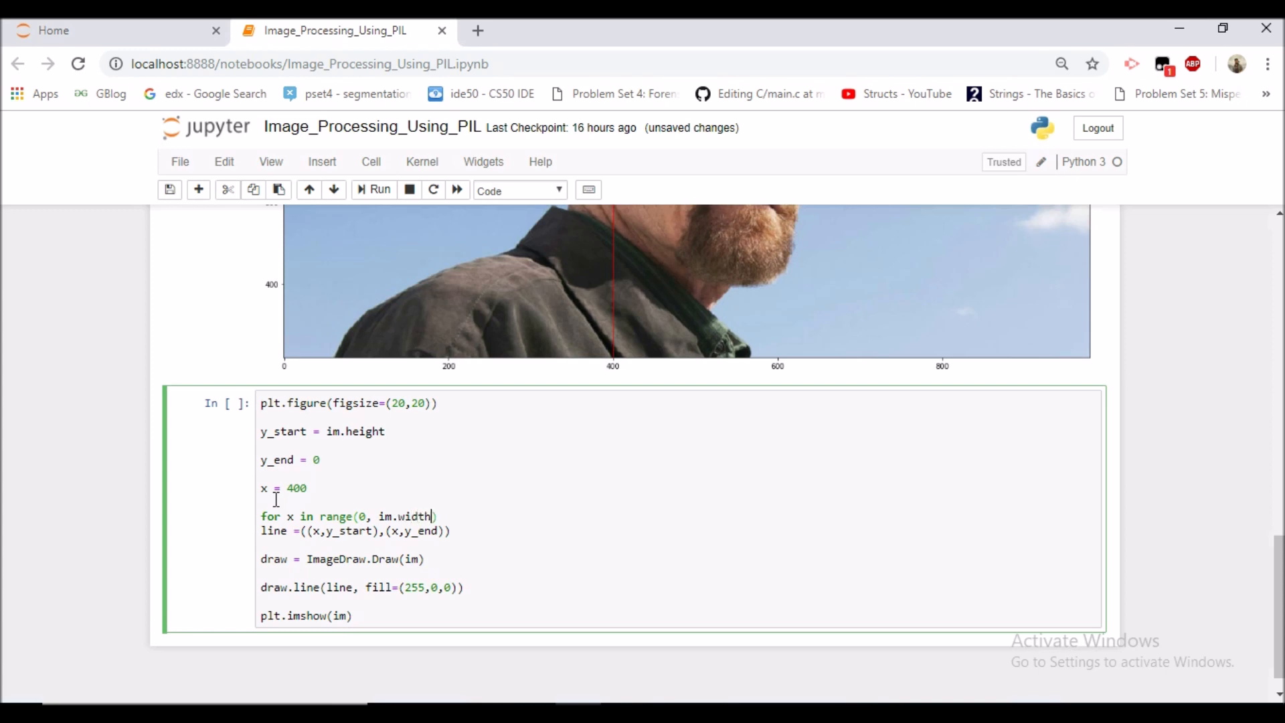
text(,100)
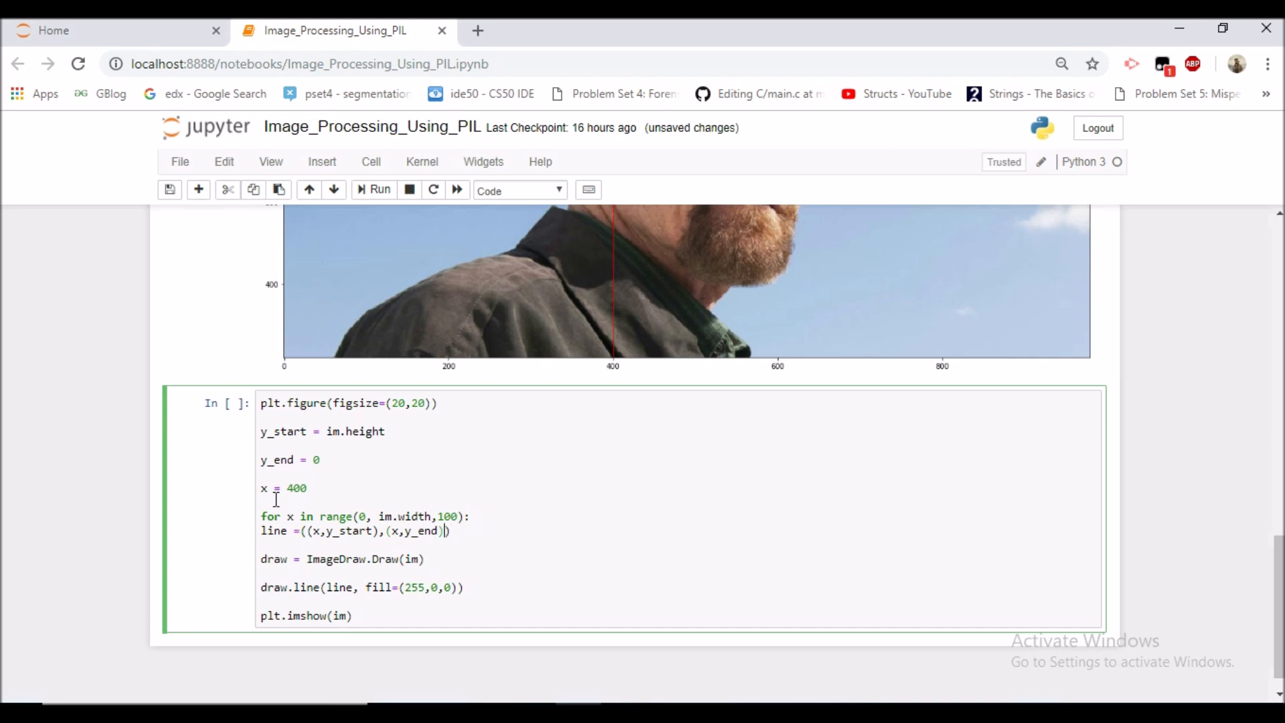
key(Tab)
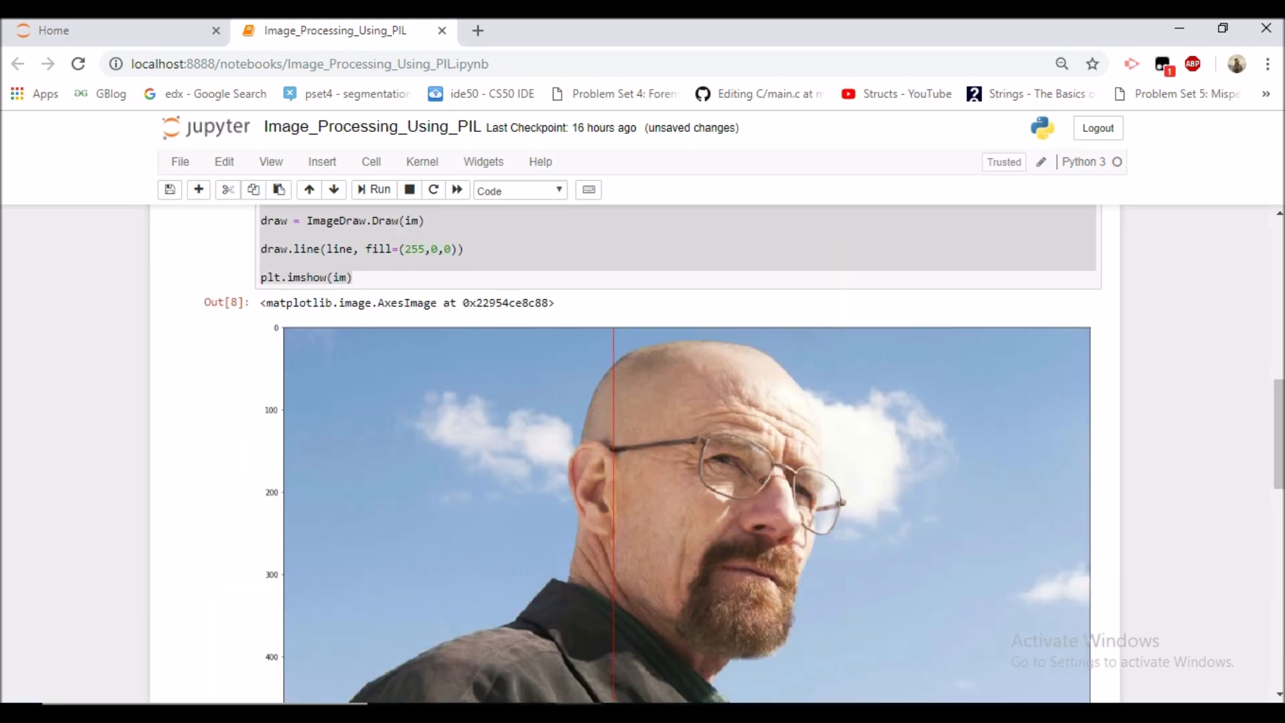
click(373, 189)
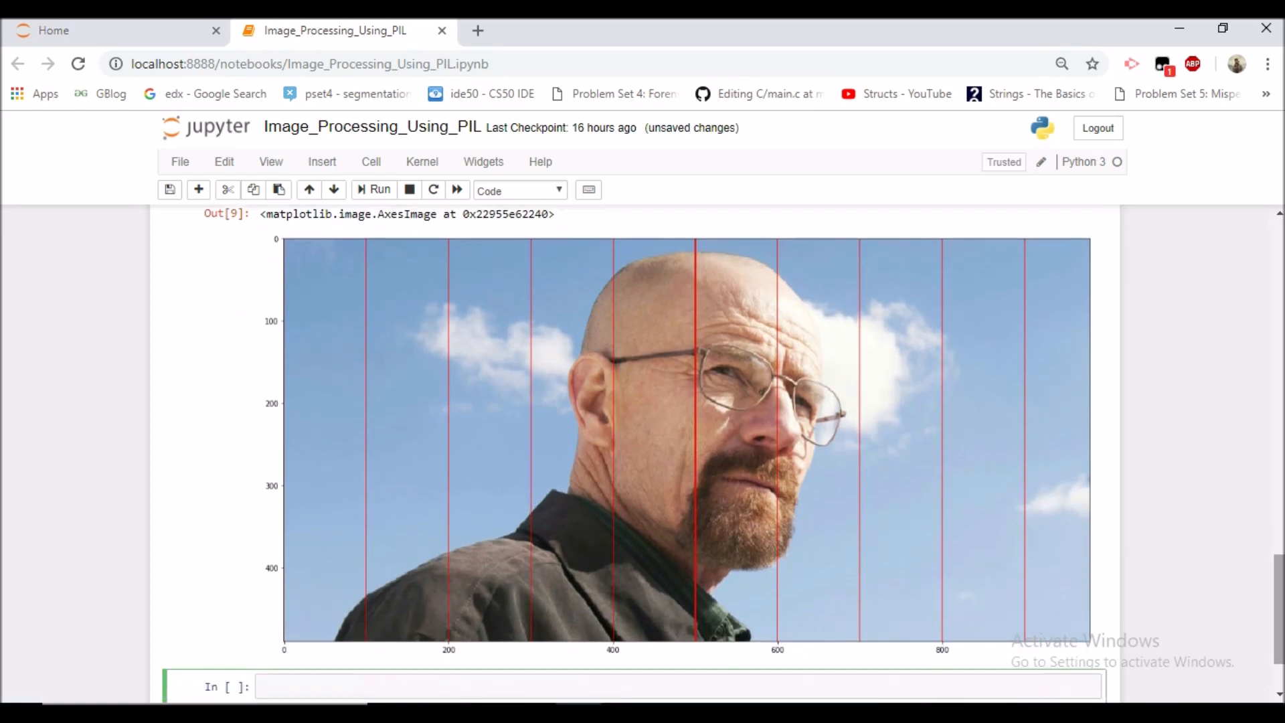
mouse_move(367, 645)
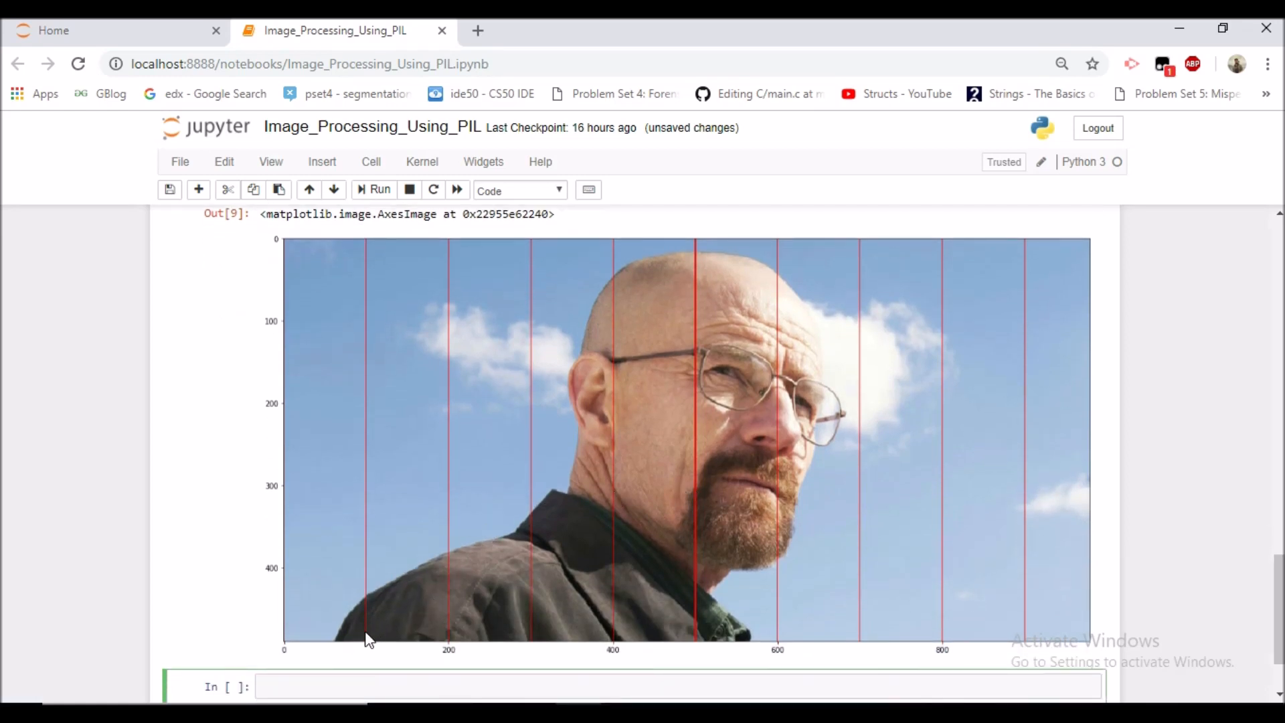
mouse_move(700, 658)
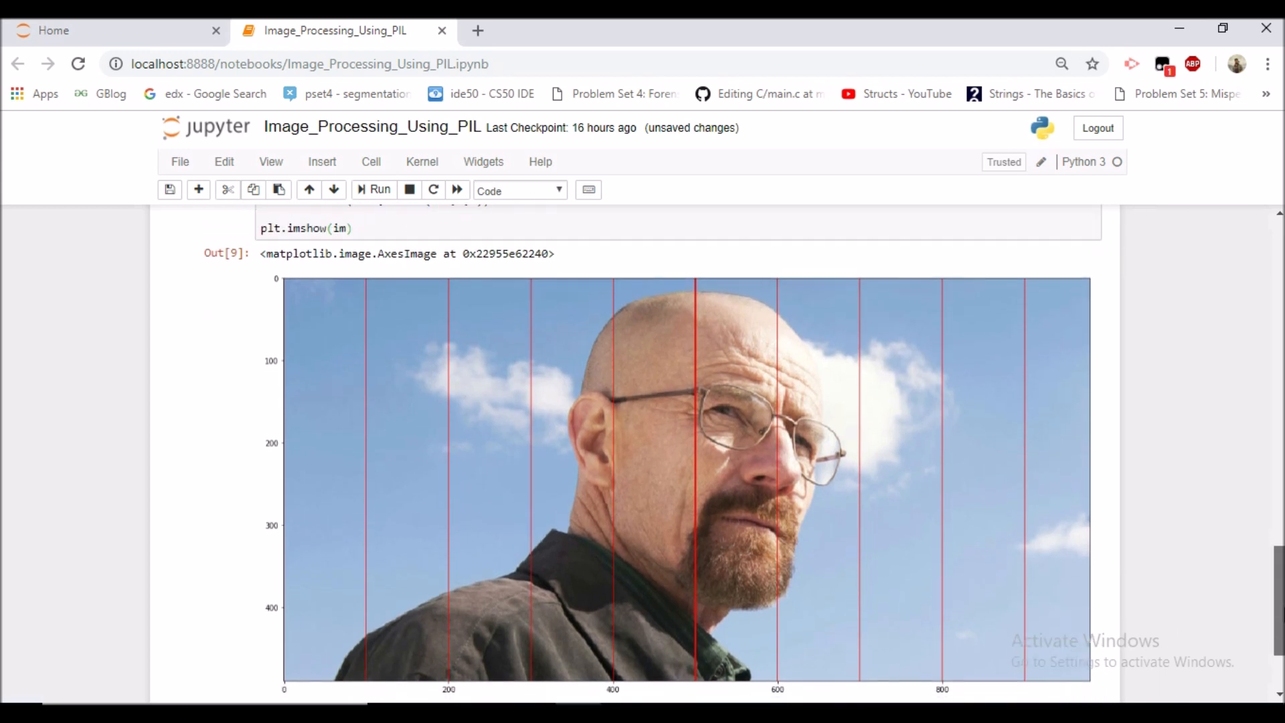
scroll(down, 3)
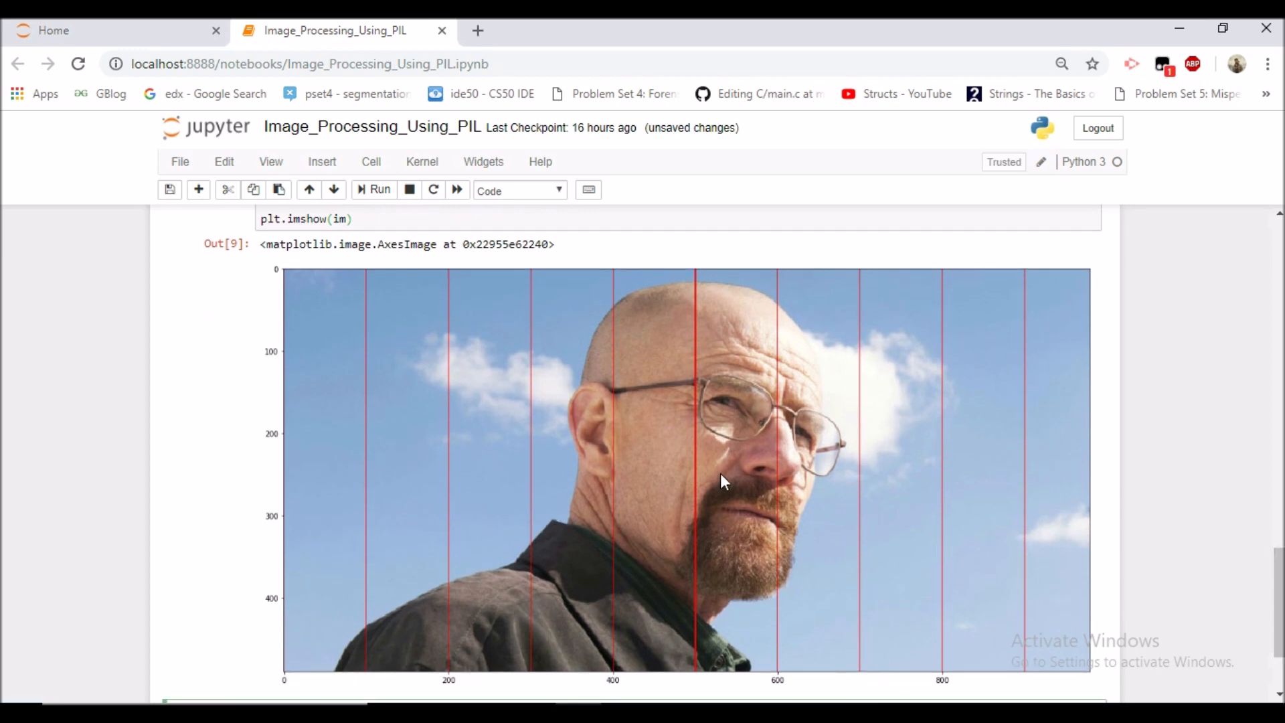
mouse_move(291, 360)
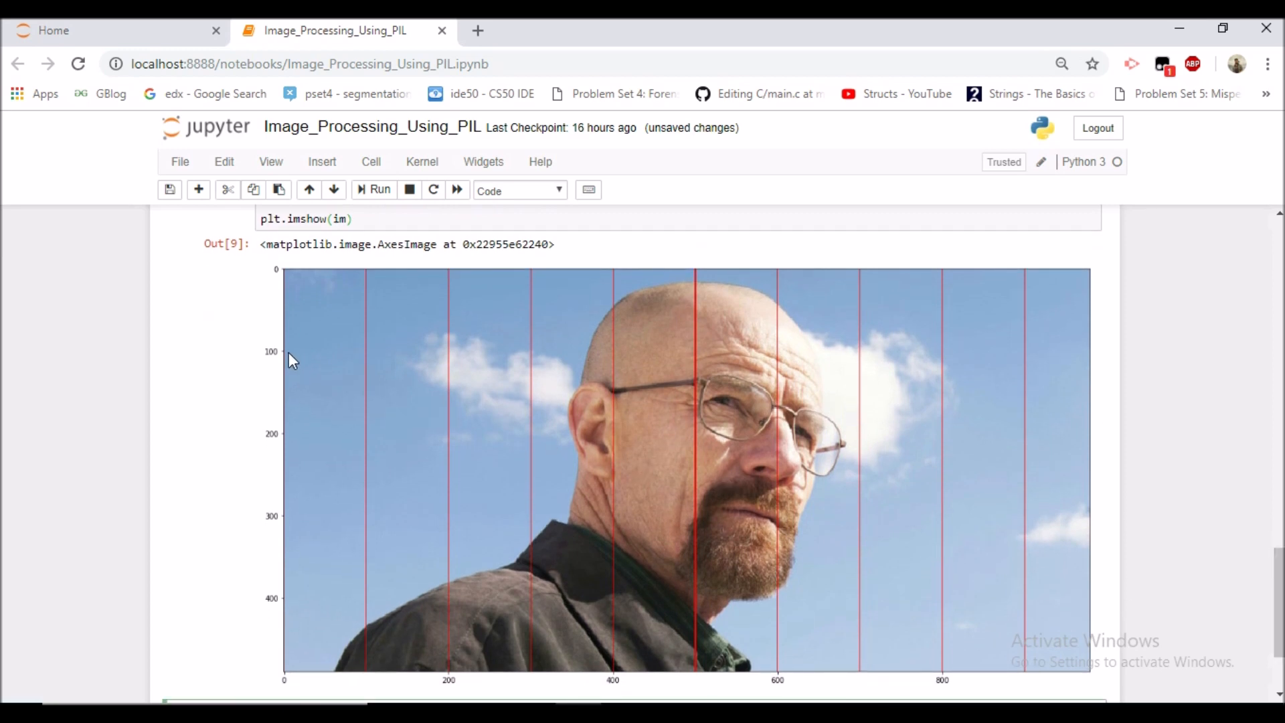
mouse_move(279, 448)
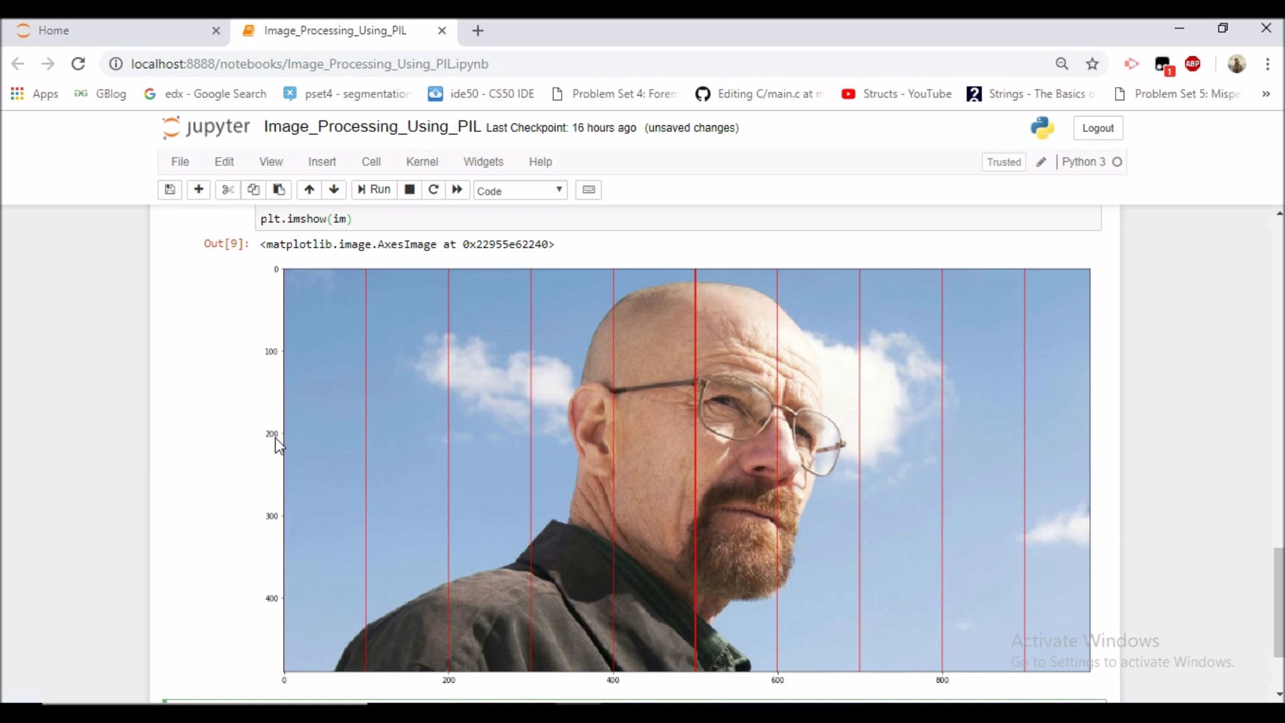
mouse_move(281, 403)
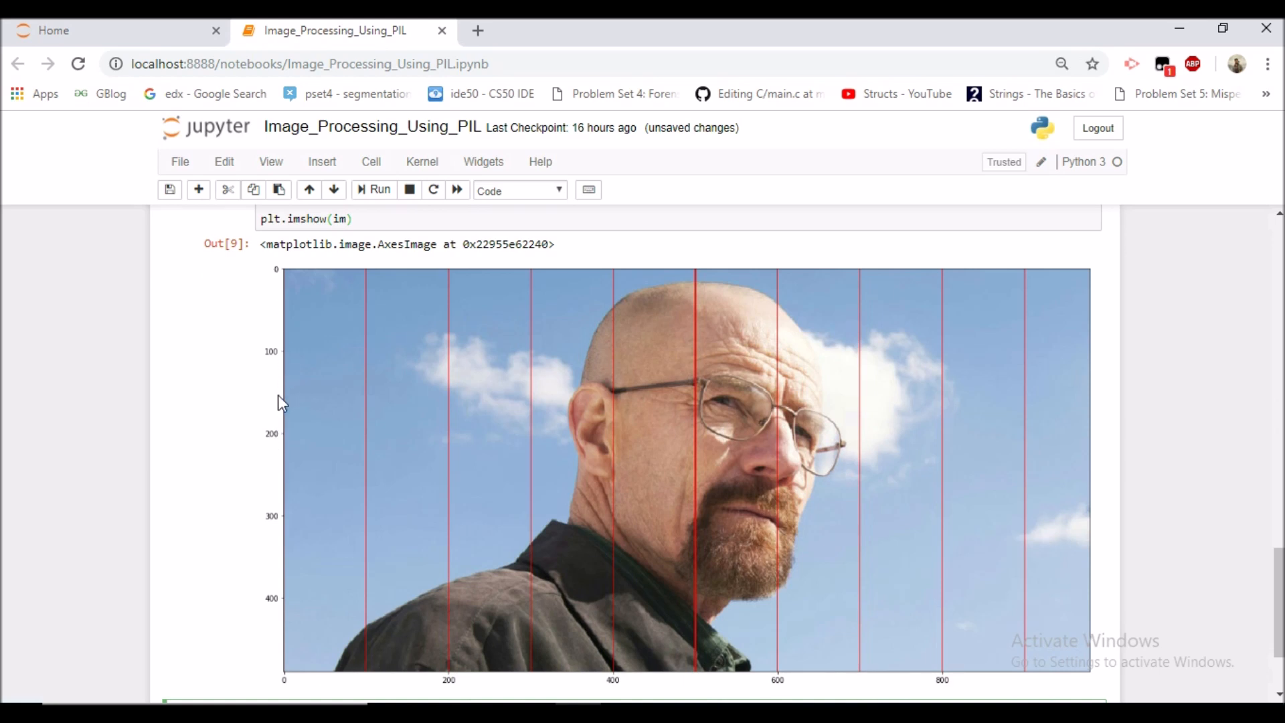
mouse_move(293, 553)
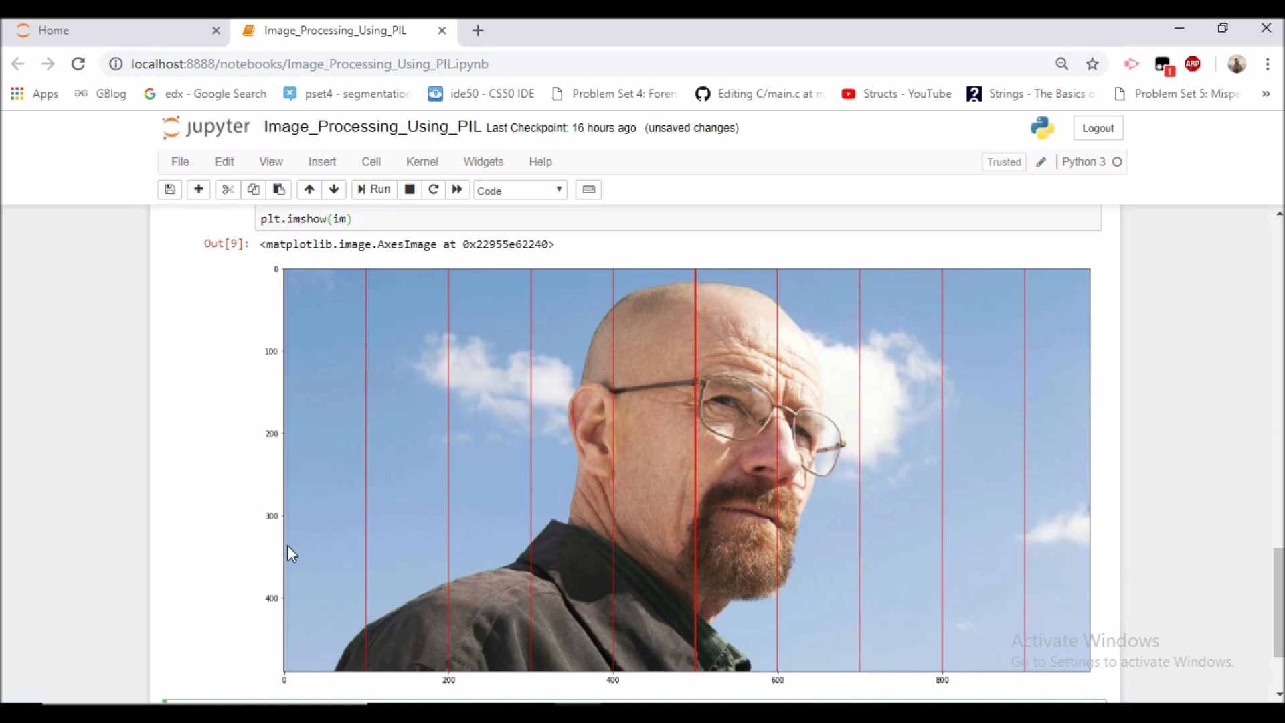
mouse_move(301, 310)
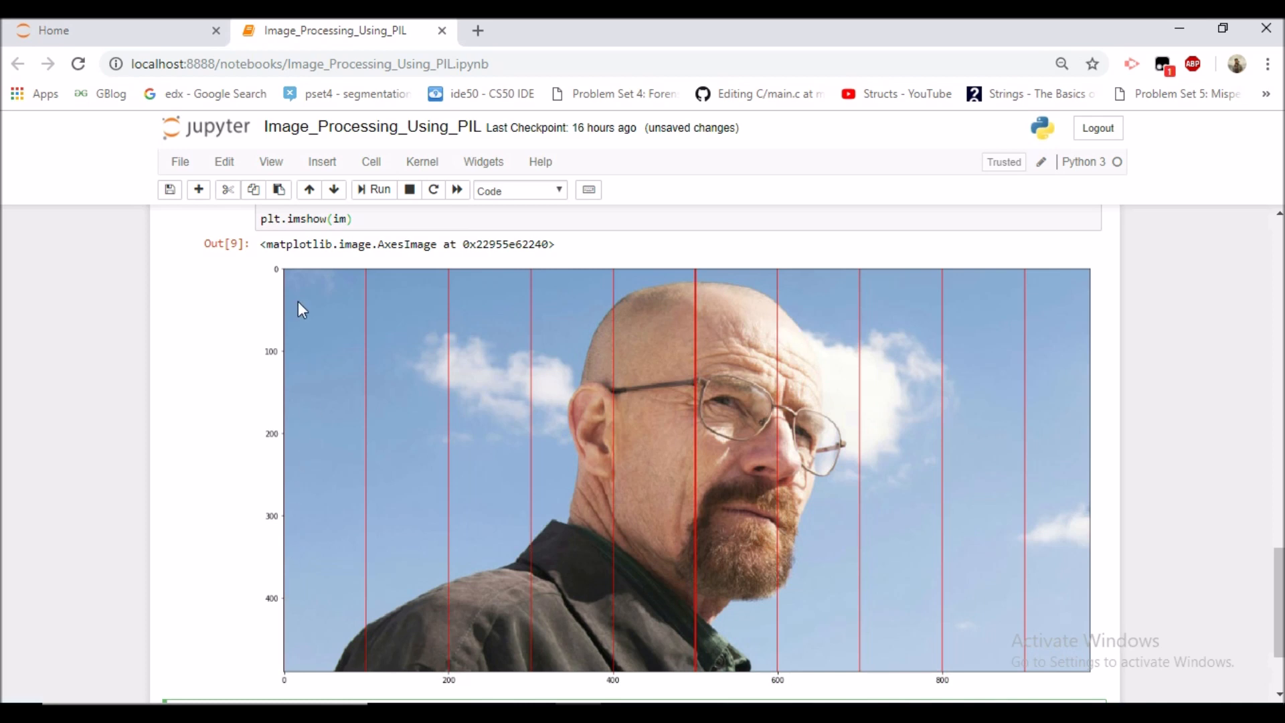
mouse_move(288, 283)
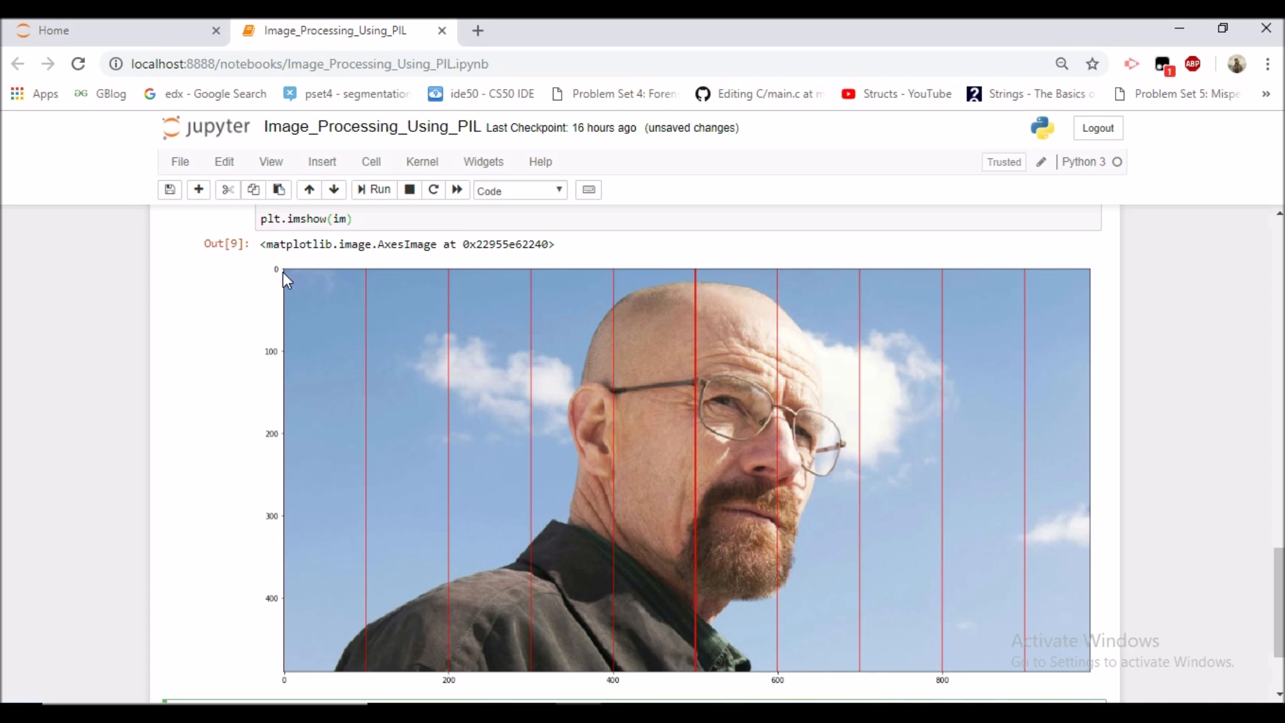
mouse_move(1083, 271)
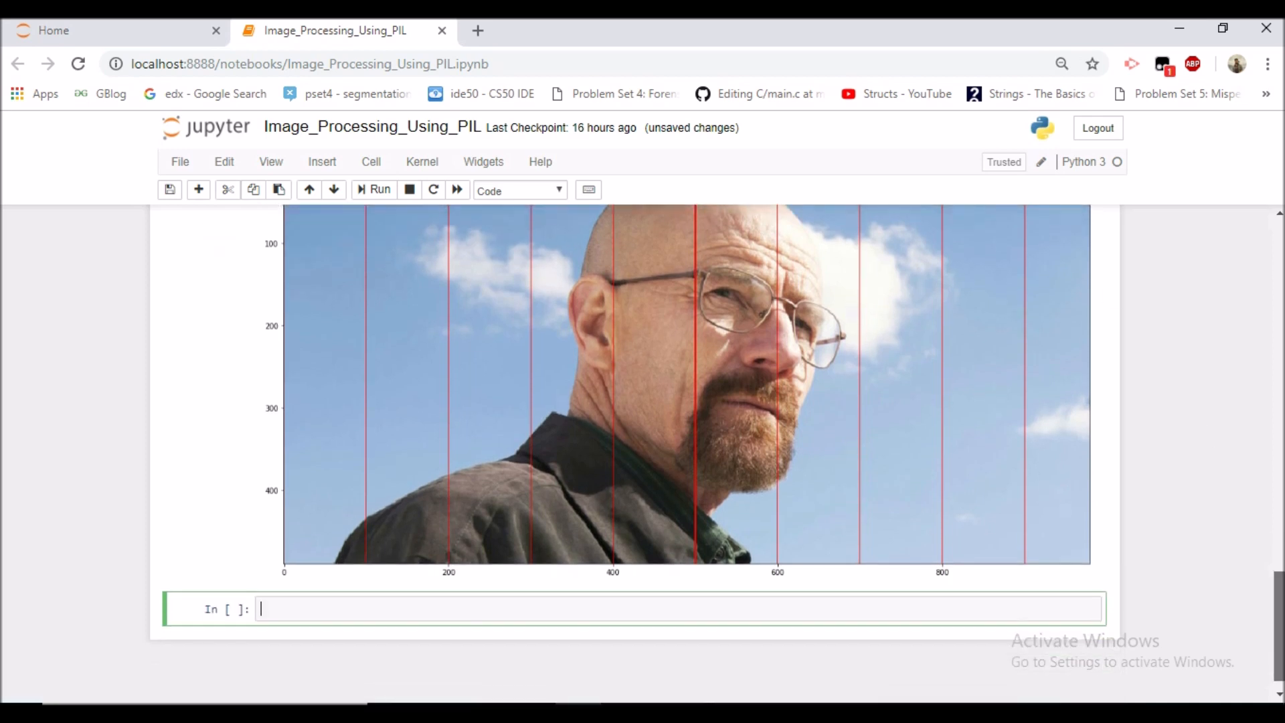
Step: In the copied cell, set the line's end coordinate to im.width
scroll(down, 3)
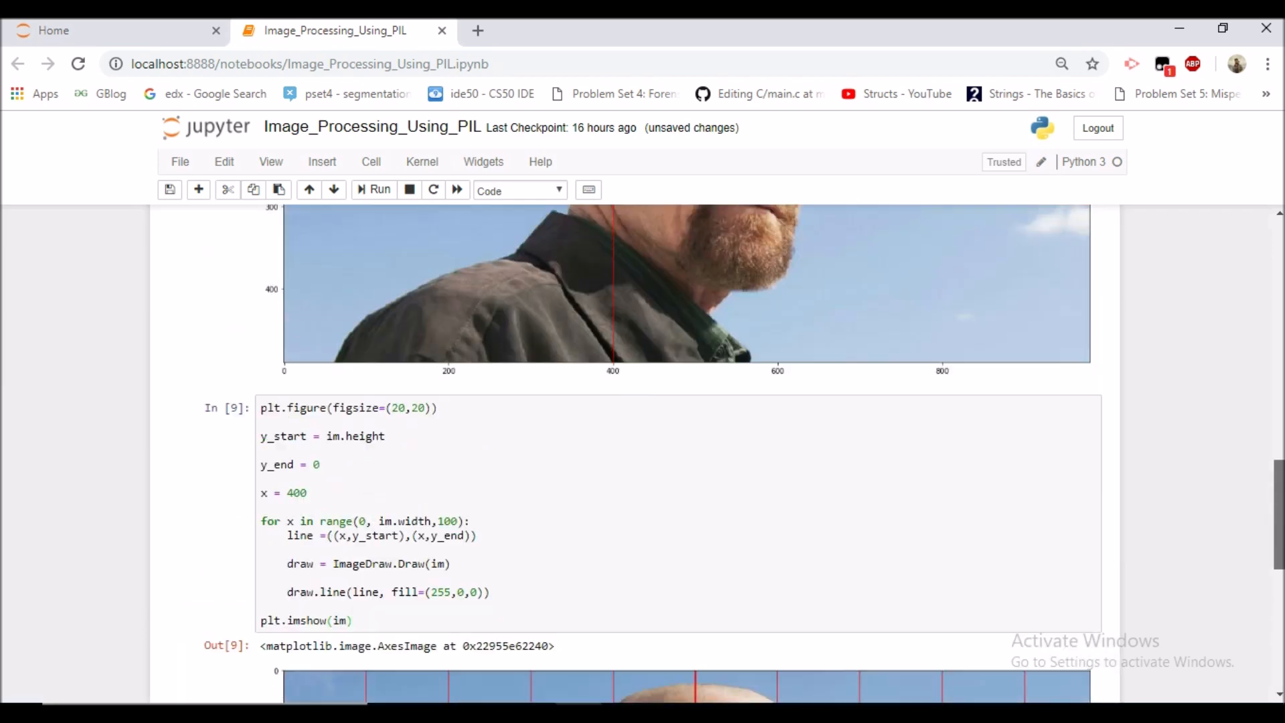
scroll(down, 3)
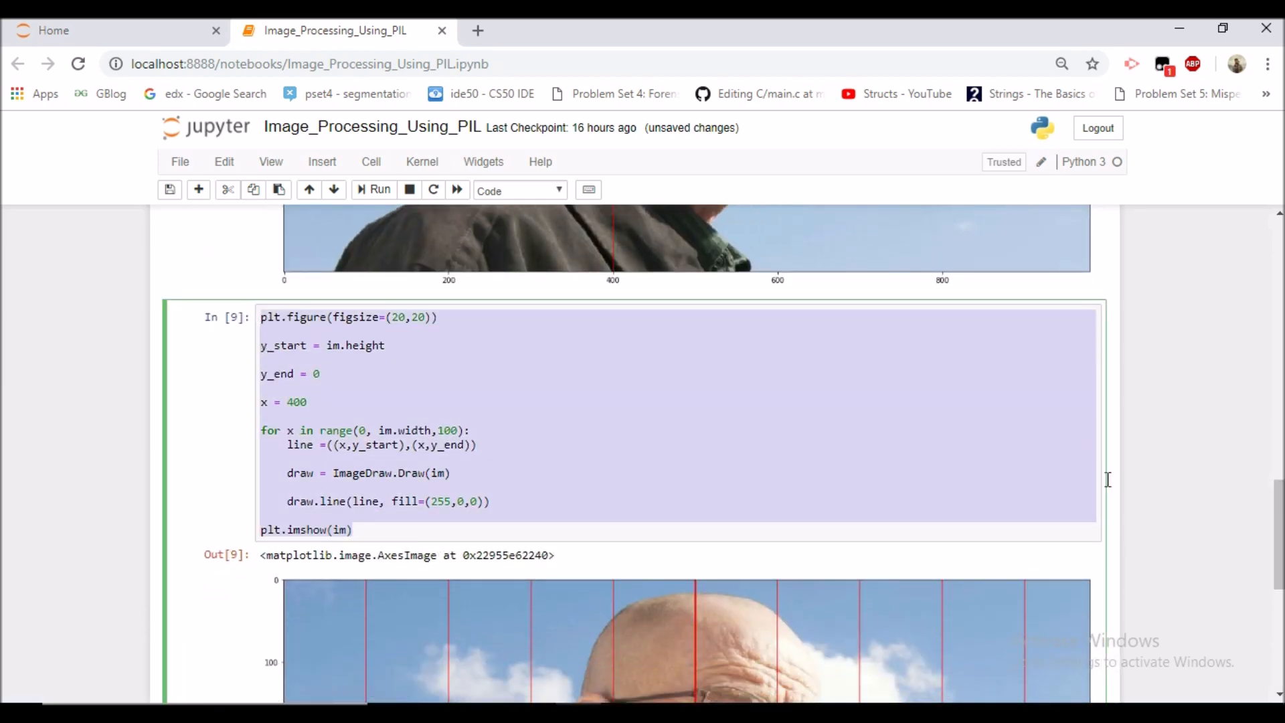
scroll(down, 3)
text(x)
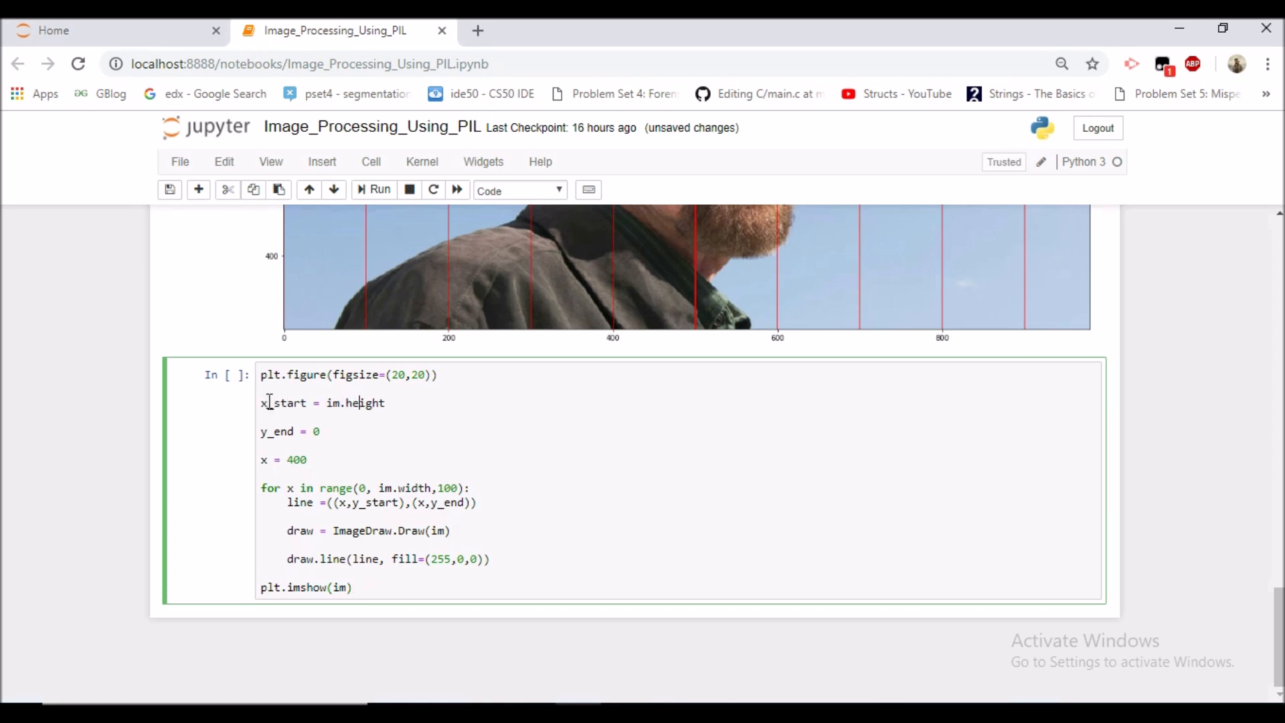
key(BackSpace)
text(x)
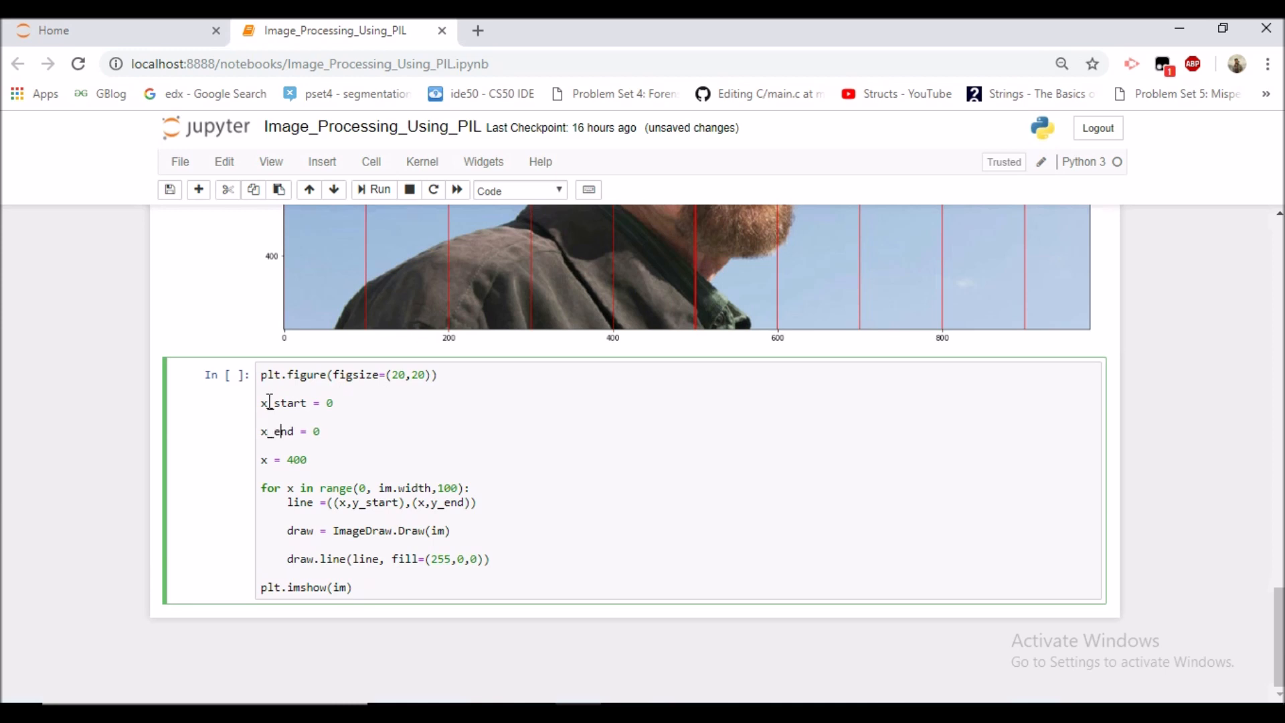
text(im)
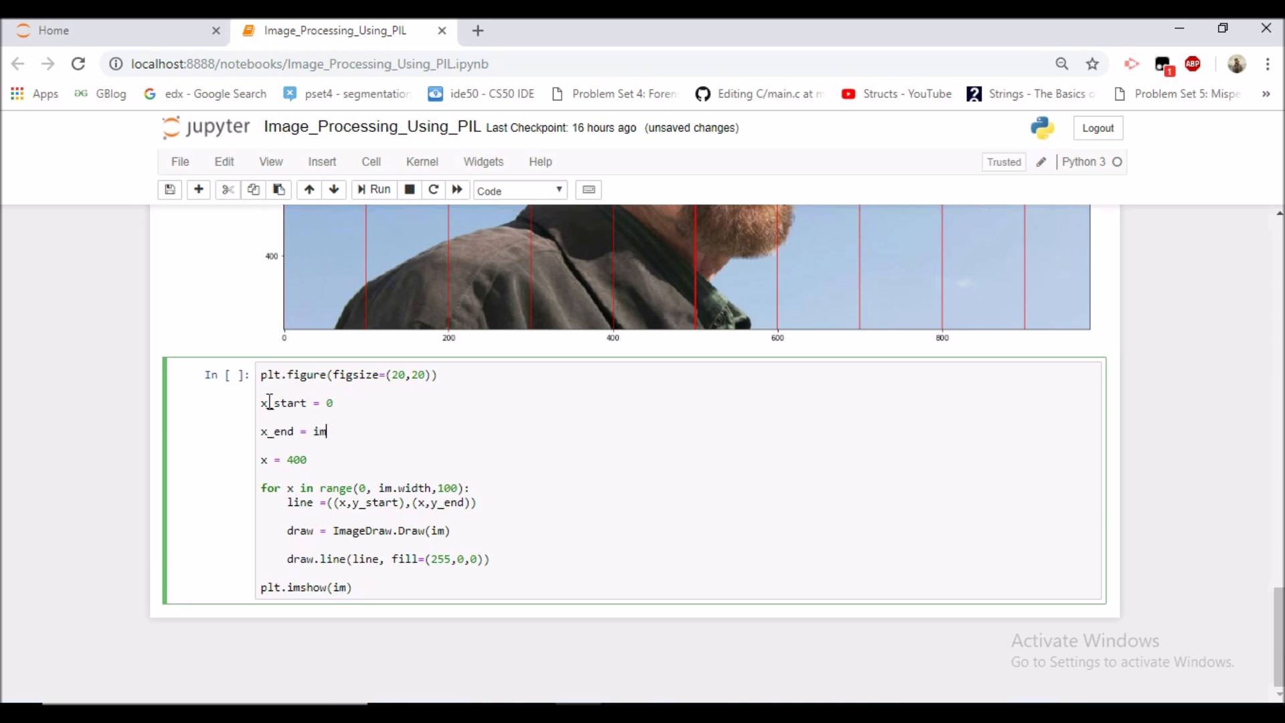
text(.wi)
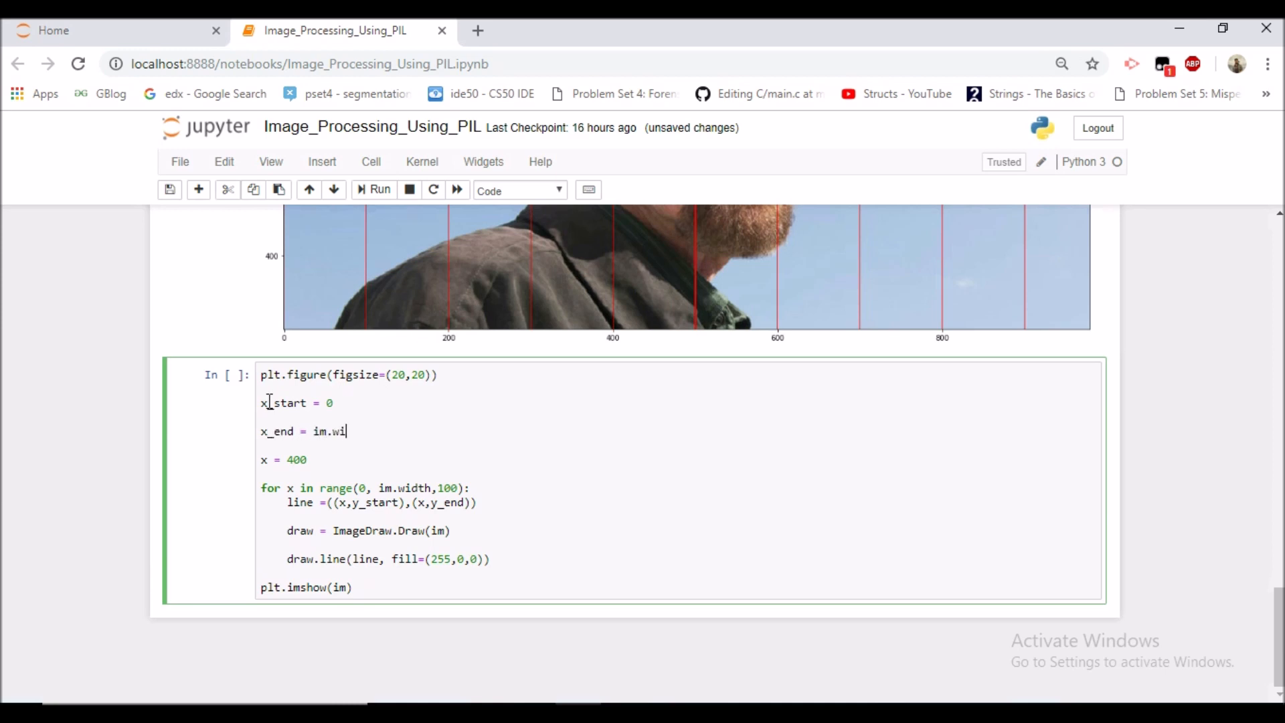
text(dth)
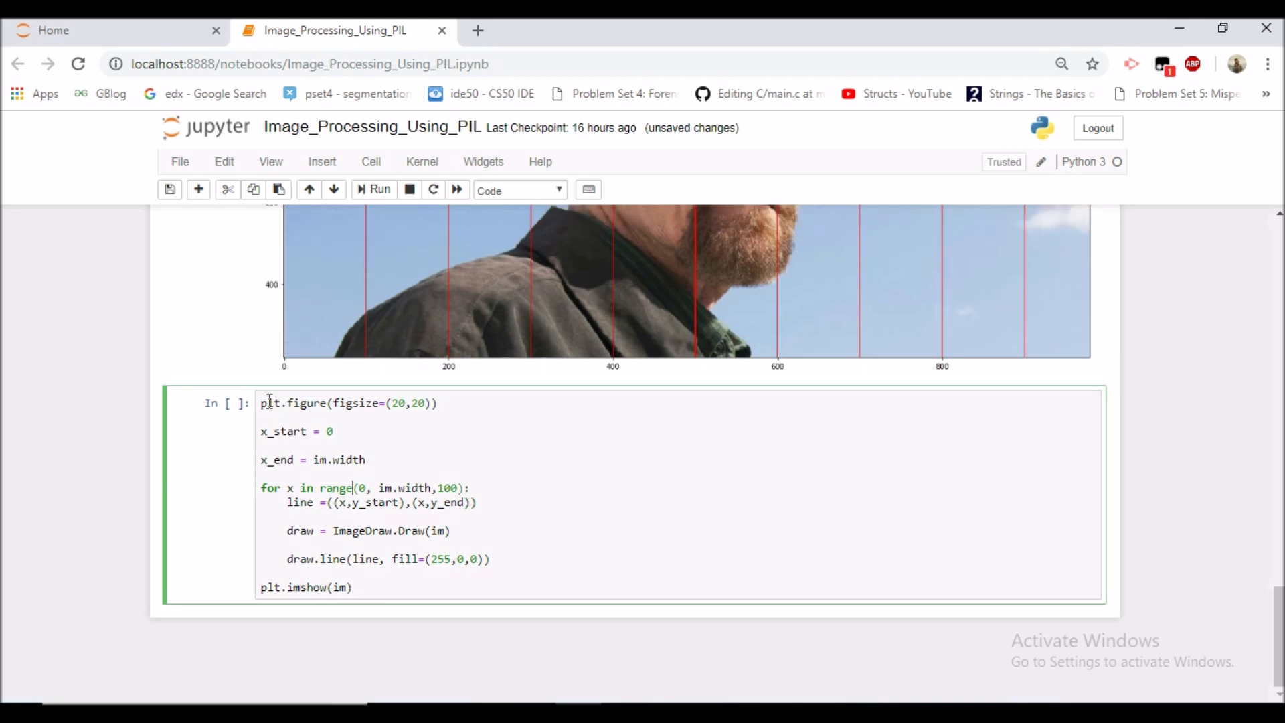
Step: Switch the loop to y and name the coordinates y_start and x_end for horizontal lines
text(y)
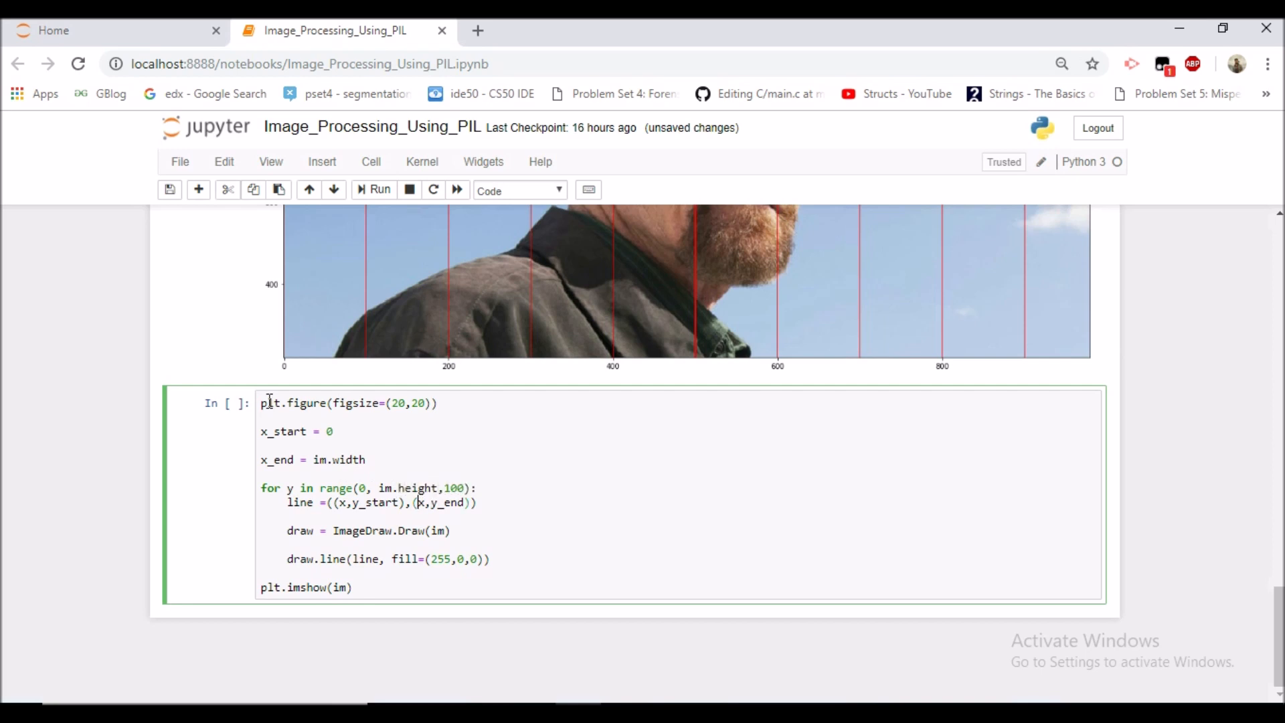
text(_sta)
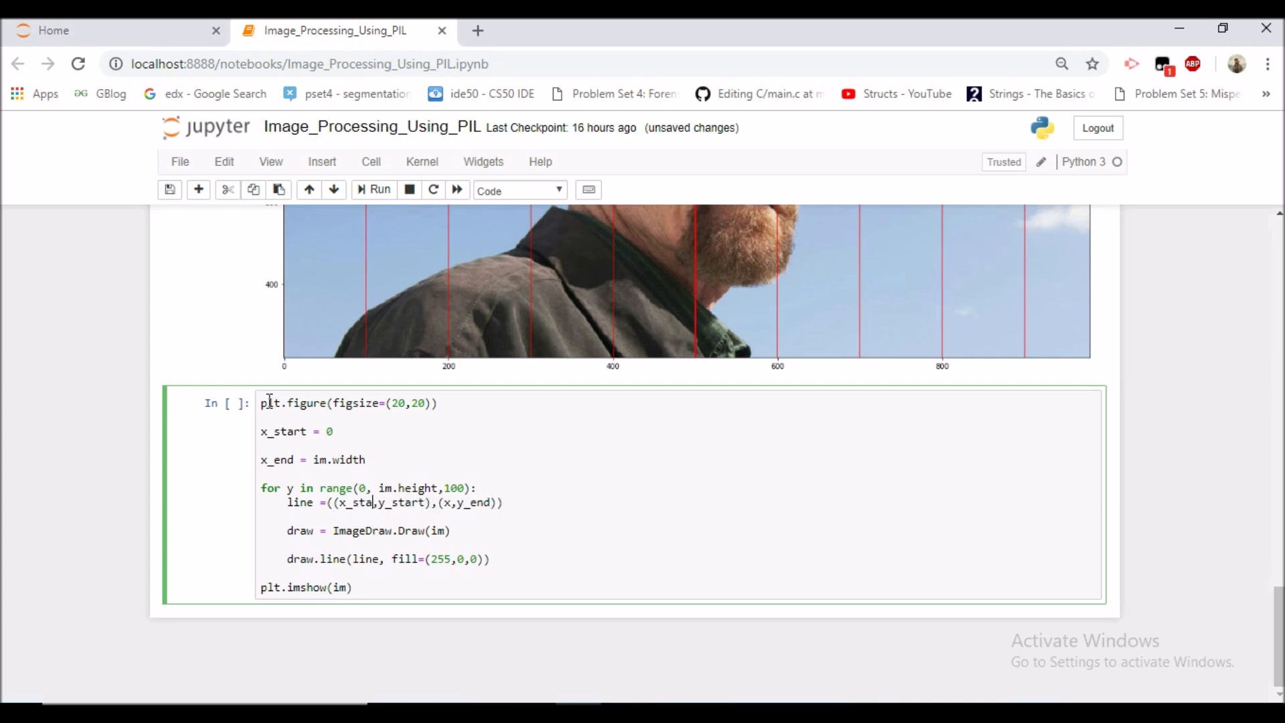
text(rt)
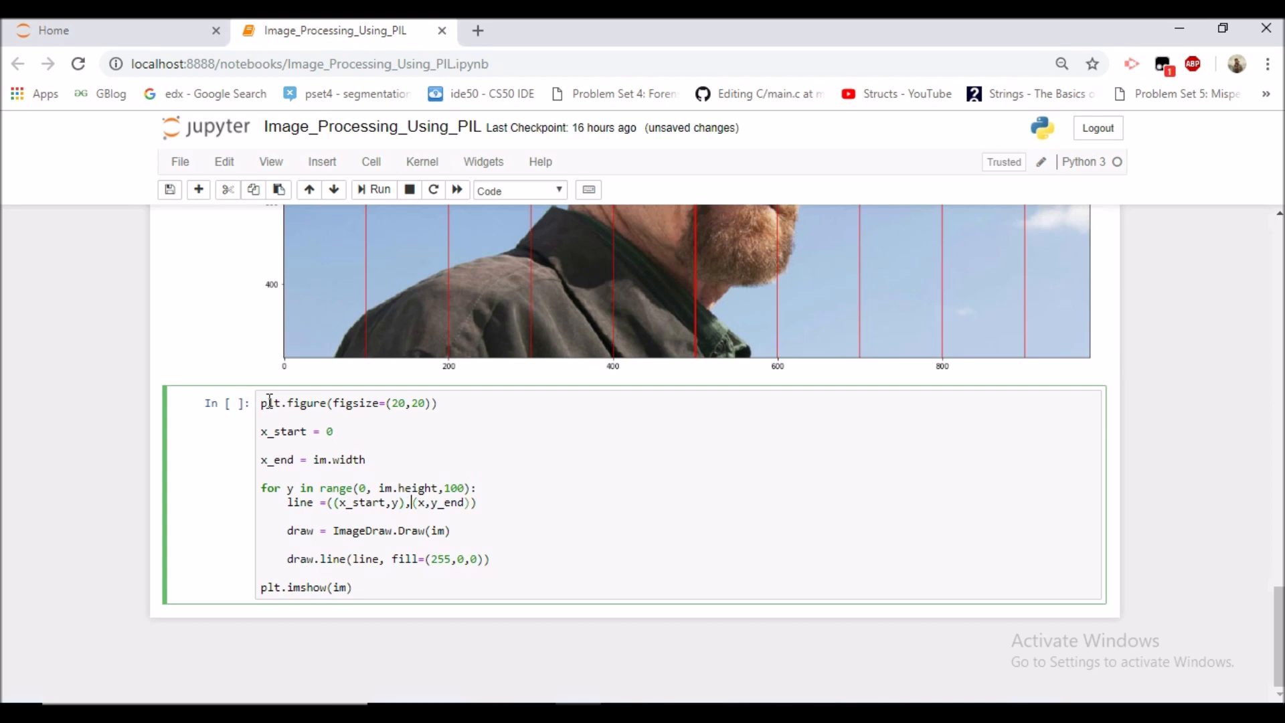
text(x_end)
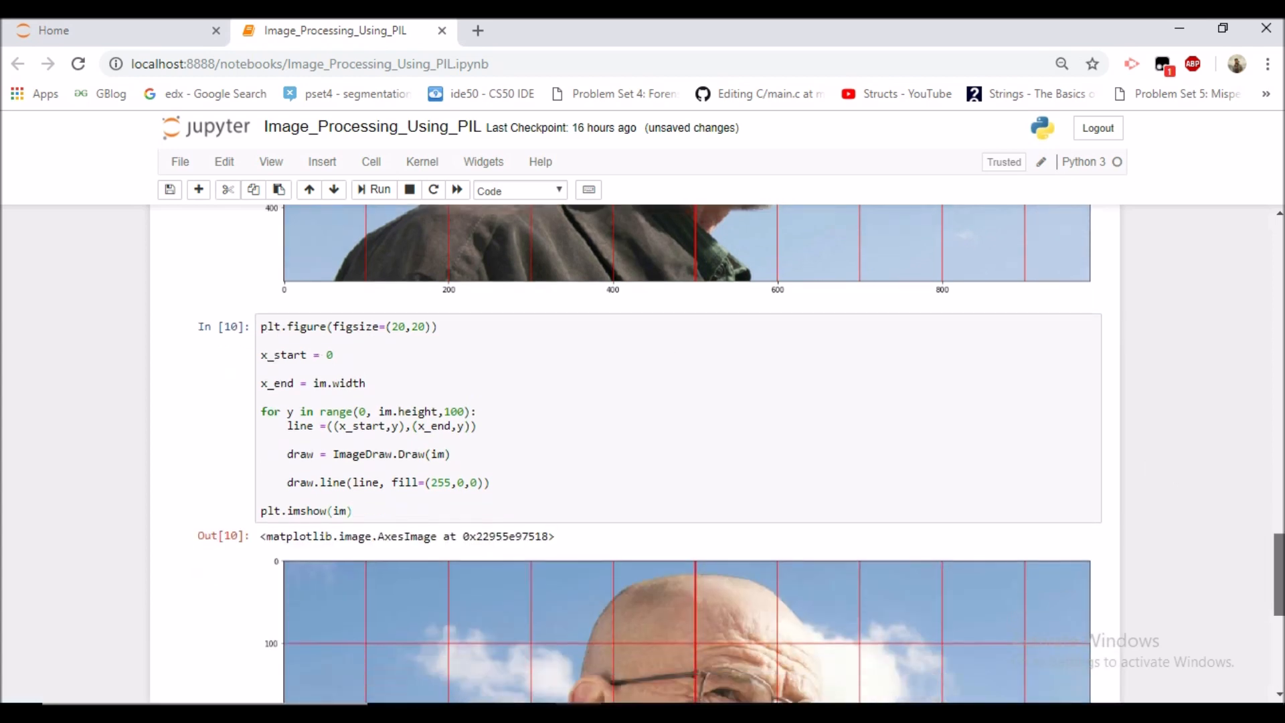
scroll(down, 3)
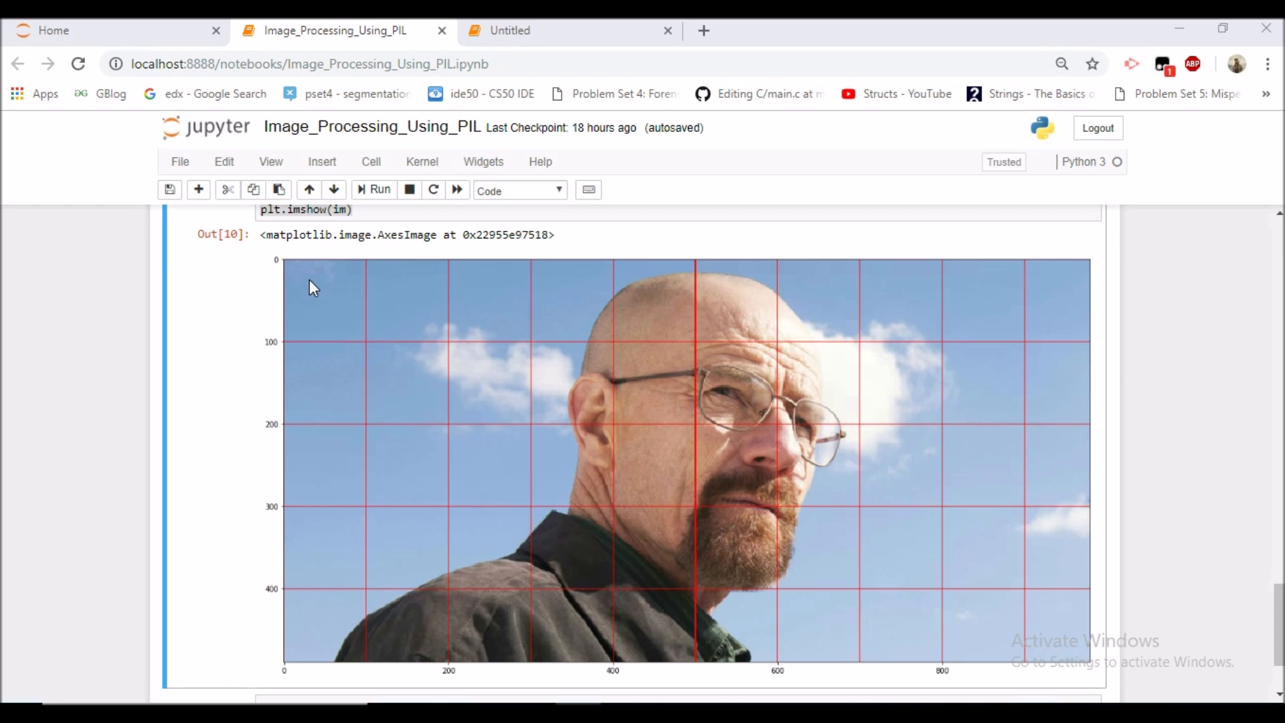
mouse_move(299, 268)
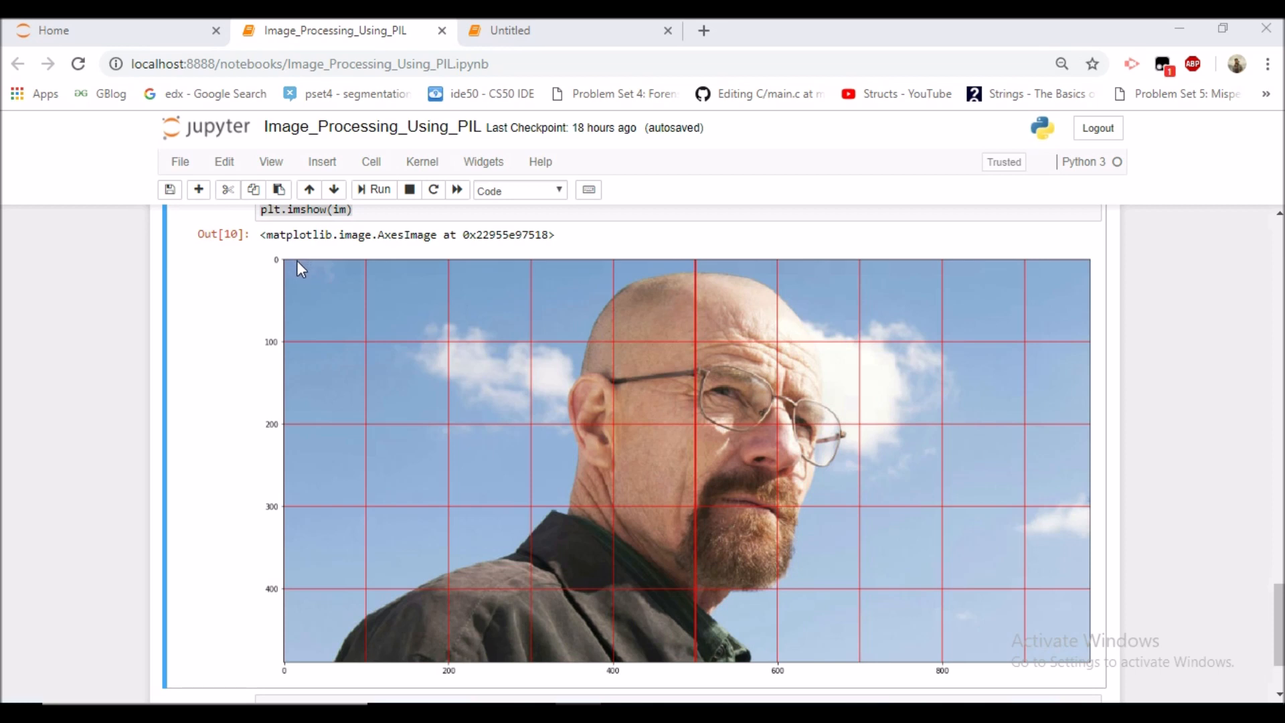
mouse_move(299, 277)
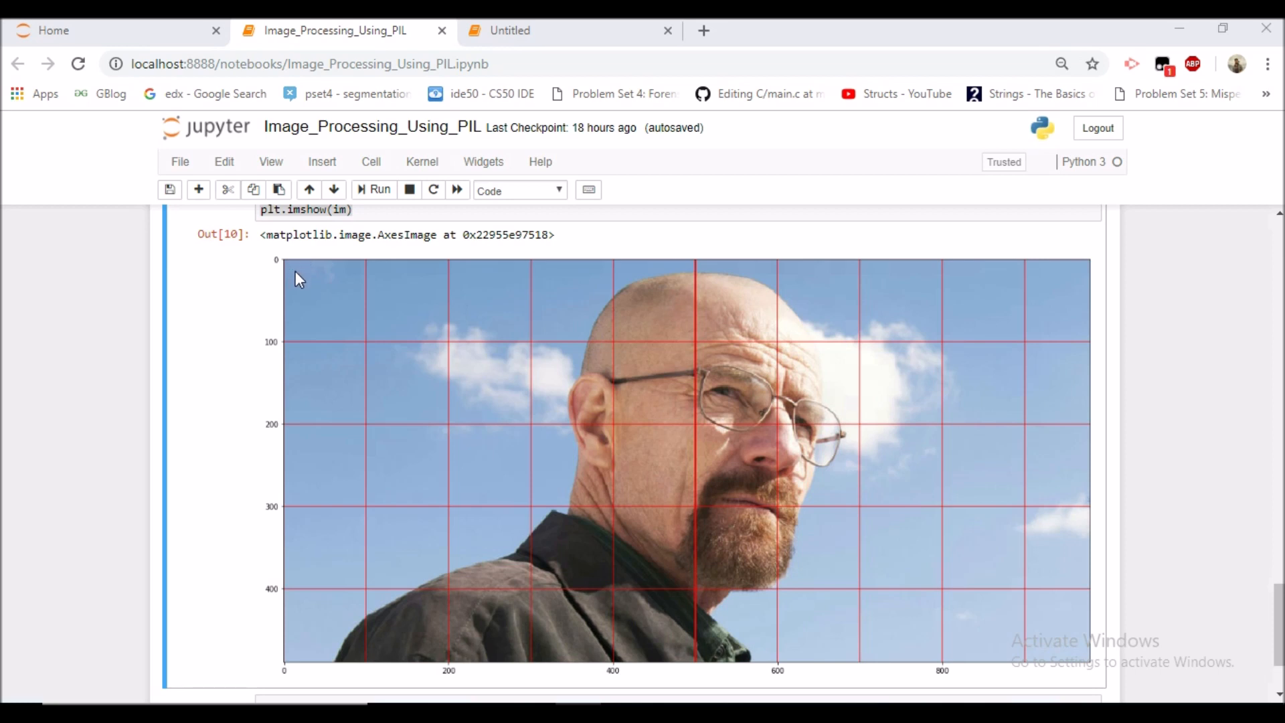
mouse_move(291, 281)
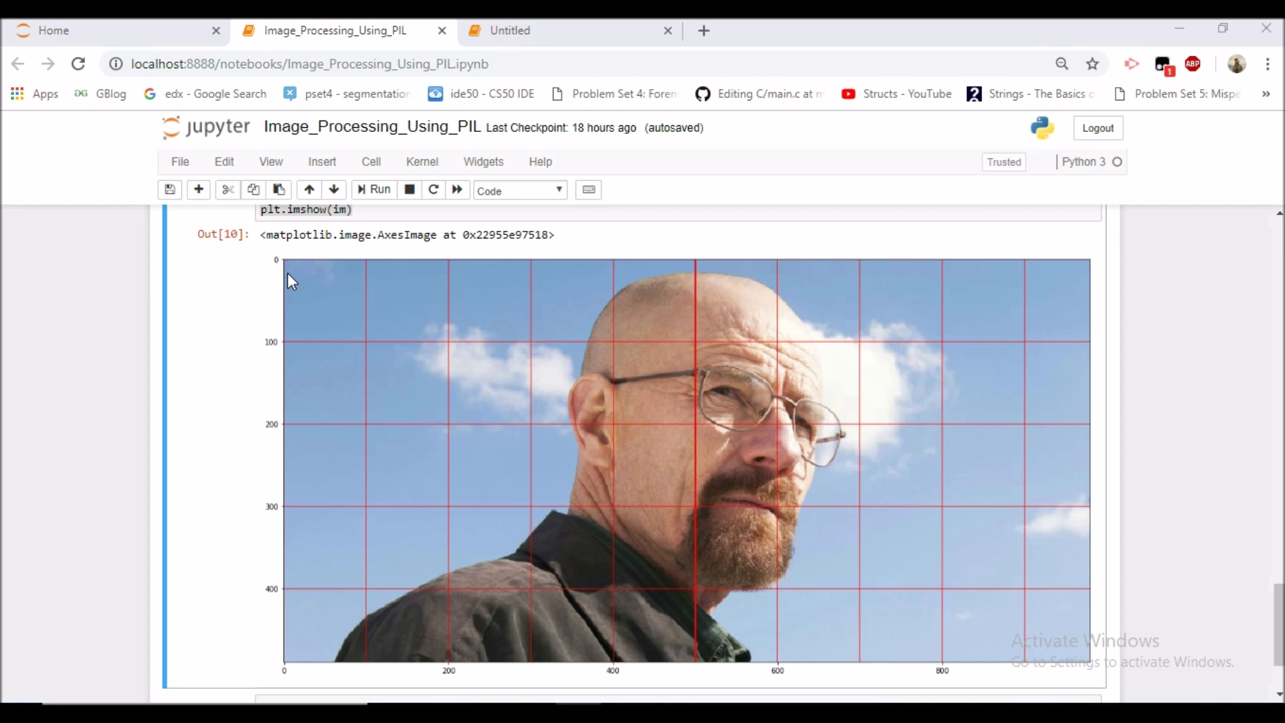